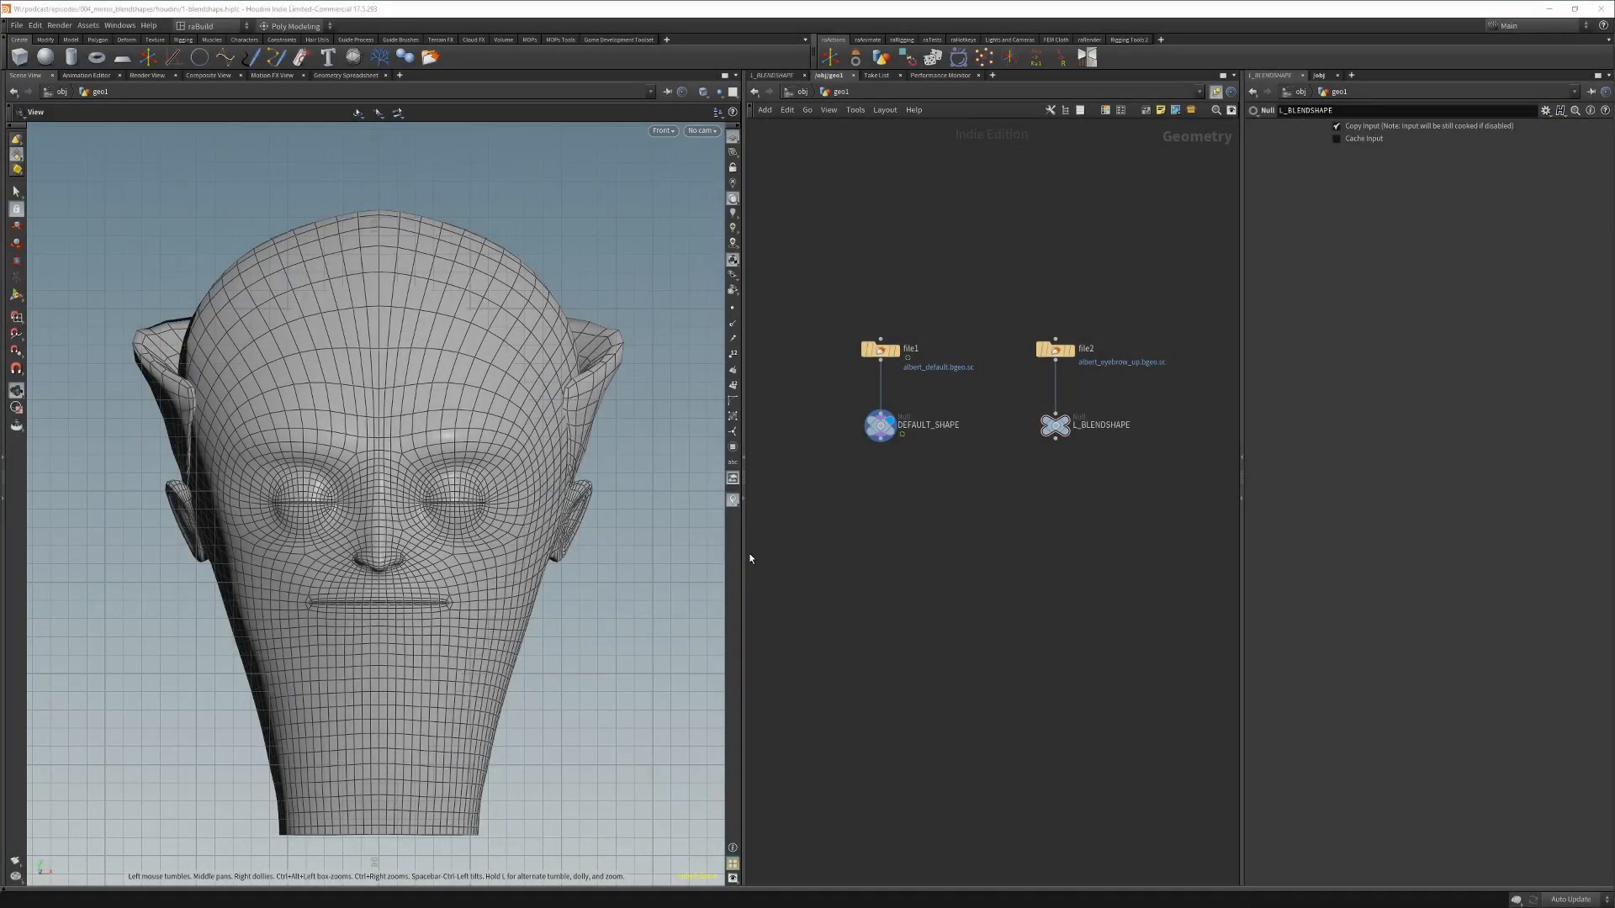
- Inspect the DEFAULT_SHAPE and L_BLENDSHAPE nulls, then add a Point Wrangle node
click(881, 424)
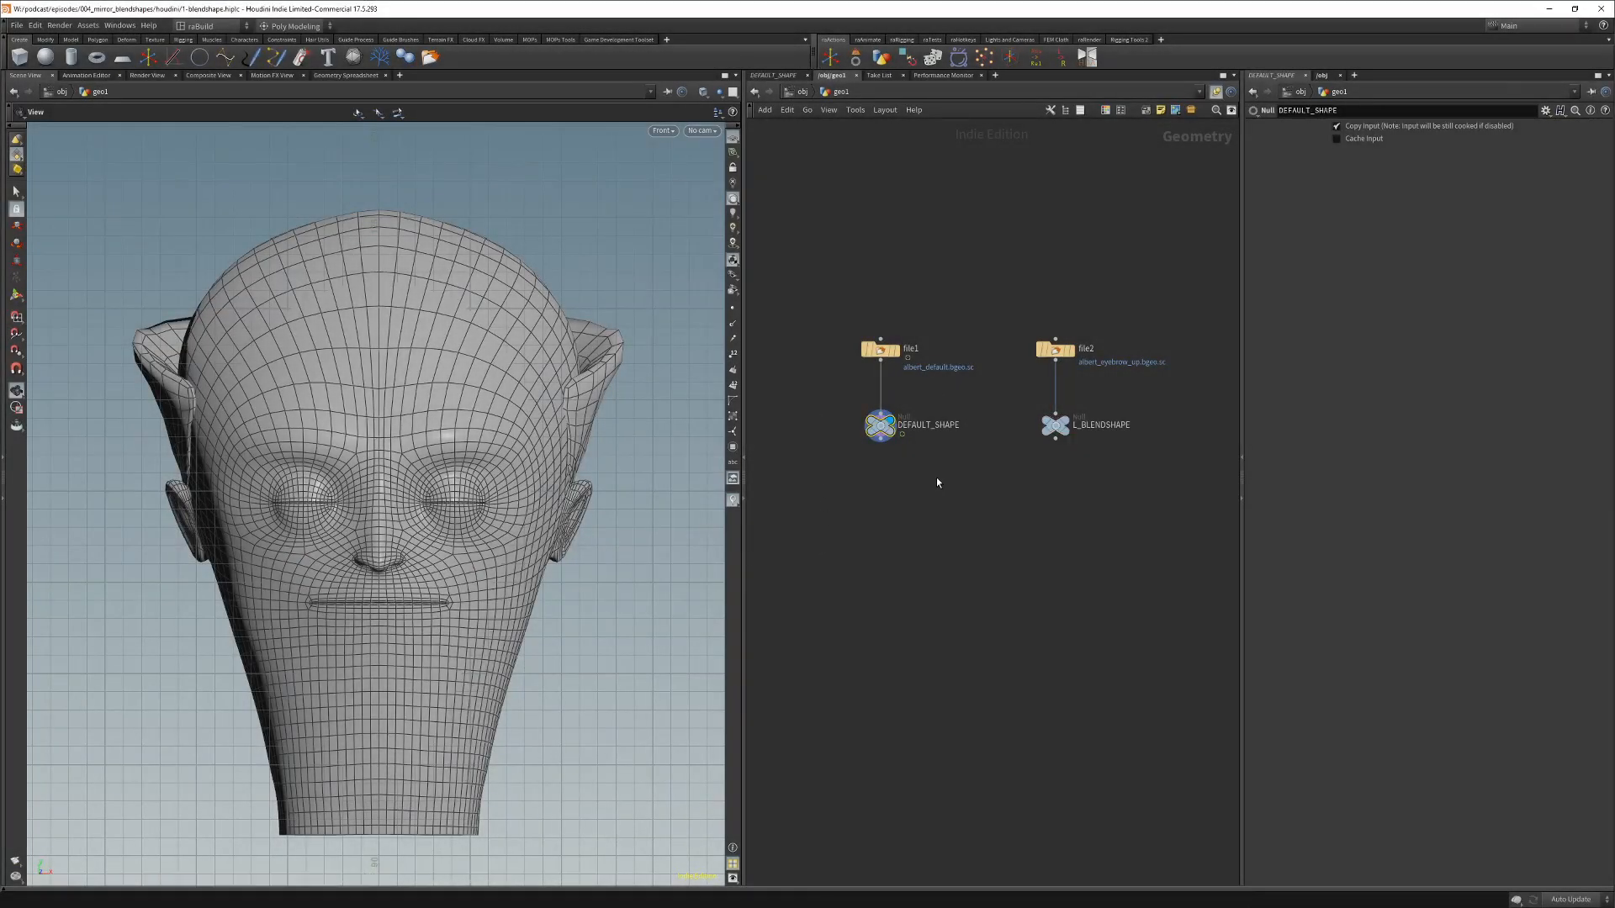
click(1055, 424)
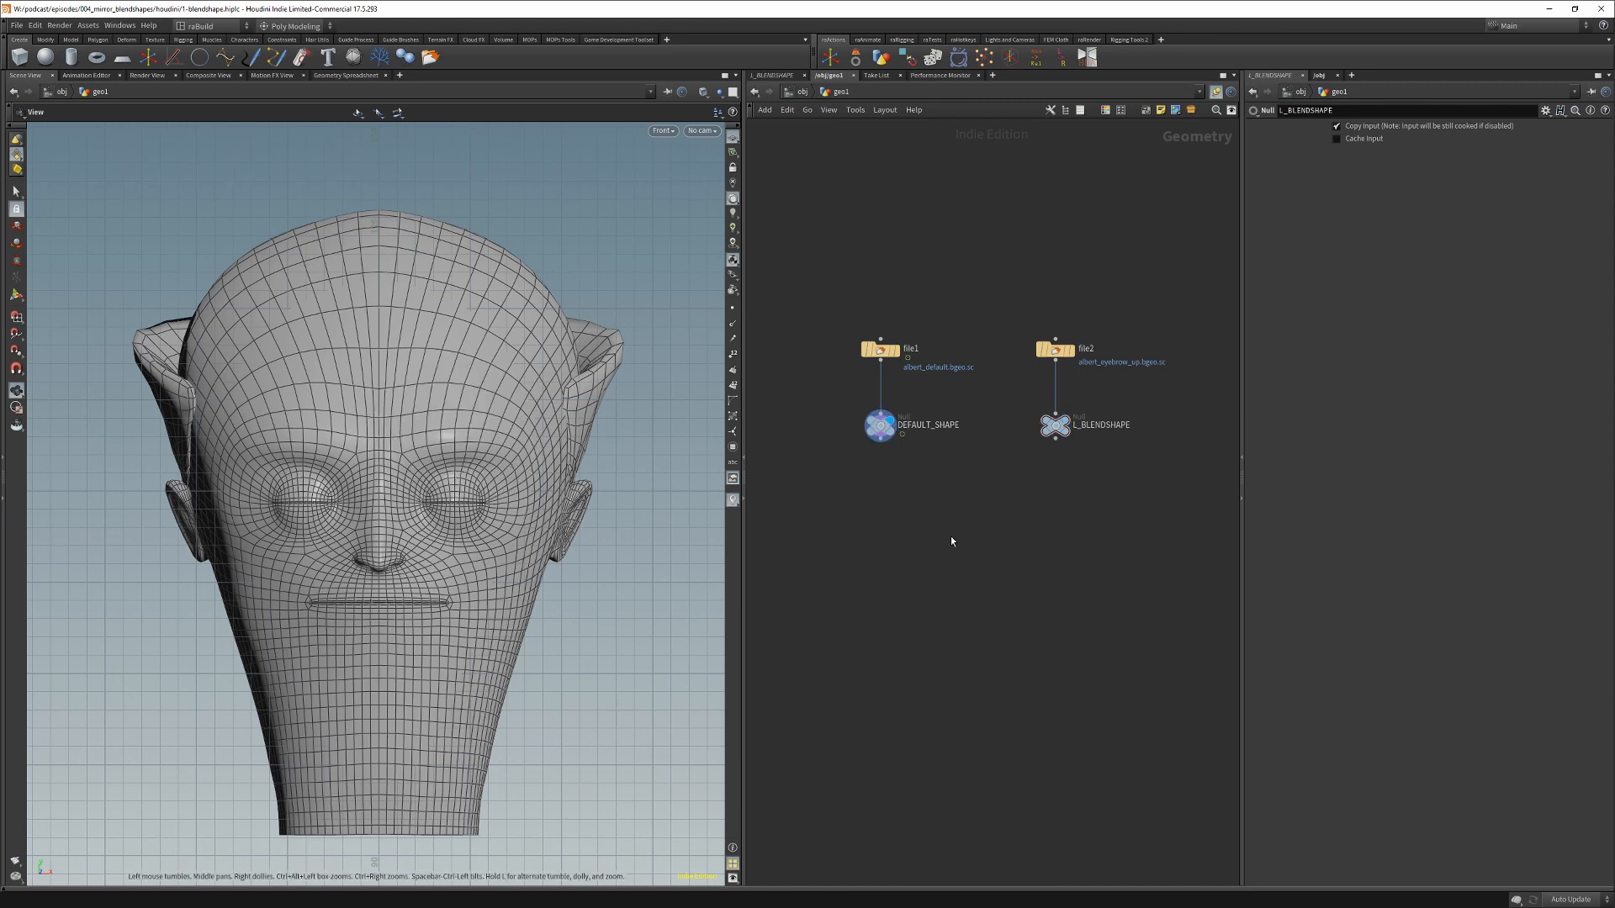
mouse_move(941, 531)
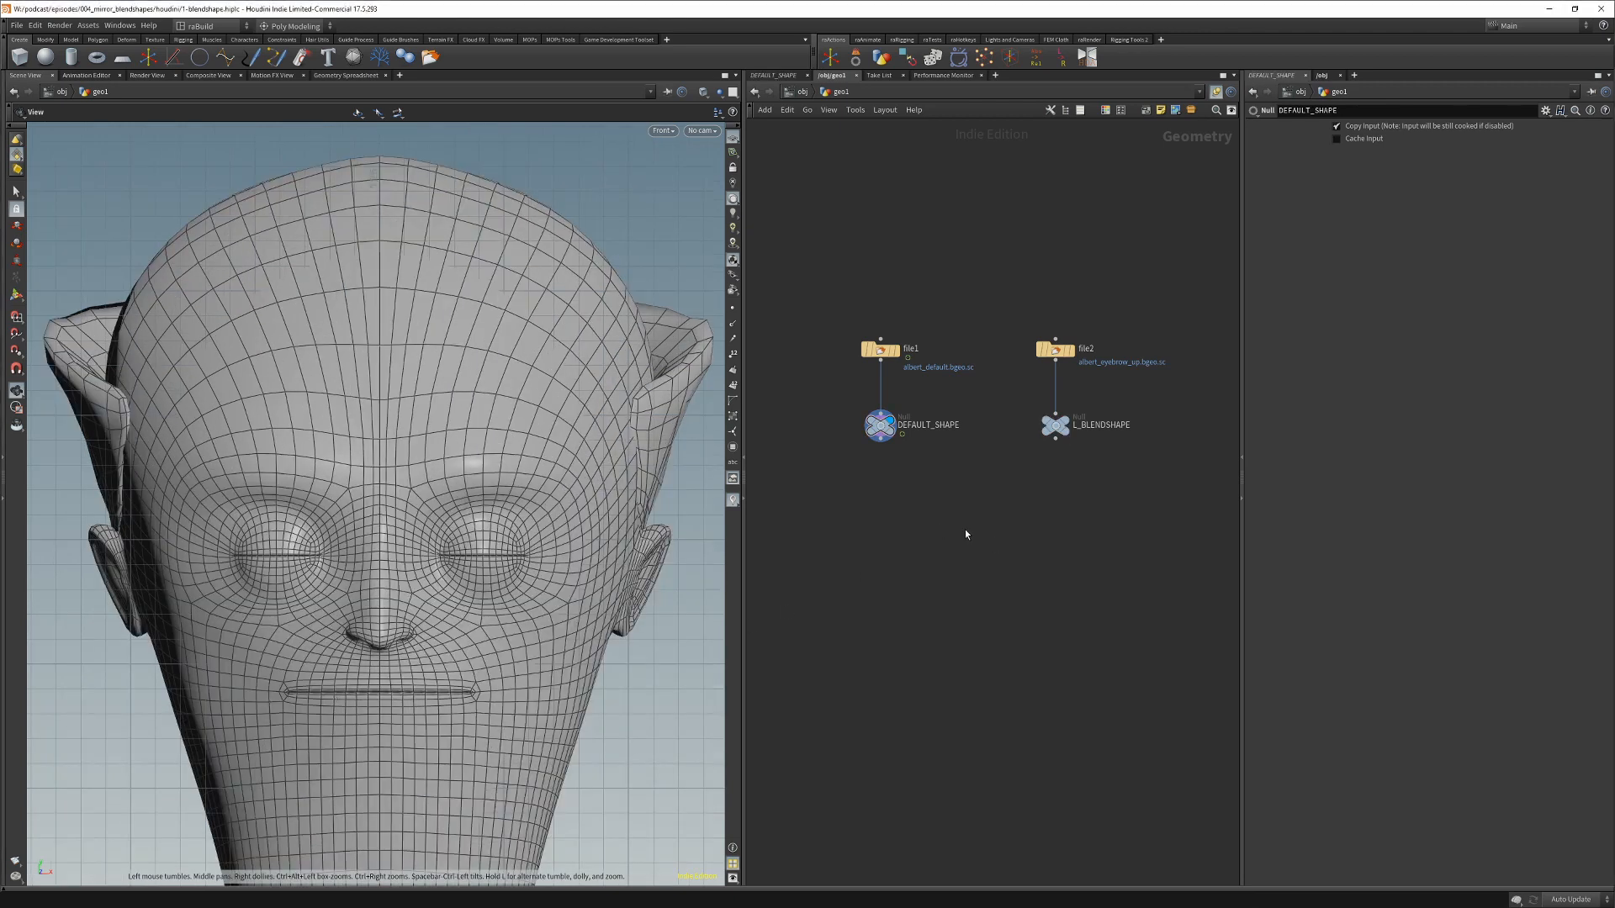
key(tab)
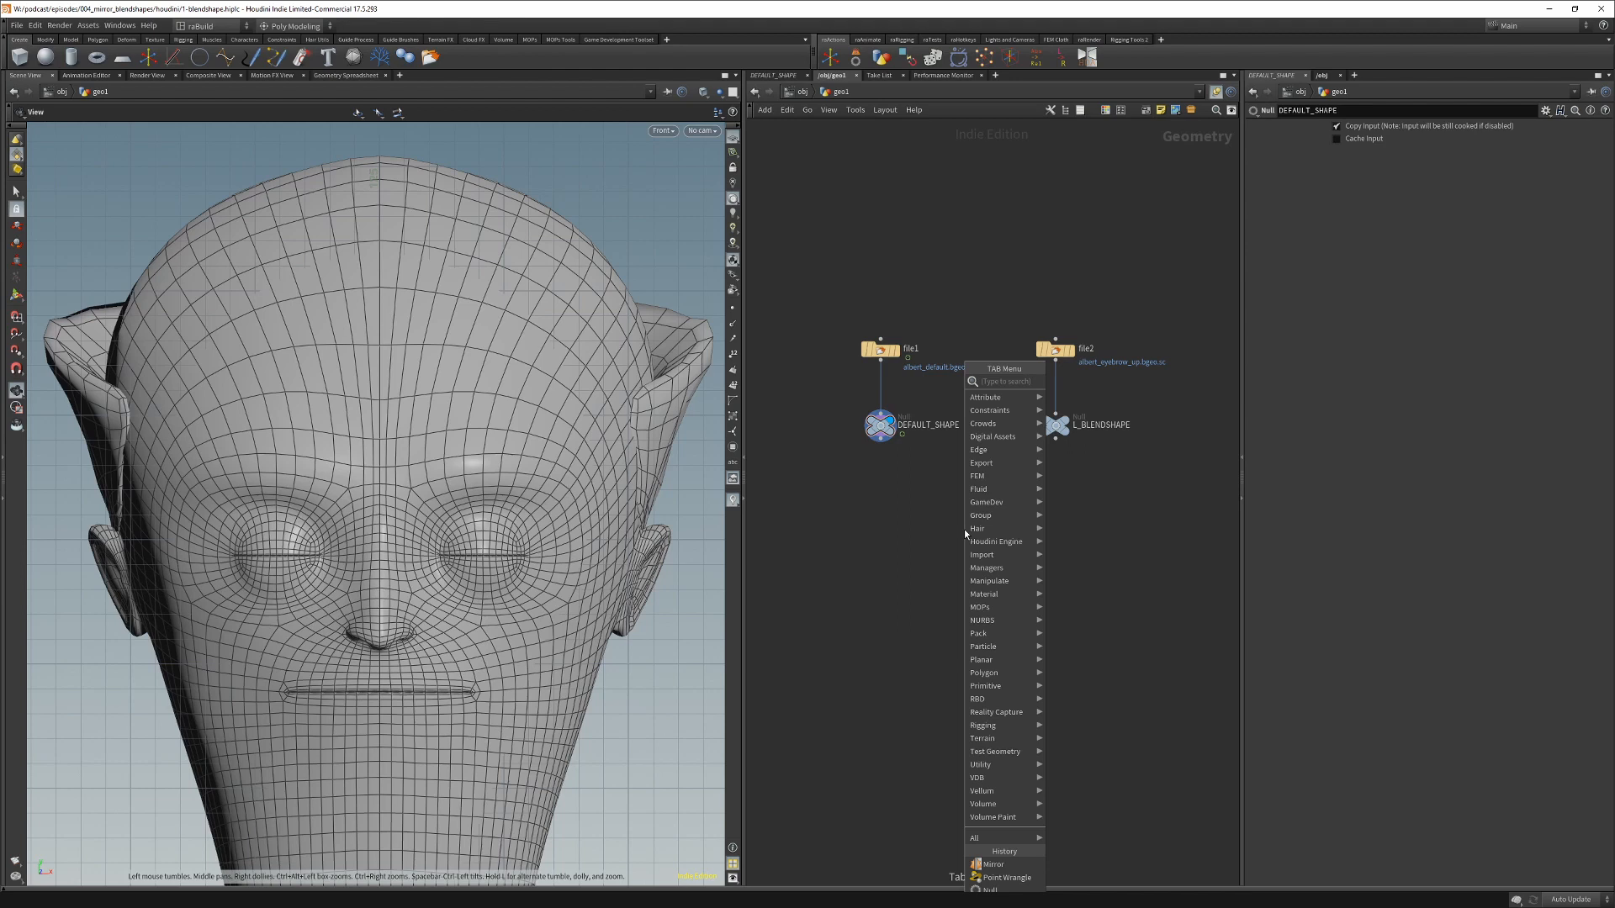
text(point)
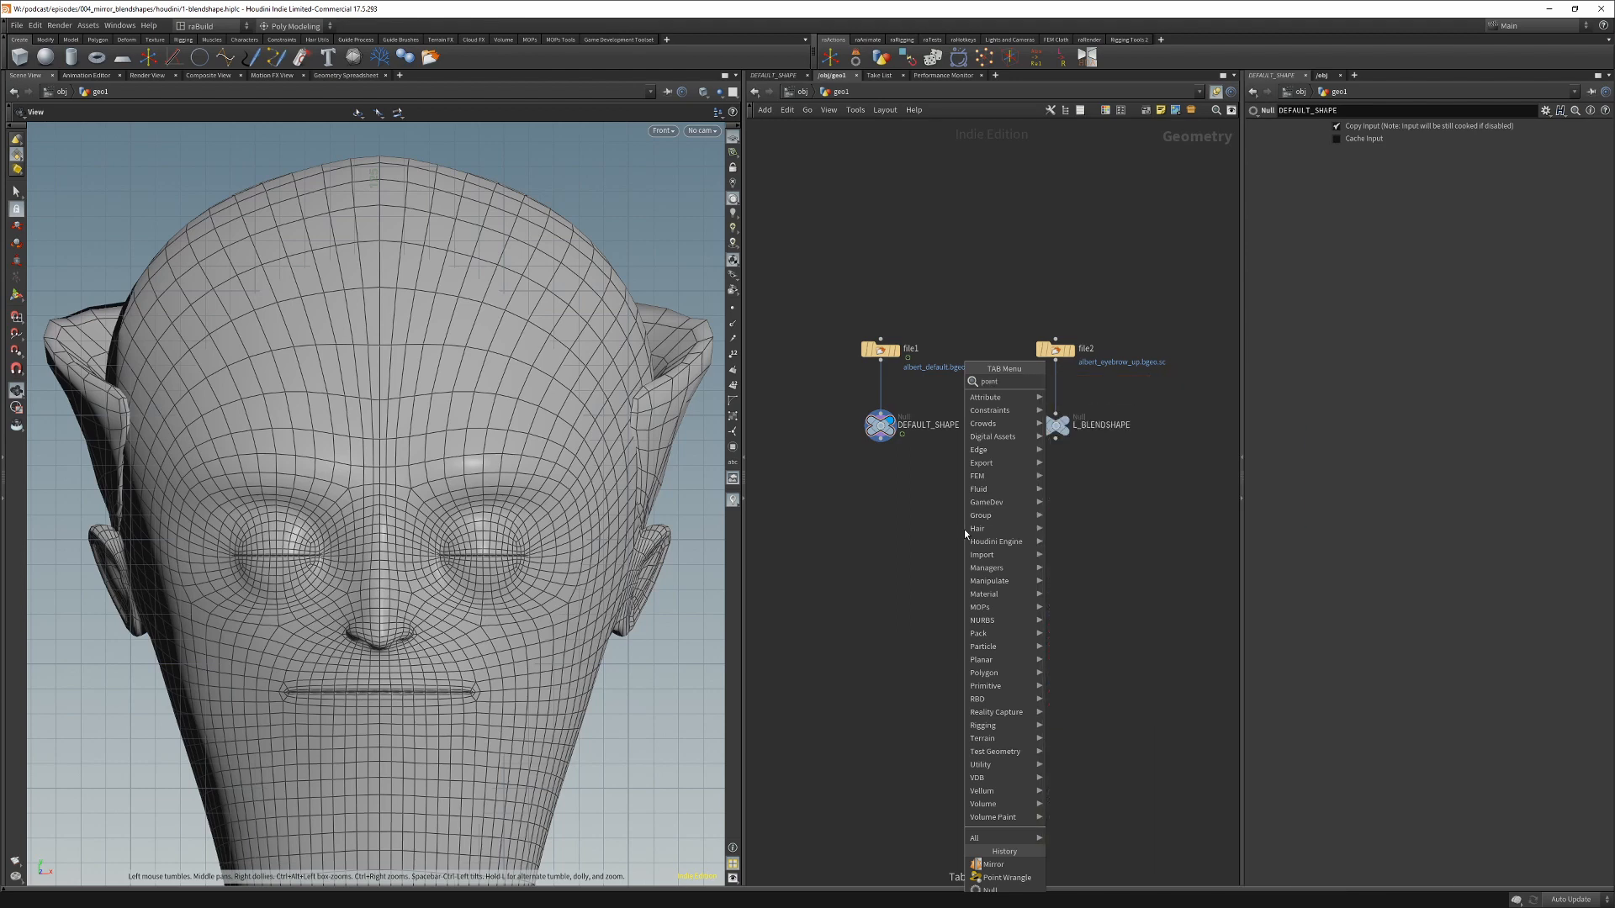
click(1001, 877)
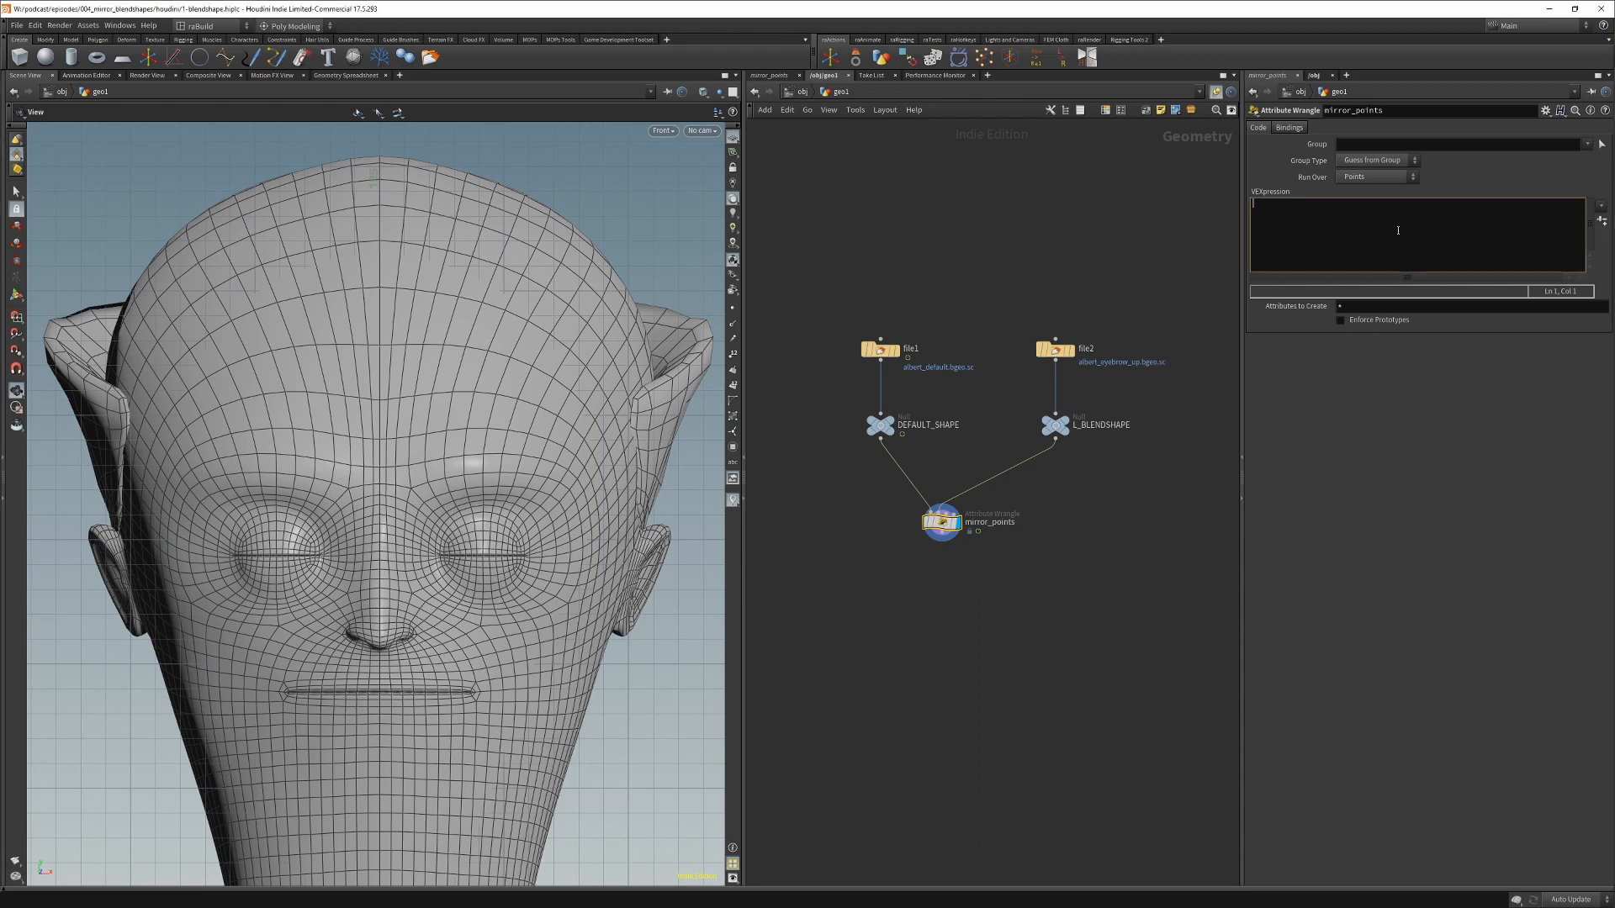
- Write mirror_pos with negated x and find ptnum_mirror using nearpoint on it
click(1417, 235)
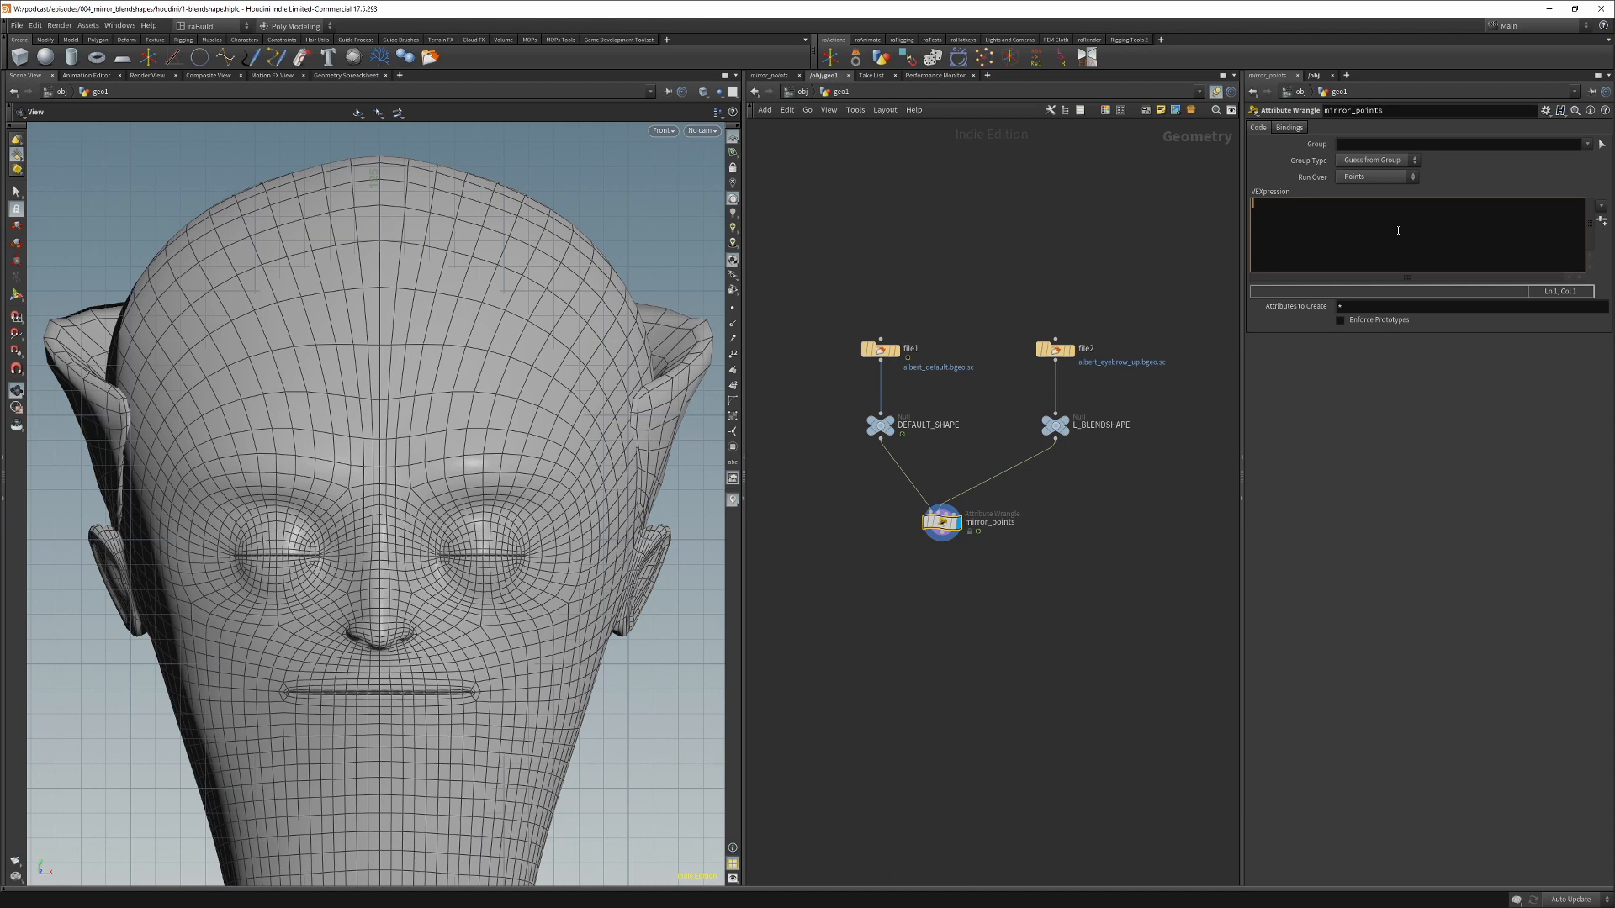
text(vector mirror_pos =)
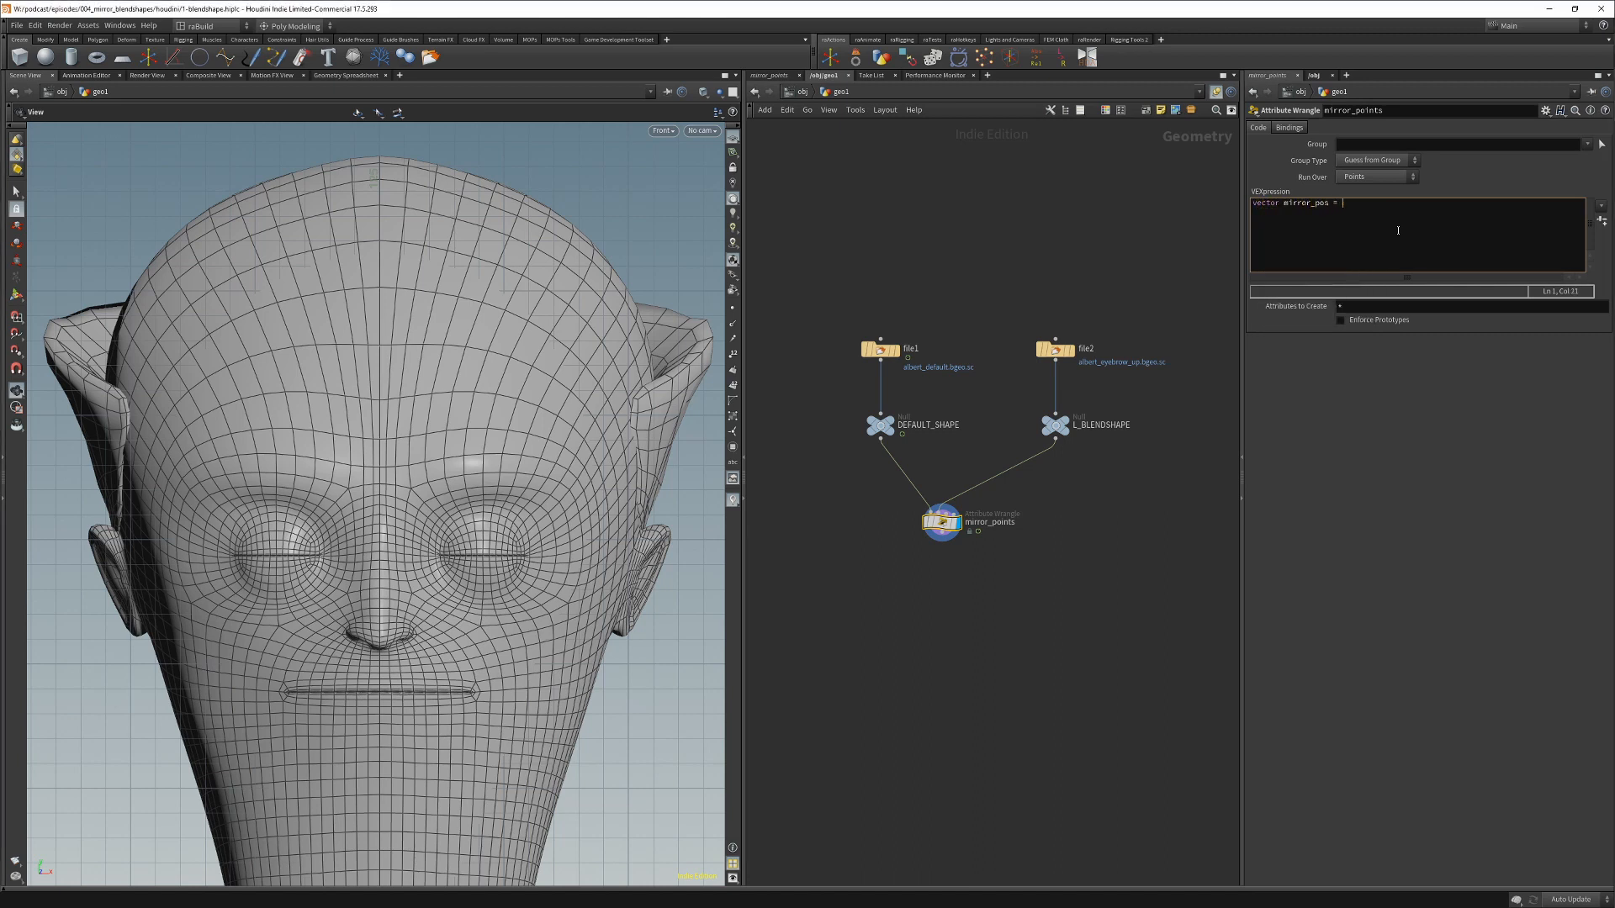
text(set(-@)
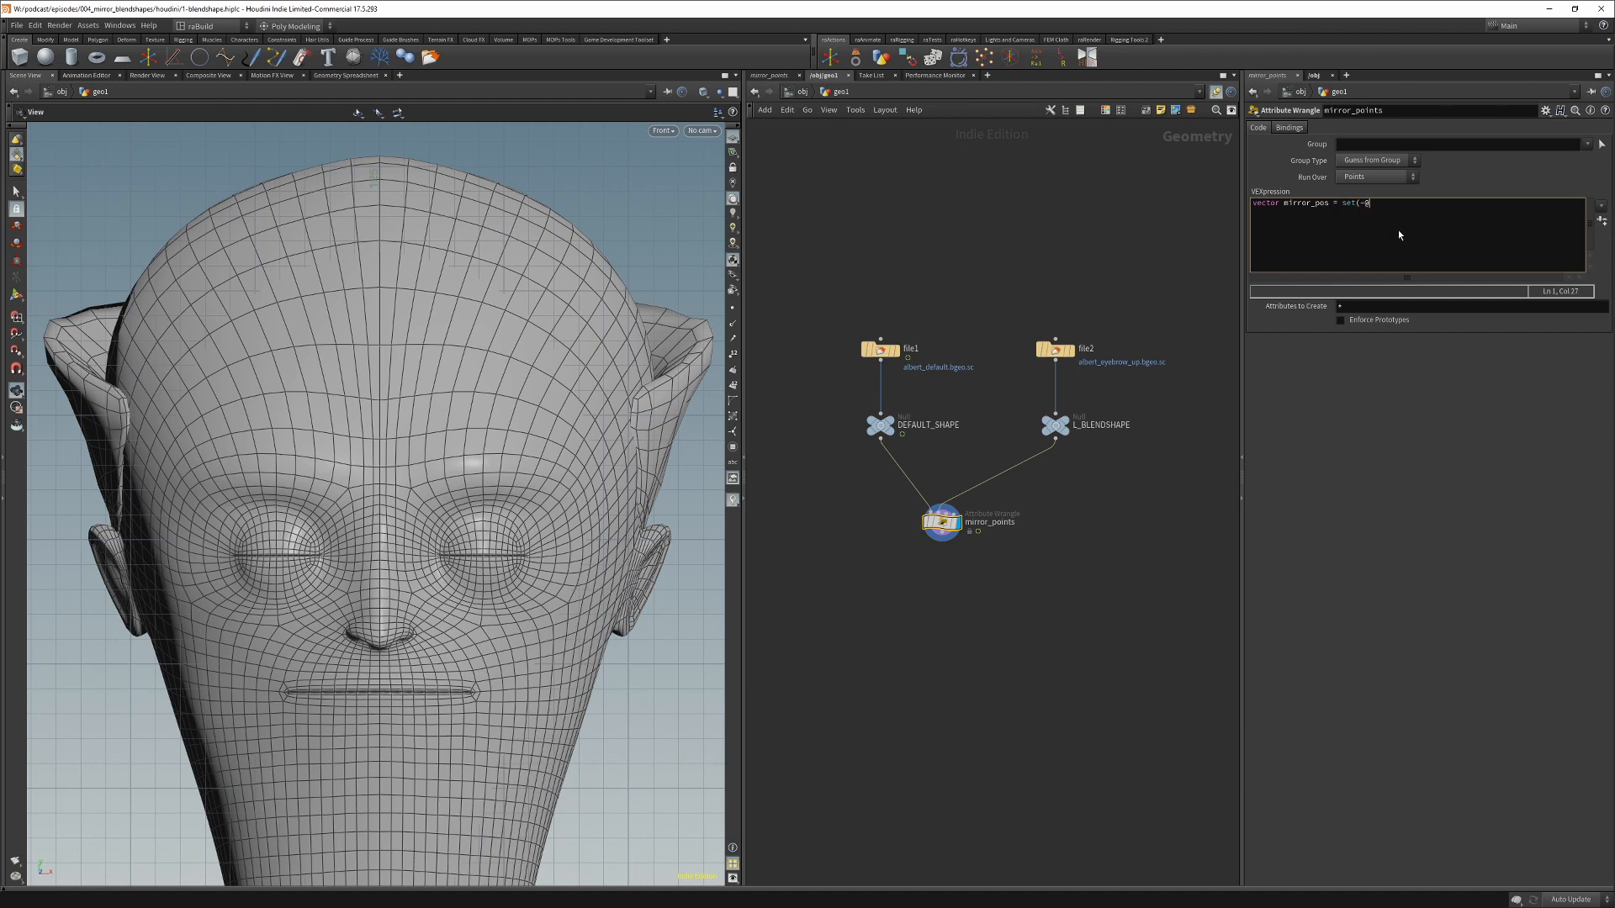
text(@P.x,)
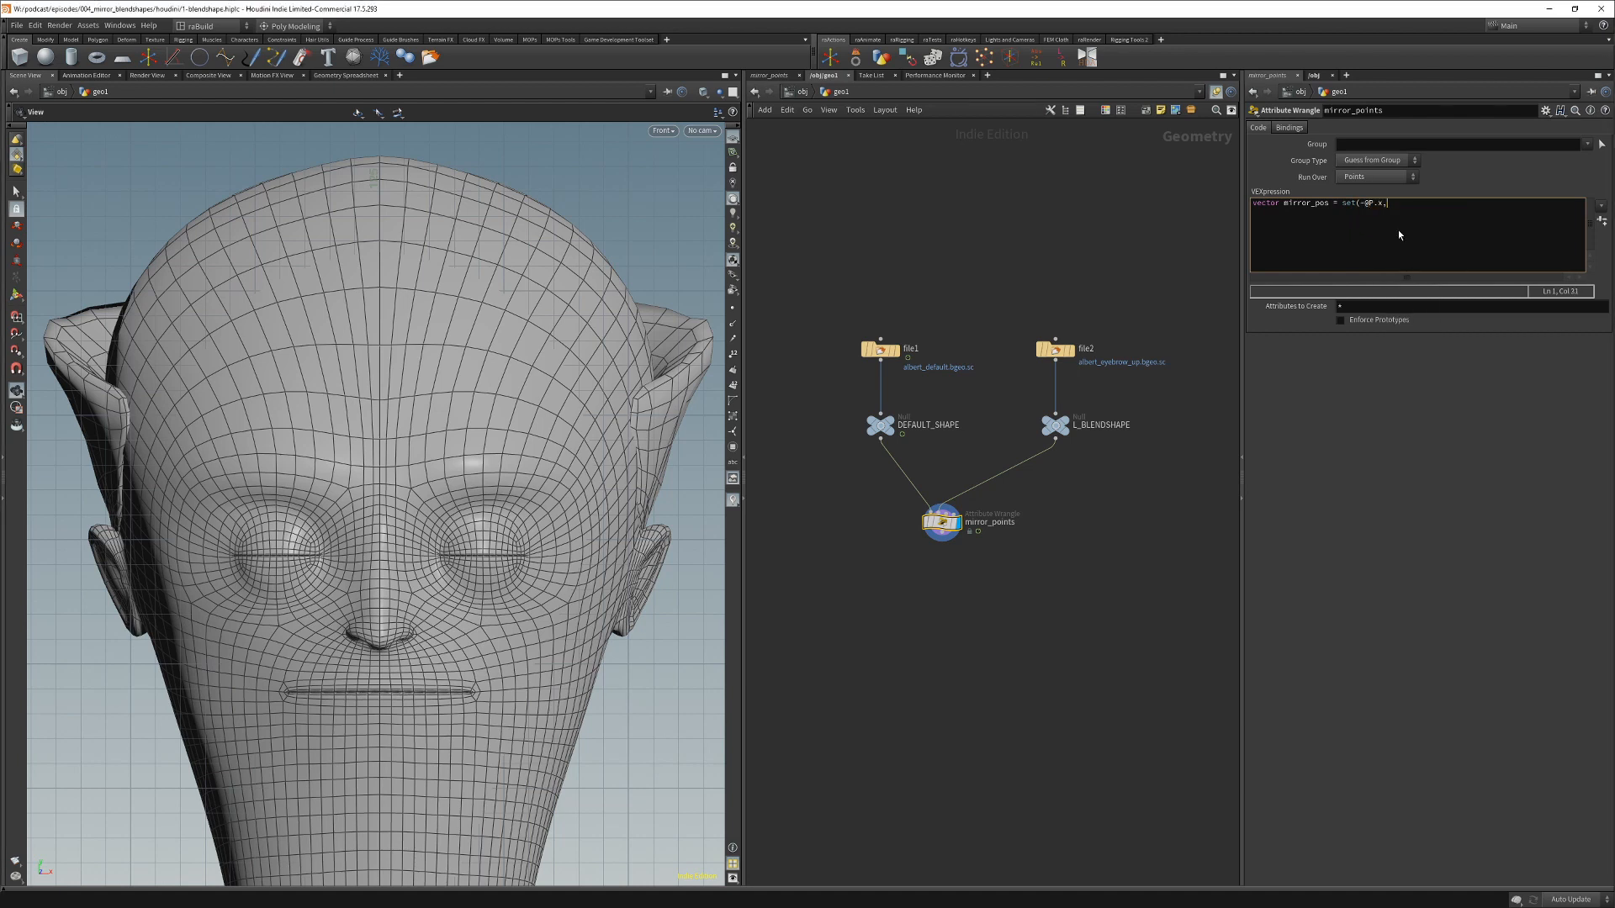
text(@P.y, @P.z)
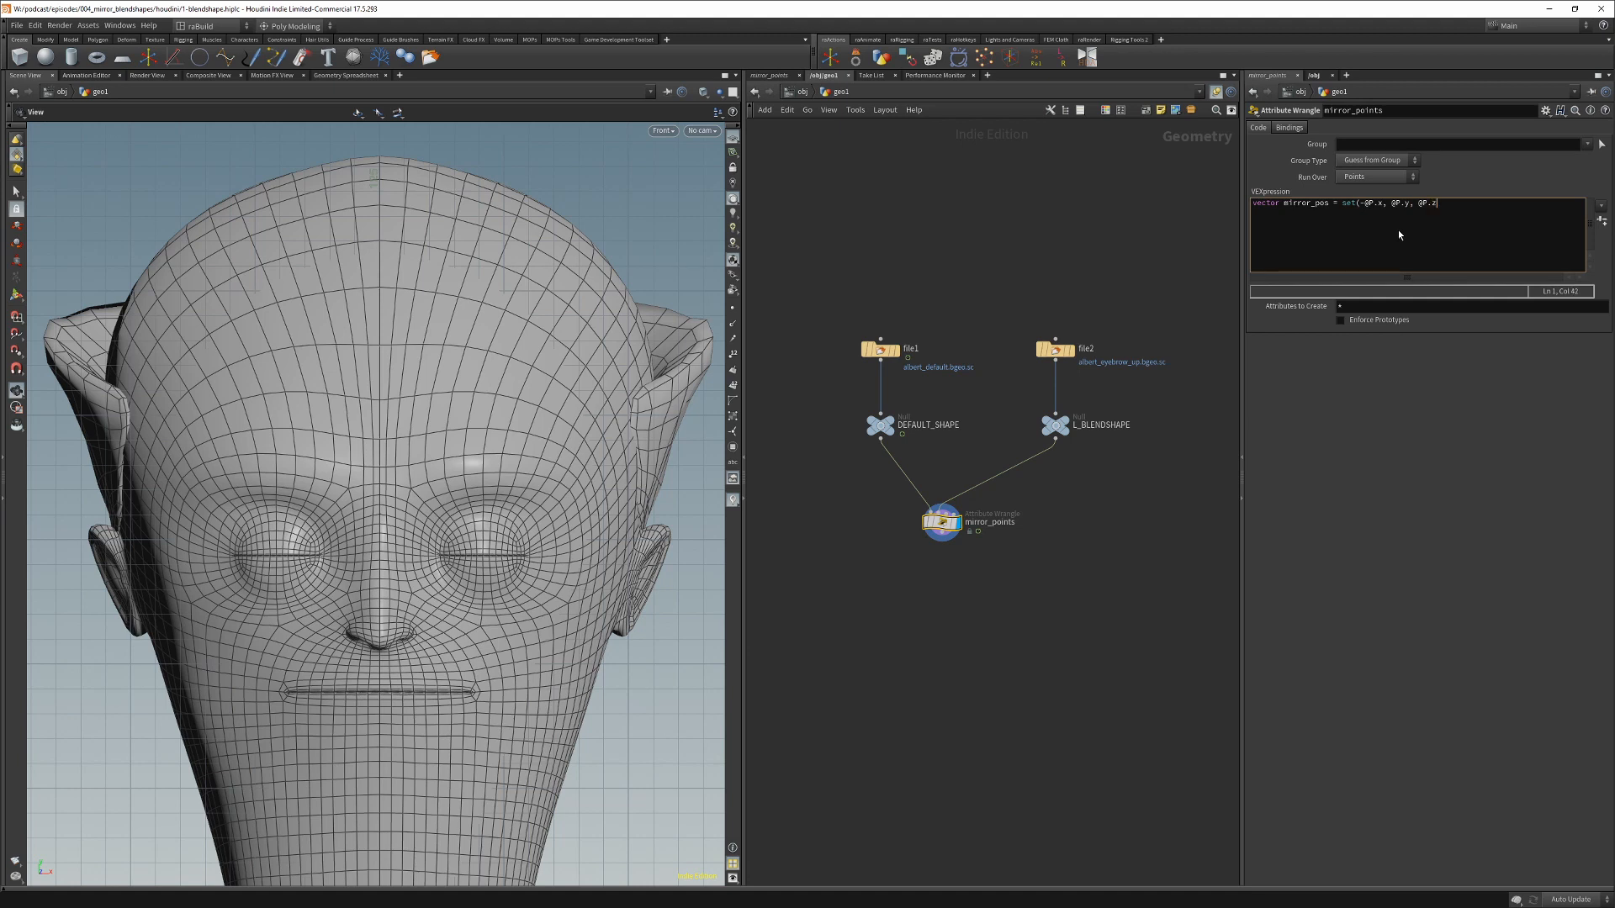
key(enter)
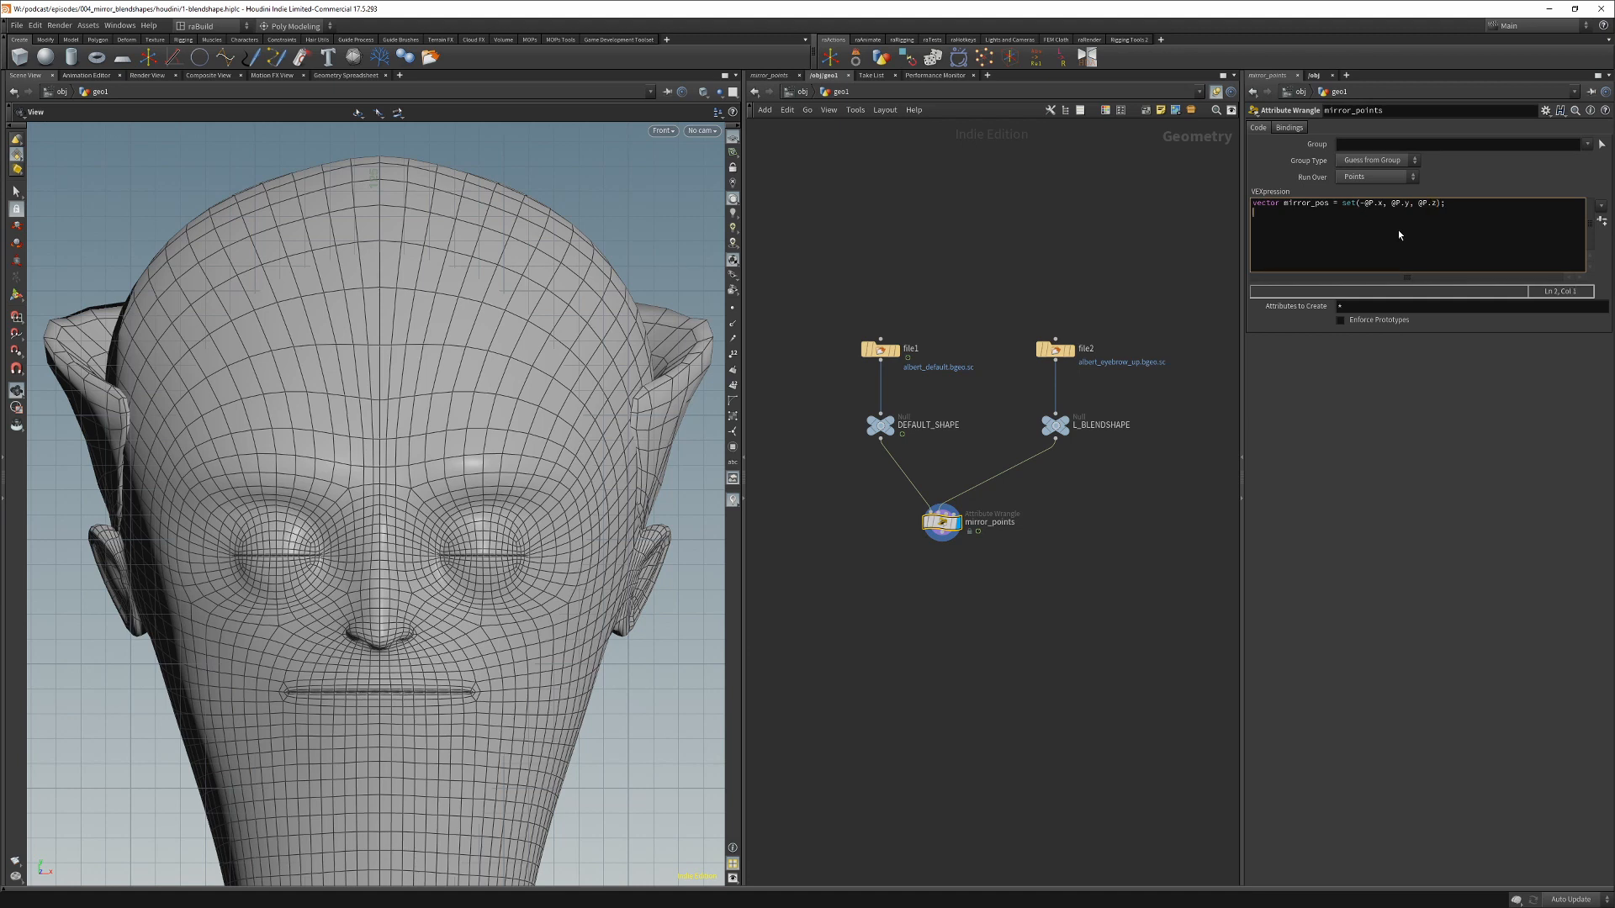
text(int ptnum_mirro)
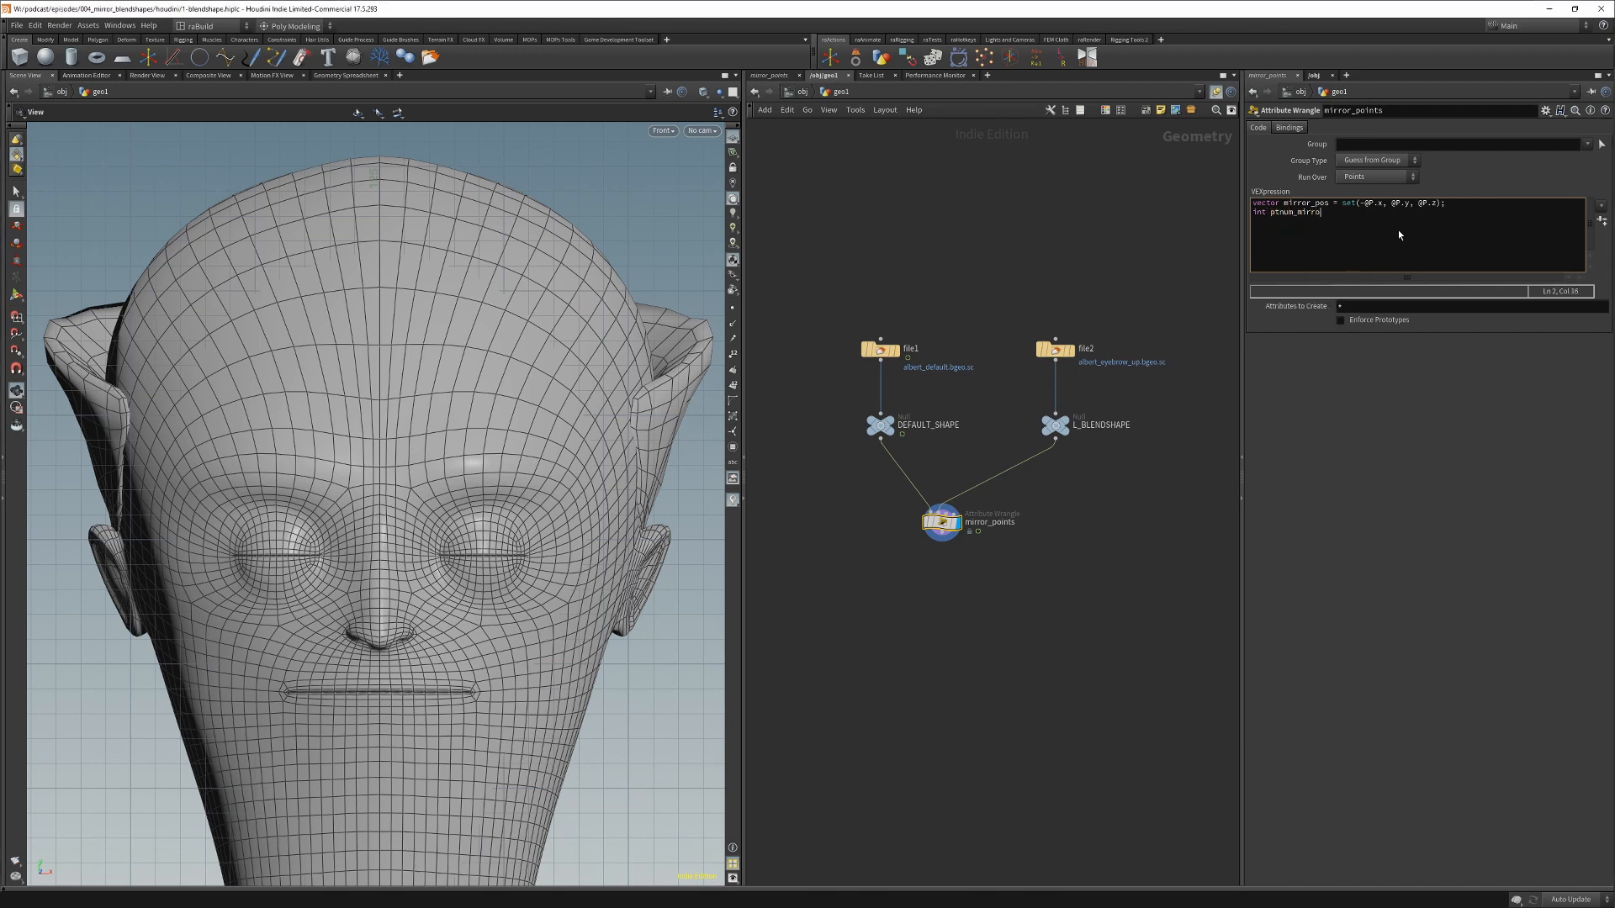
text(nearpoint()
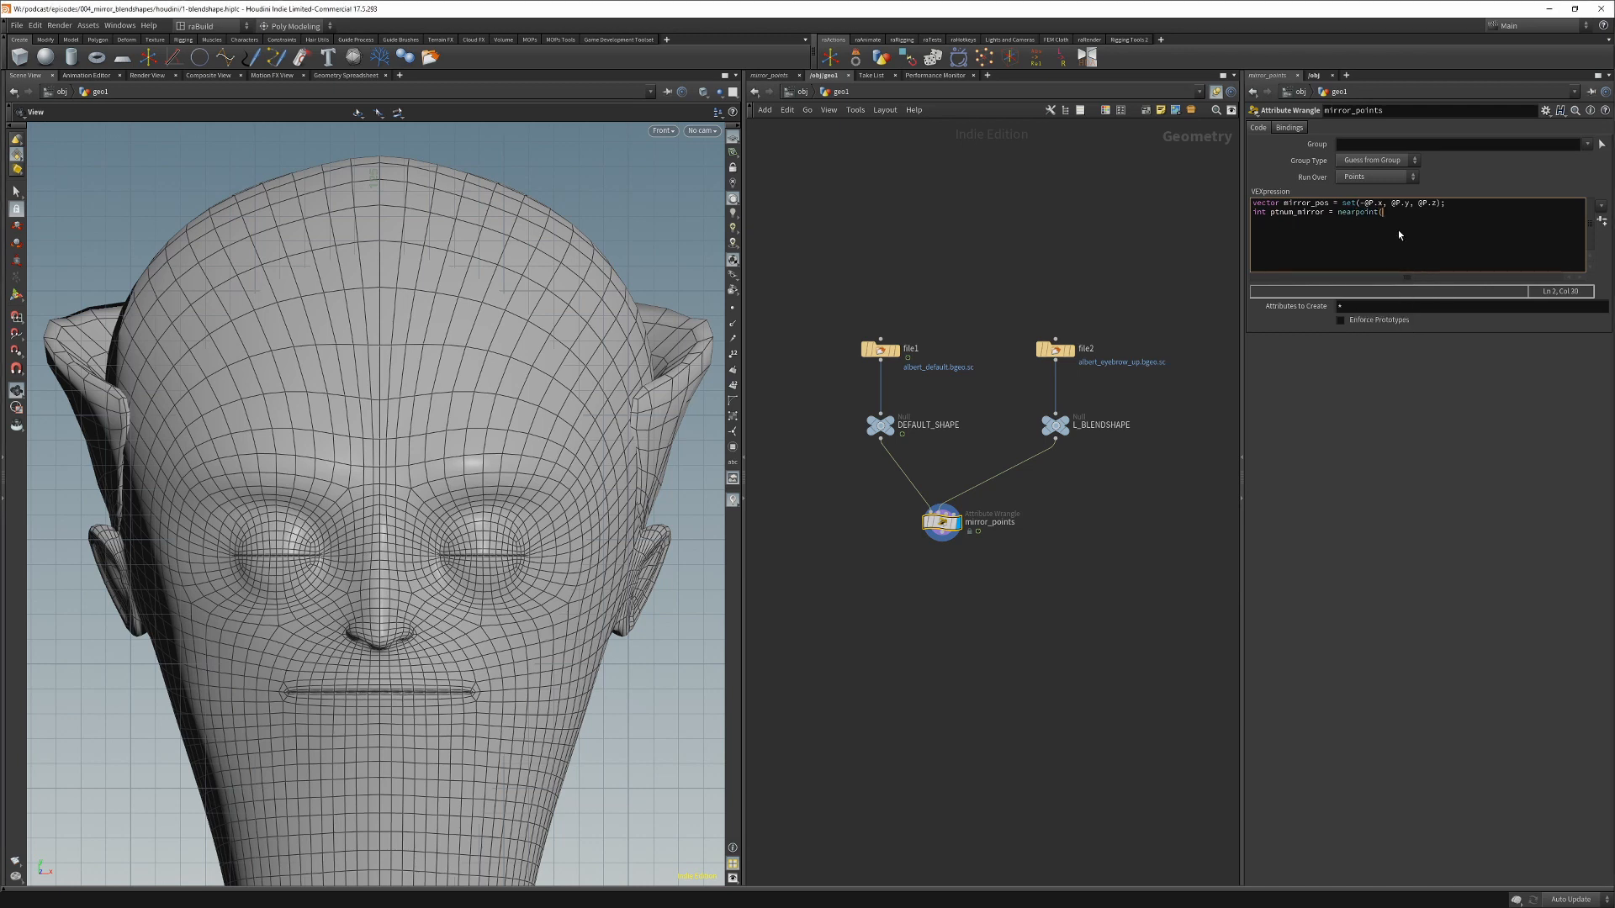
text(0, mirro)
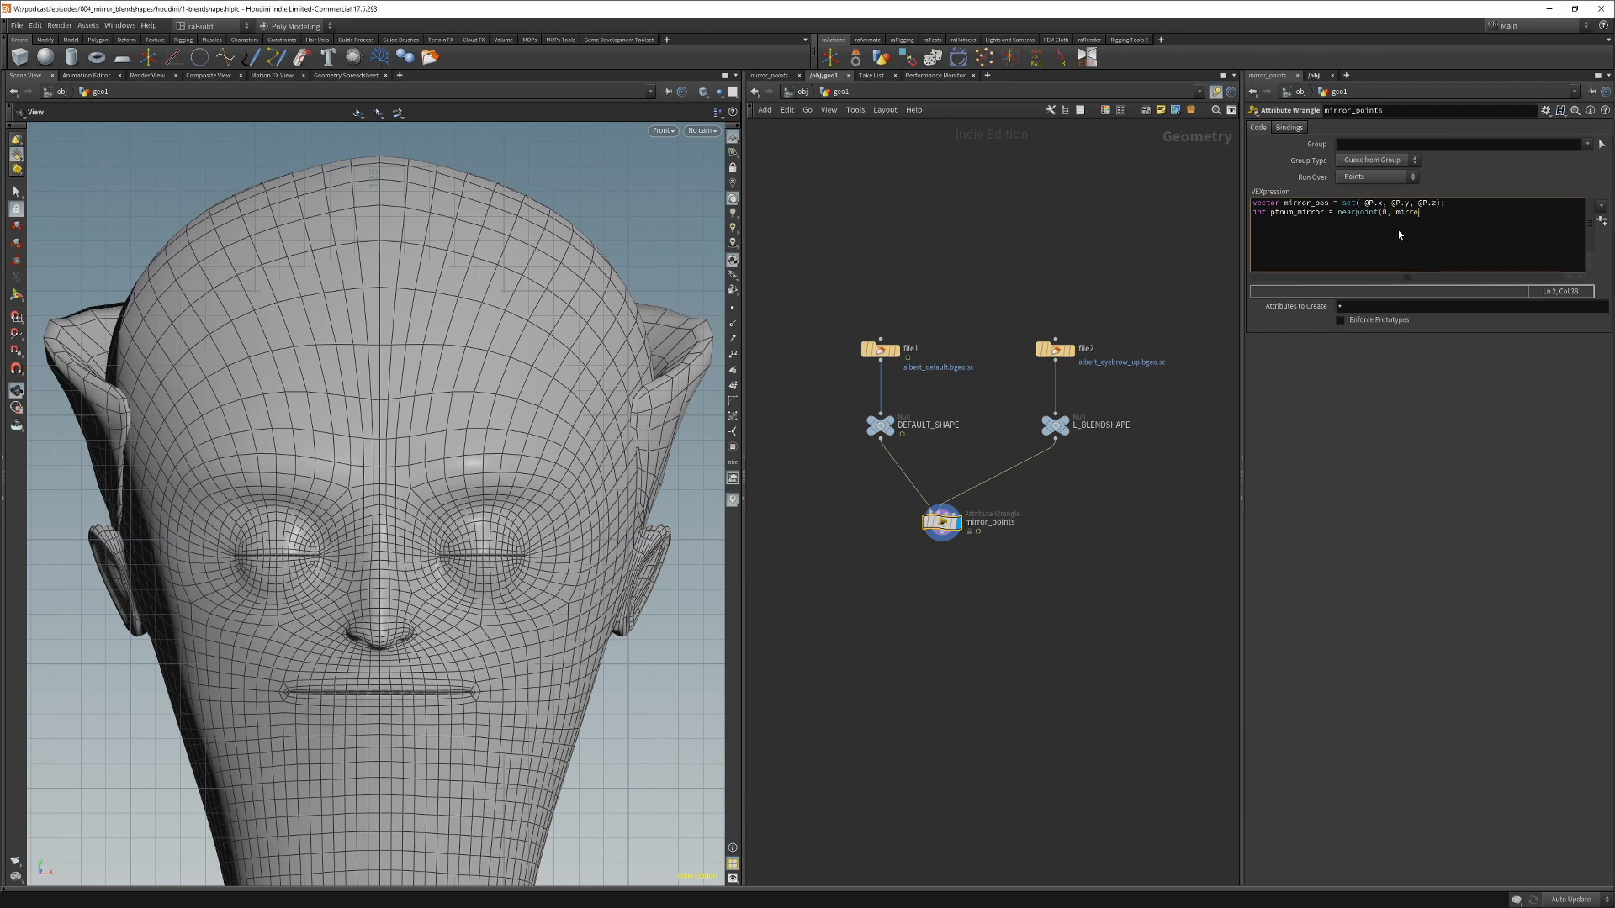
text(_pos);)
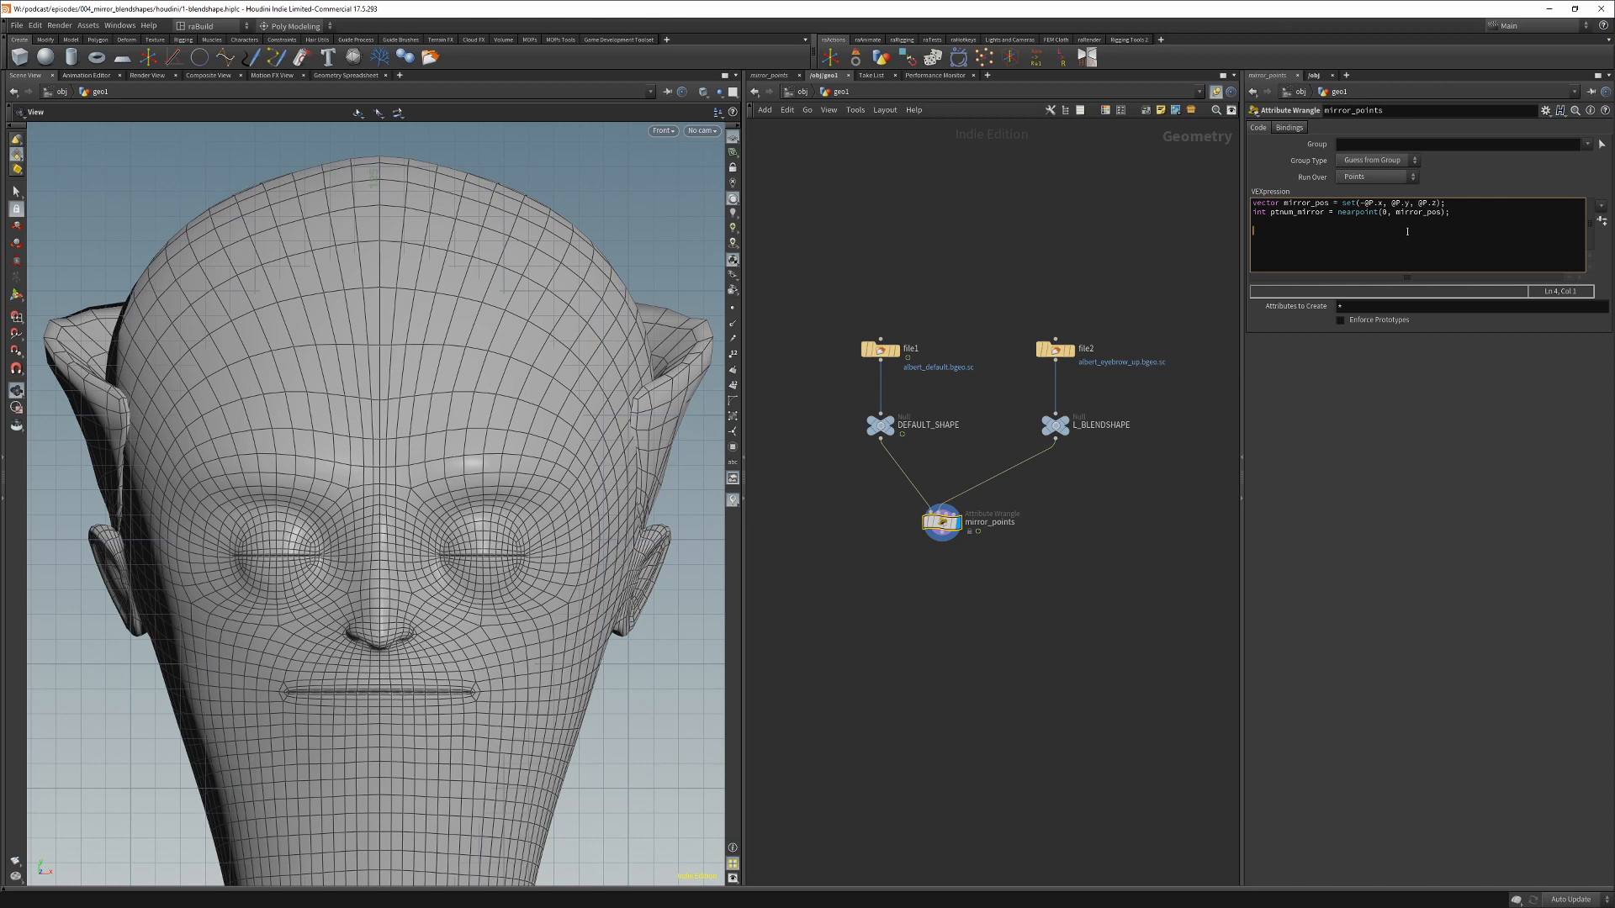
- Read mirror_P and def_mirror_P at ptnum_mirror from both inputs with point()
text(vector mirror_:P)
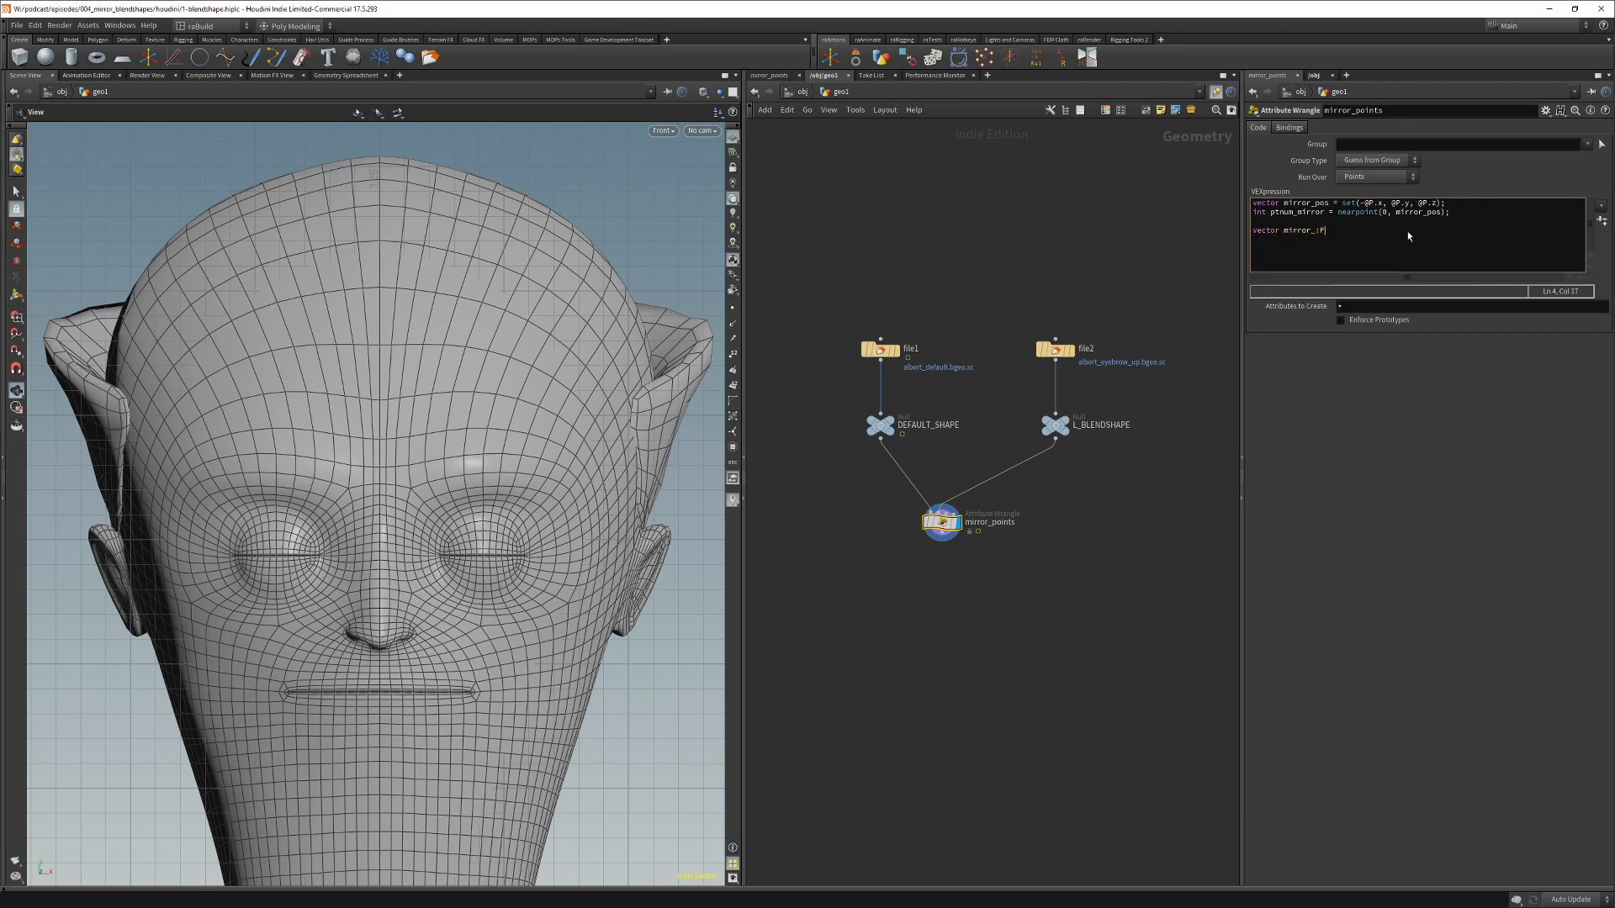
text(=)
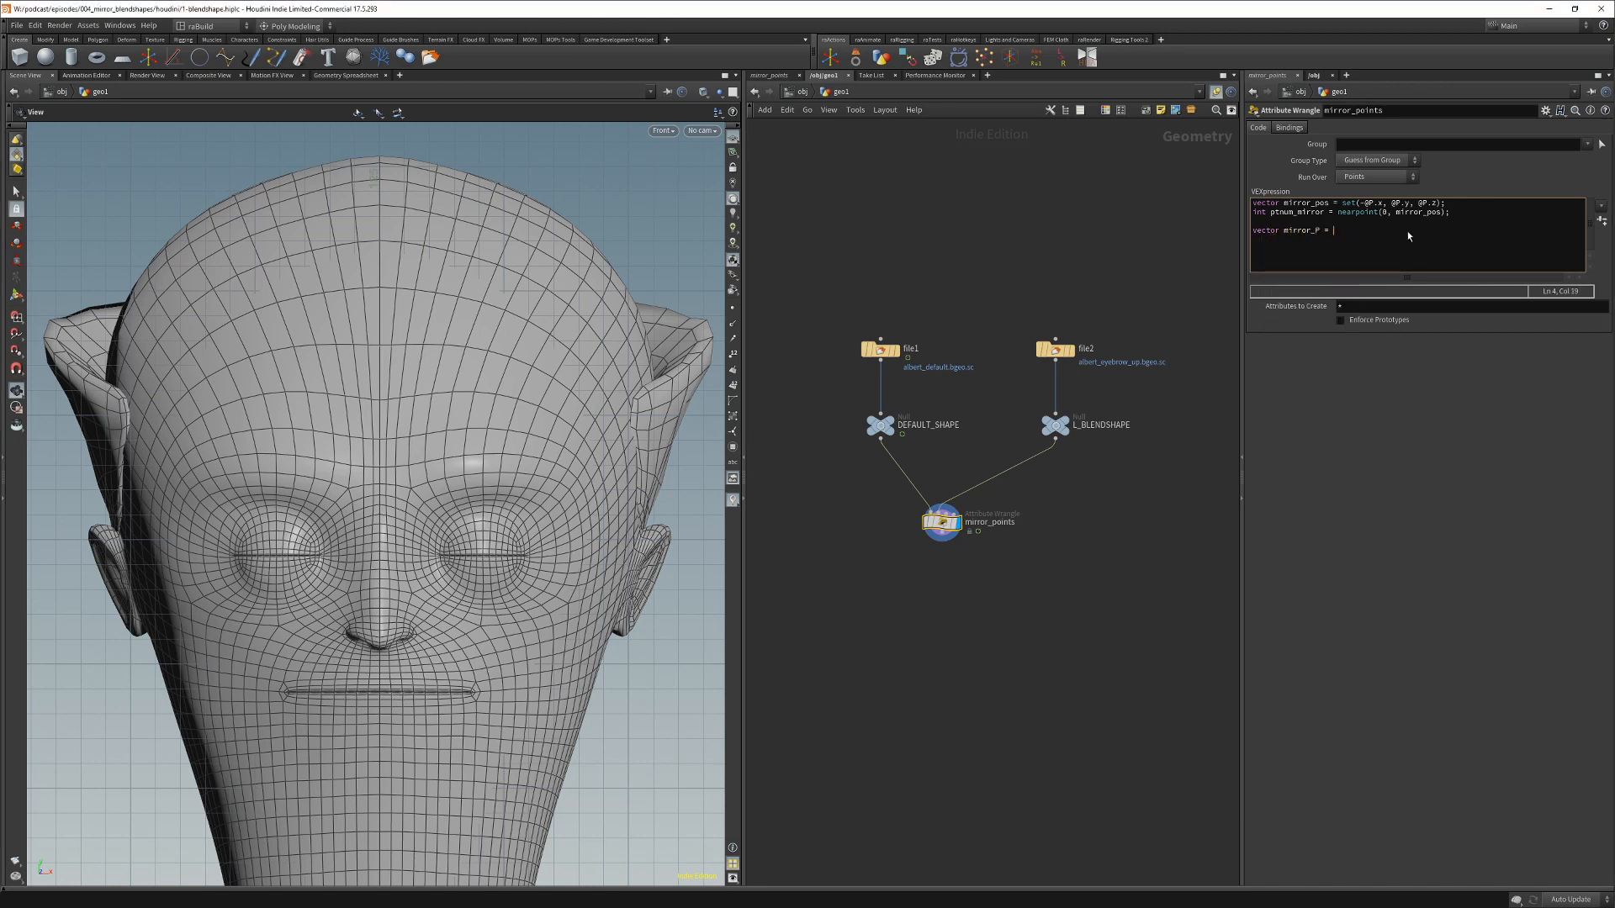
text(point(0,)
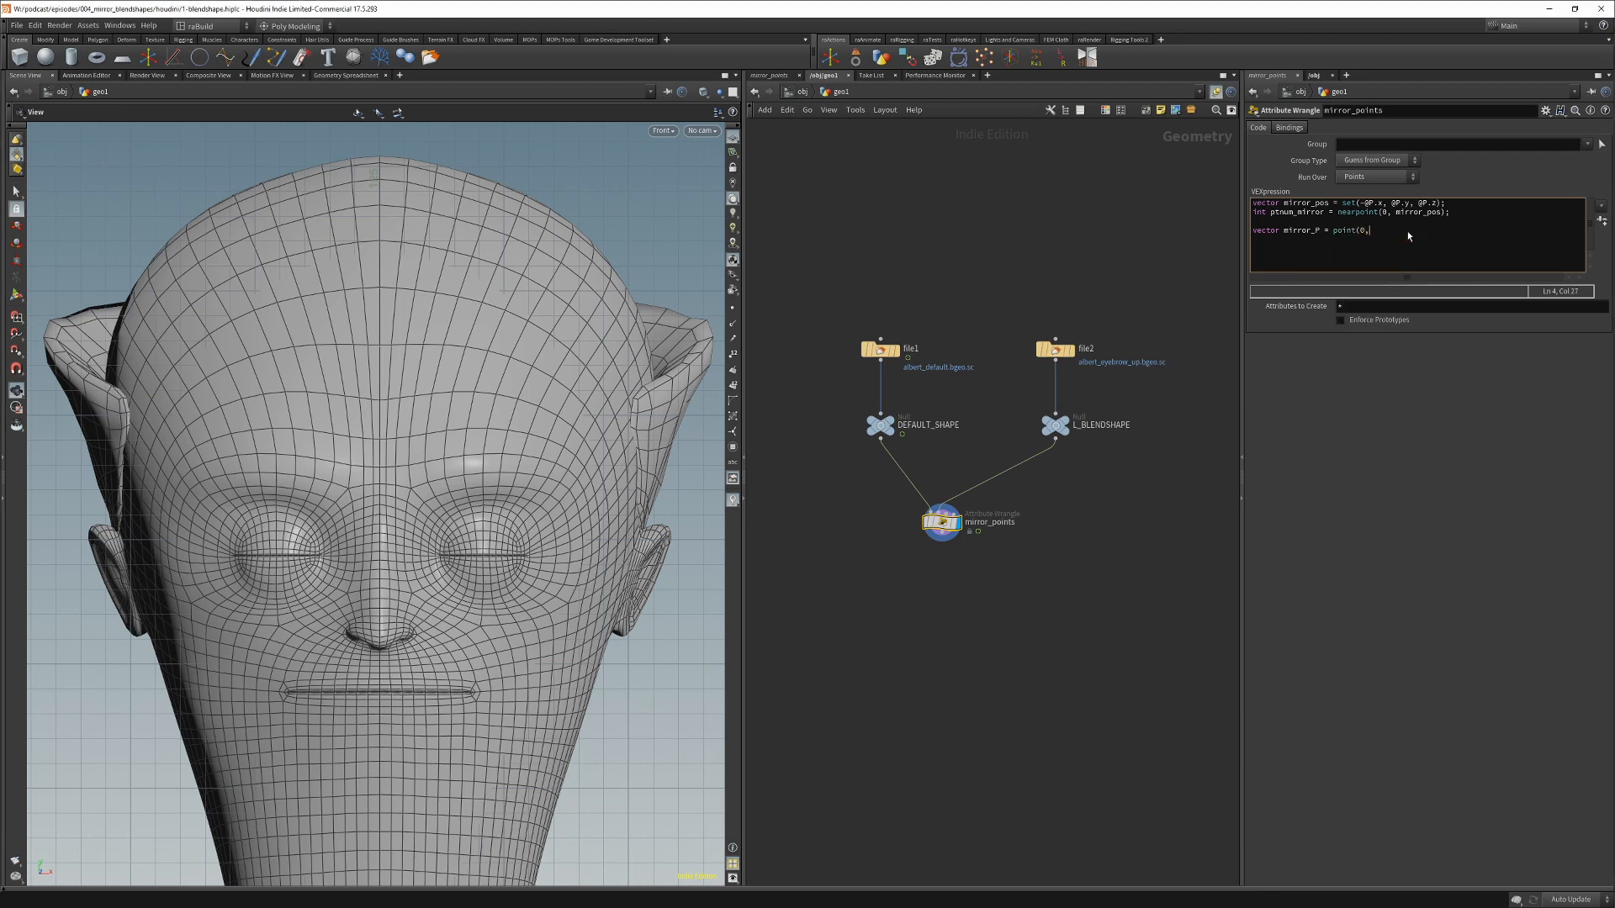
text("#",)
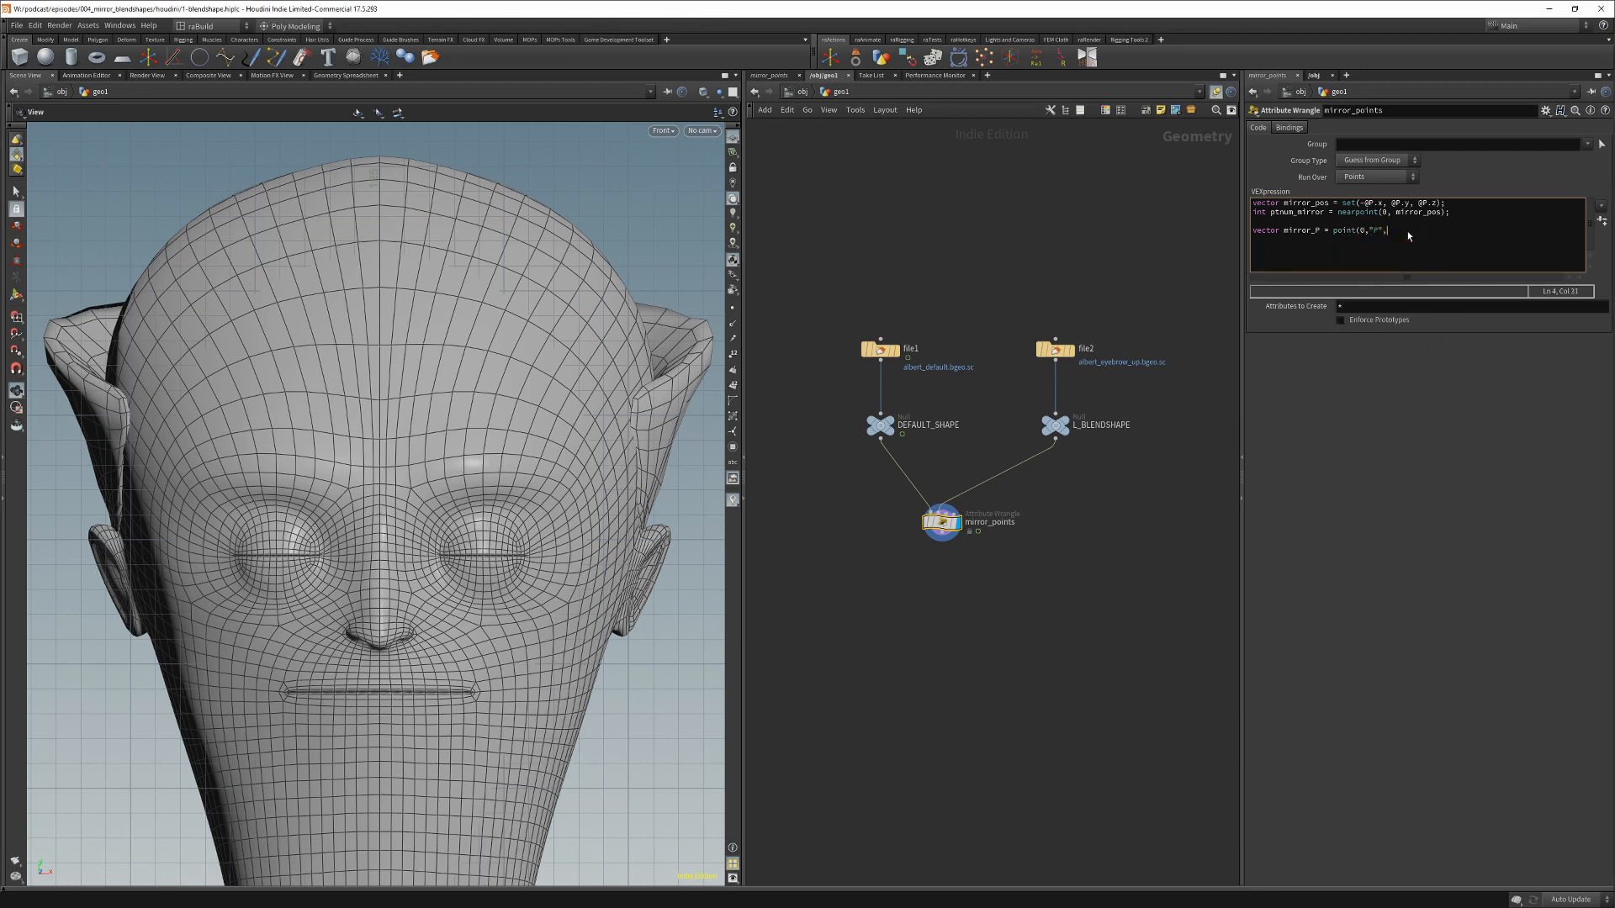
text(ptnum_mi)
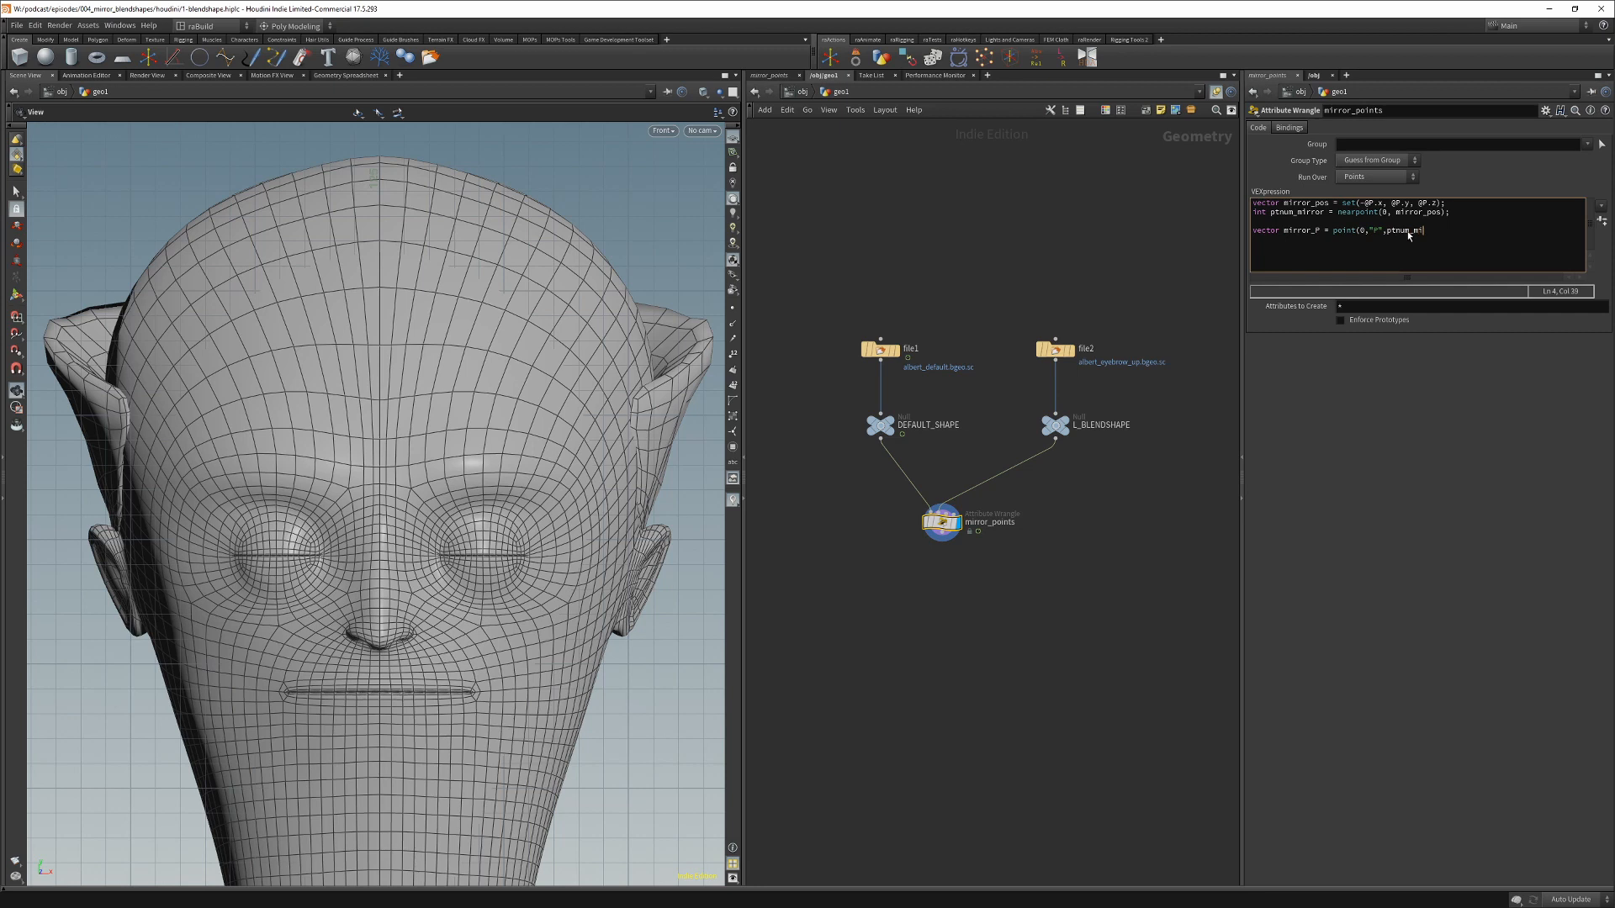
text(vector def_mirror_P = point(1,)
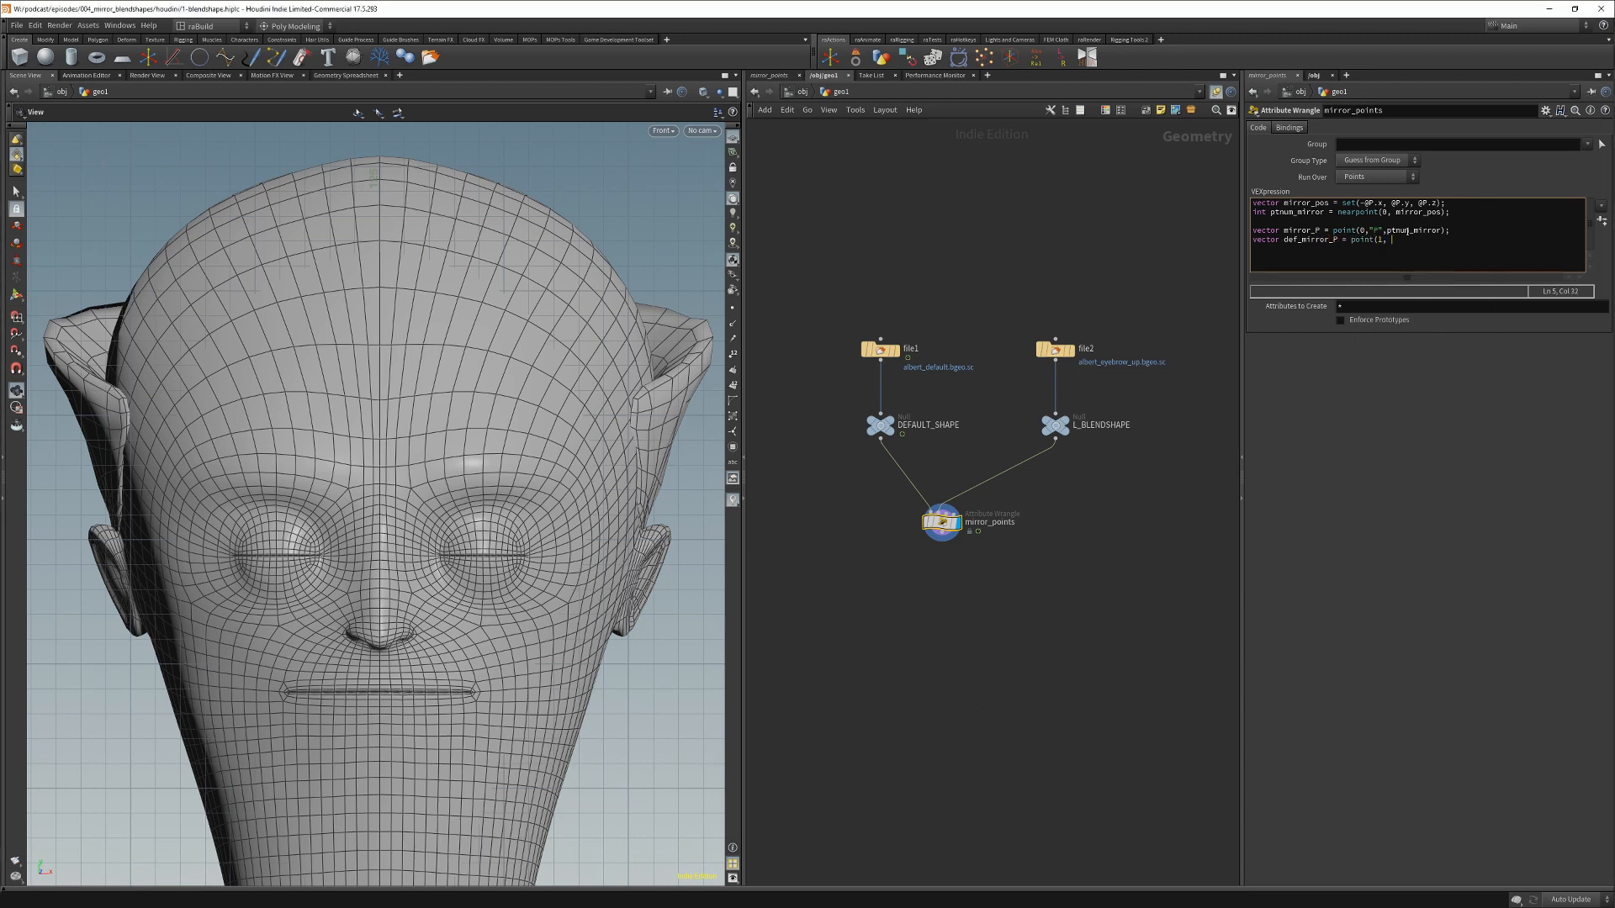
text("P",)
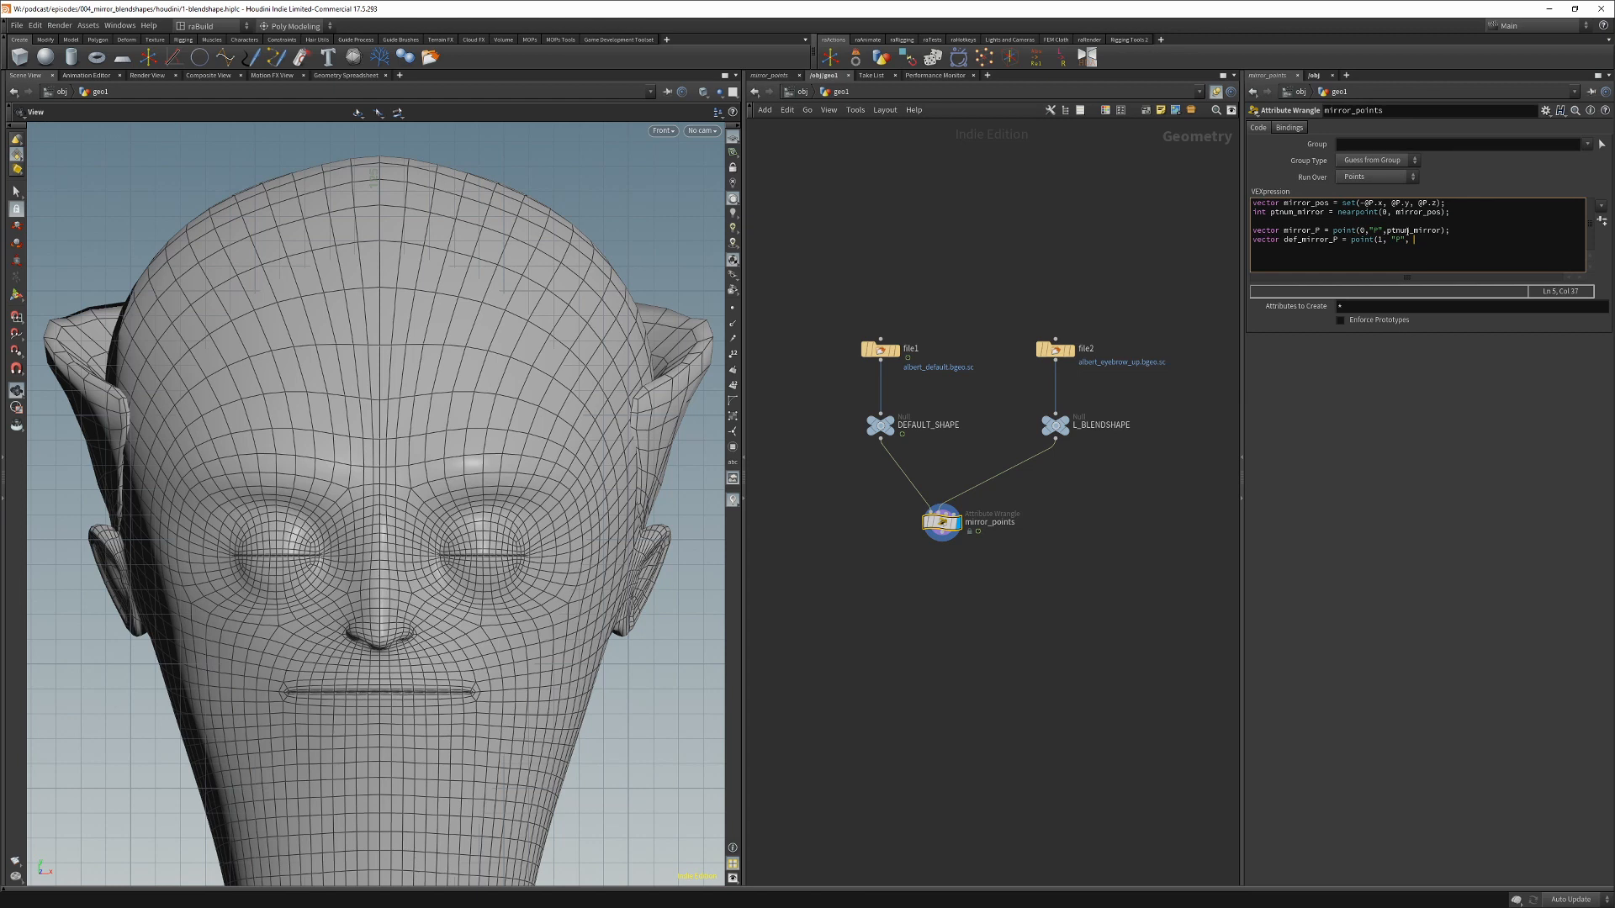
text(ptnum_mirro)
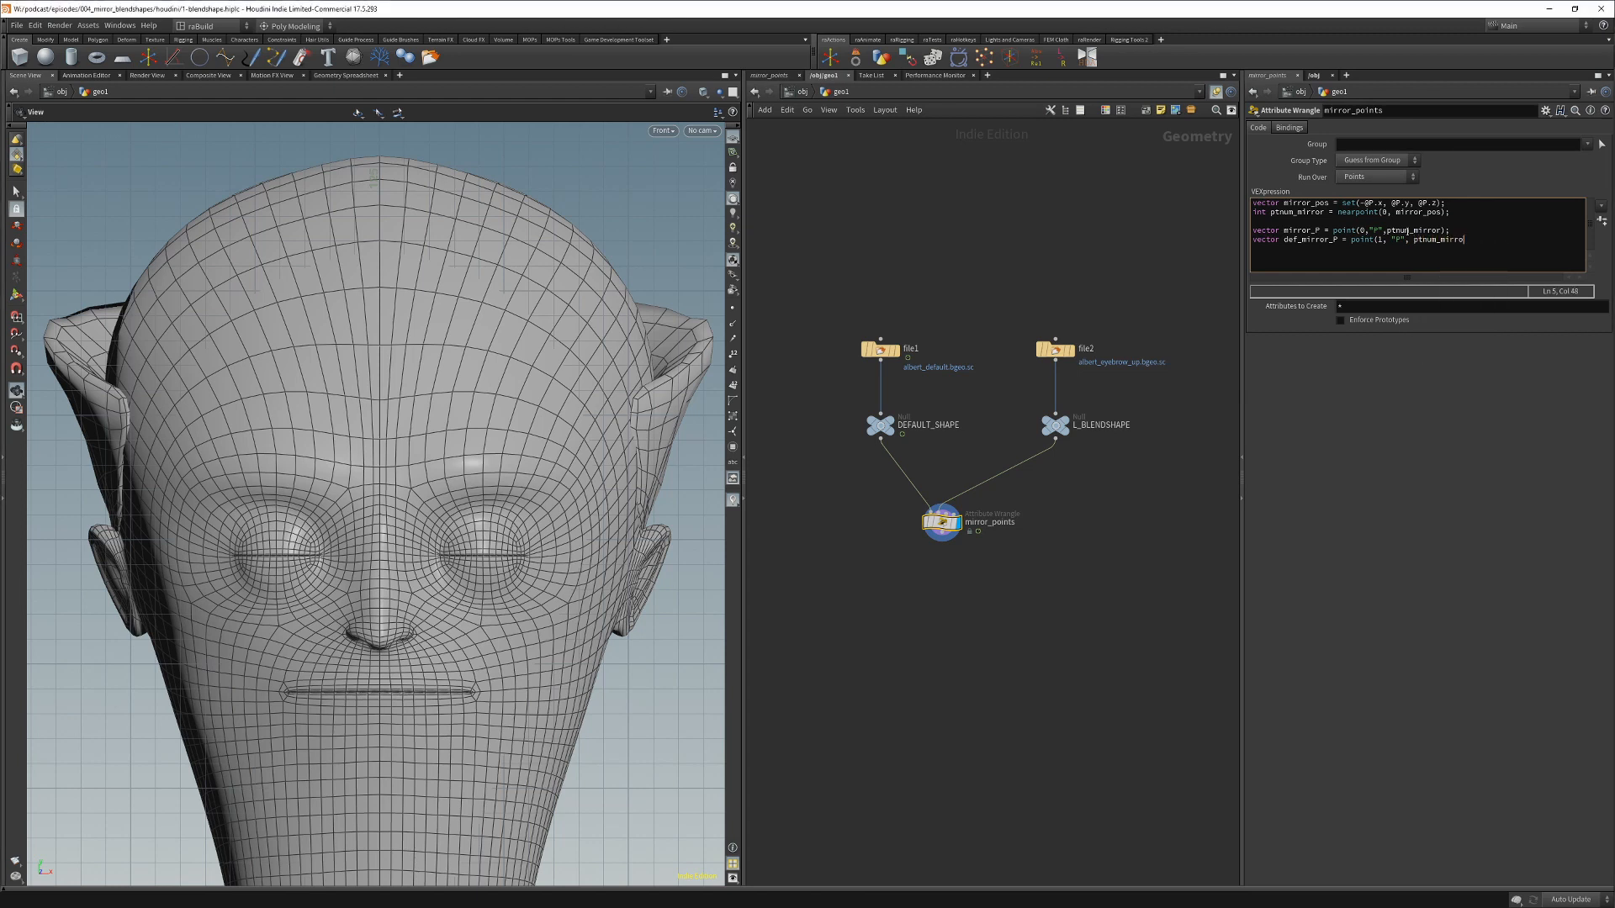
text(r);)
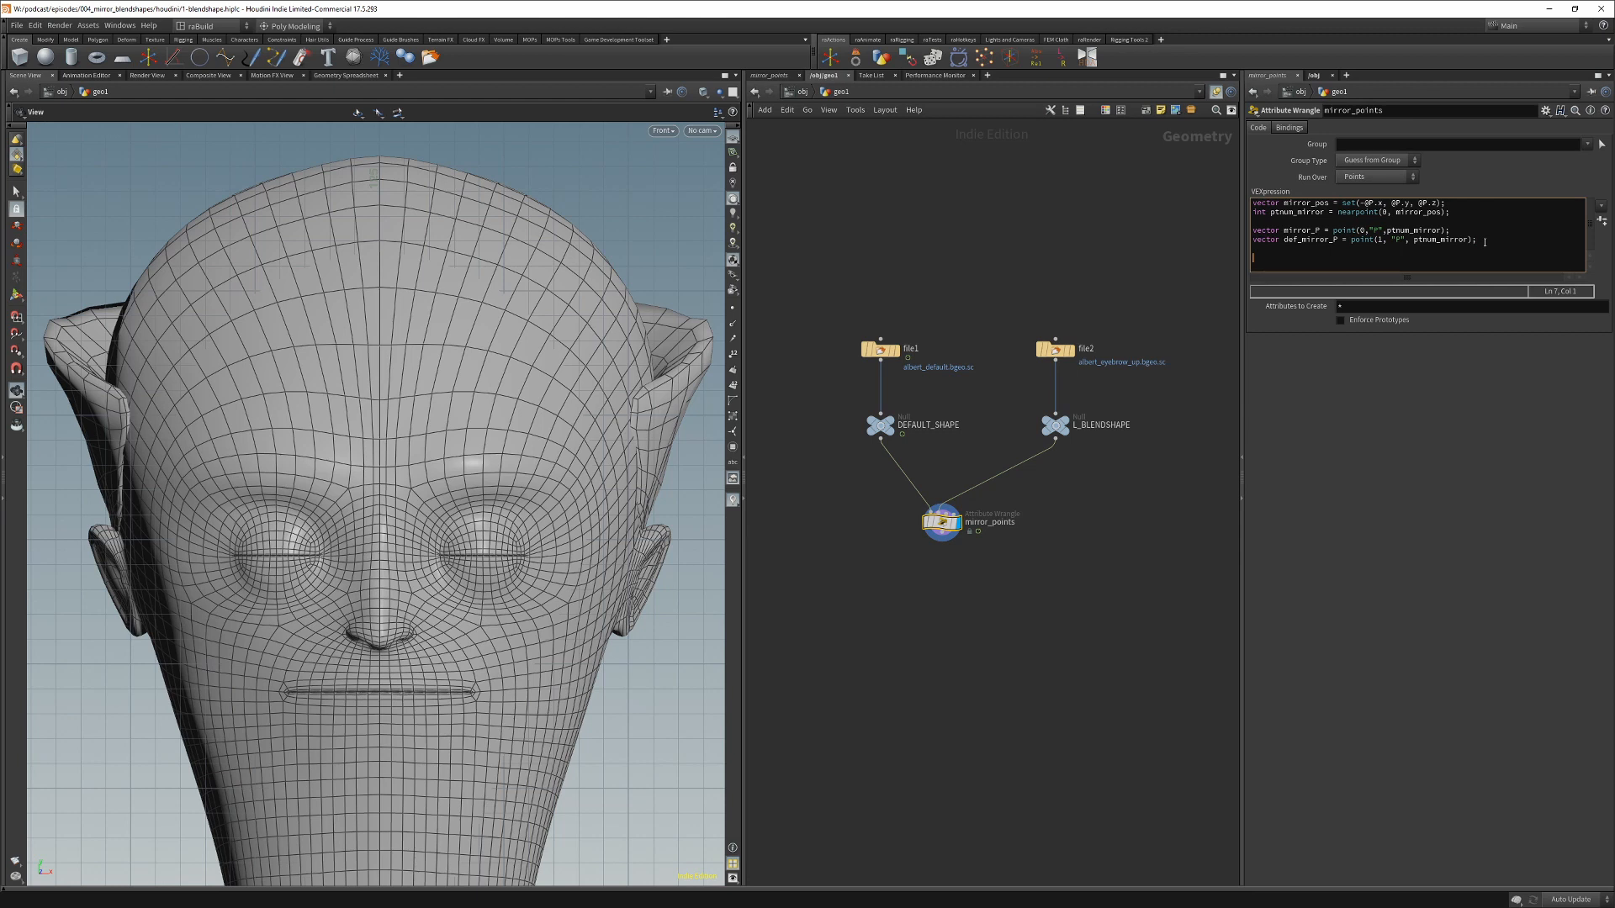
- Compute offset_P, flip it into mirror_offset_P = set(-offset_P.x, offset_P.y, offset_P.z), and add to @P
text(vector offset_P = def_mirror_P)
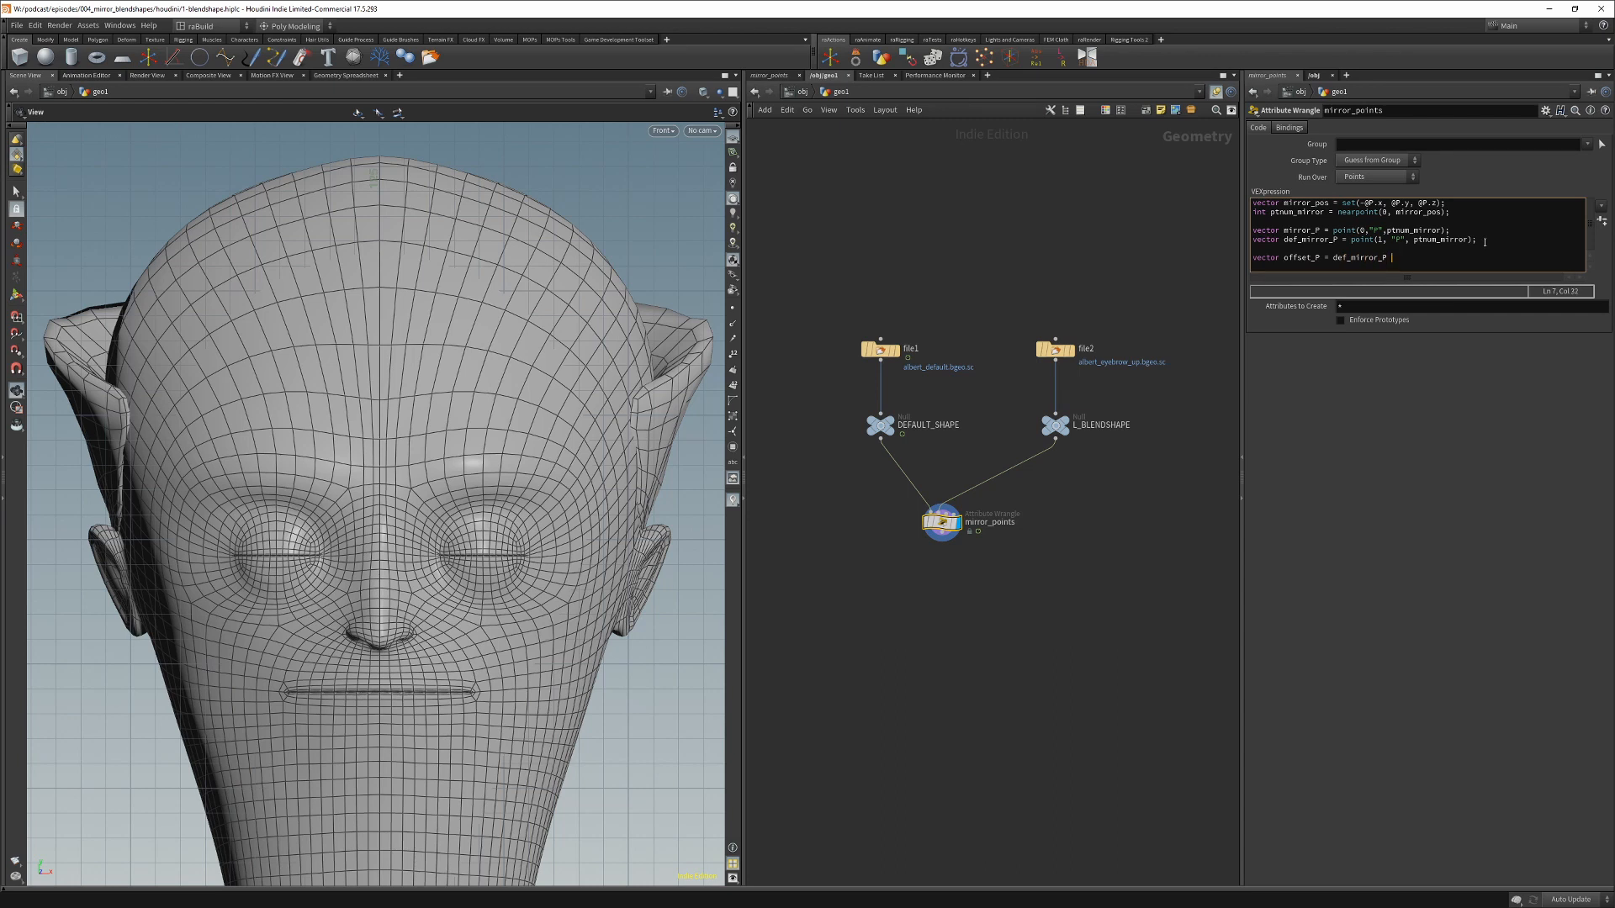
text(- mirror_)
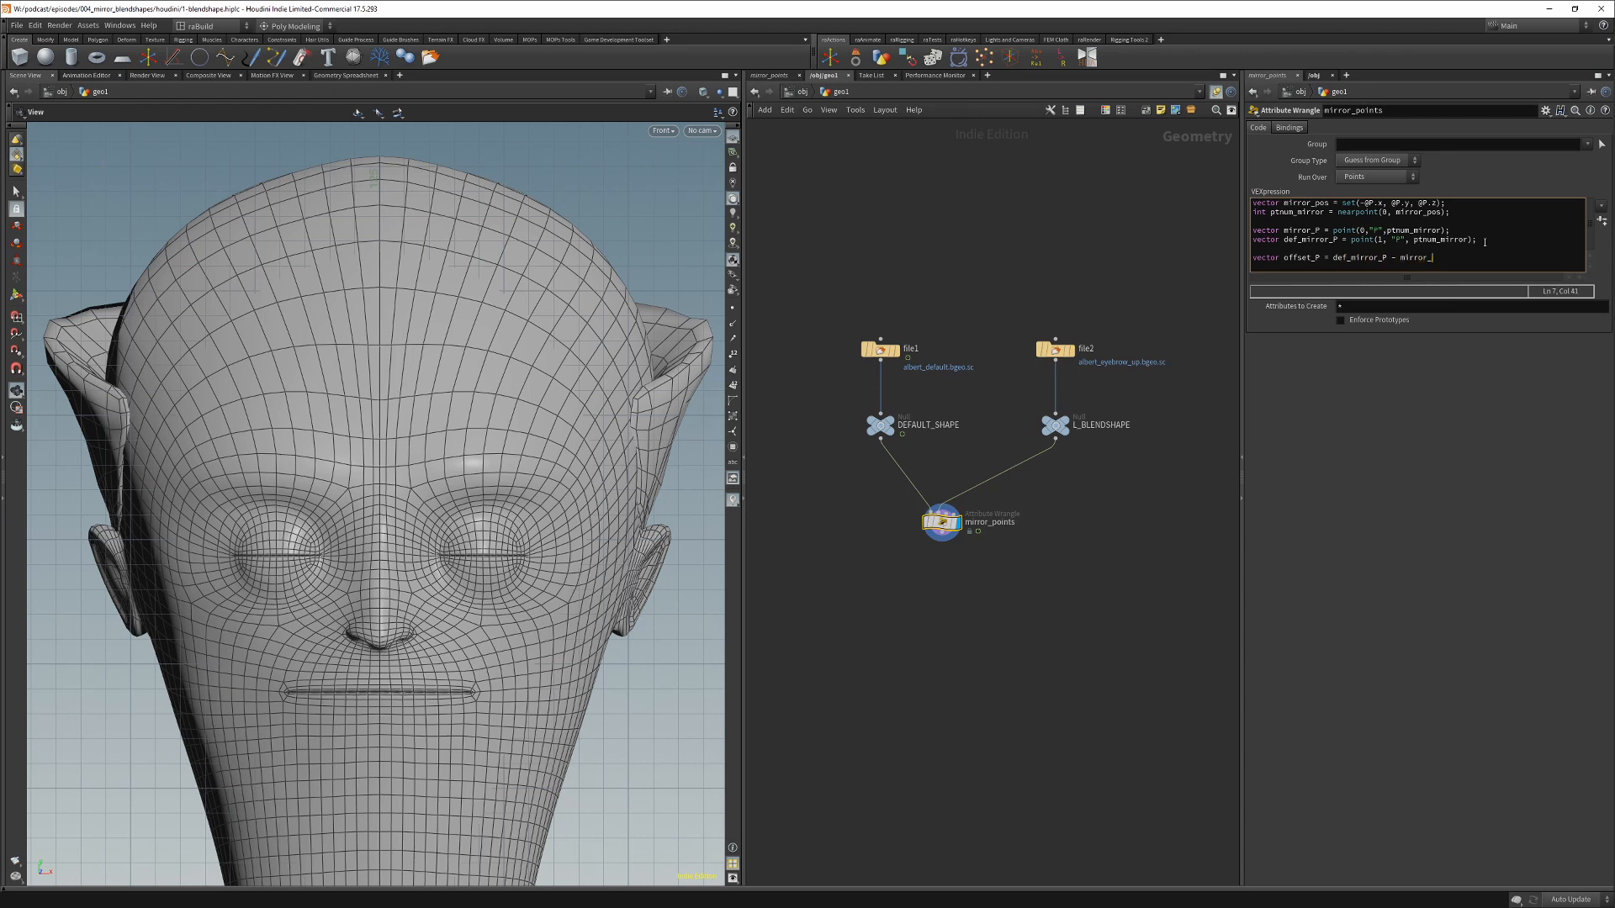
text(vector mirror_)
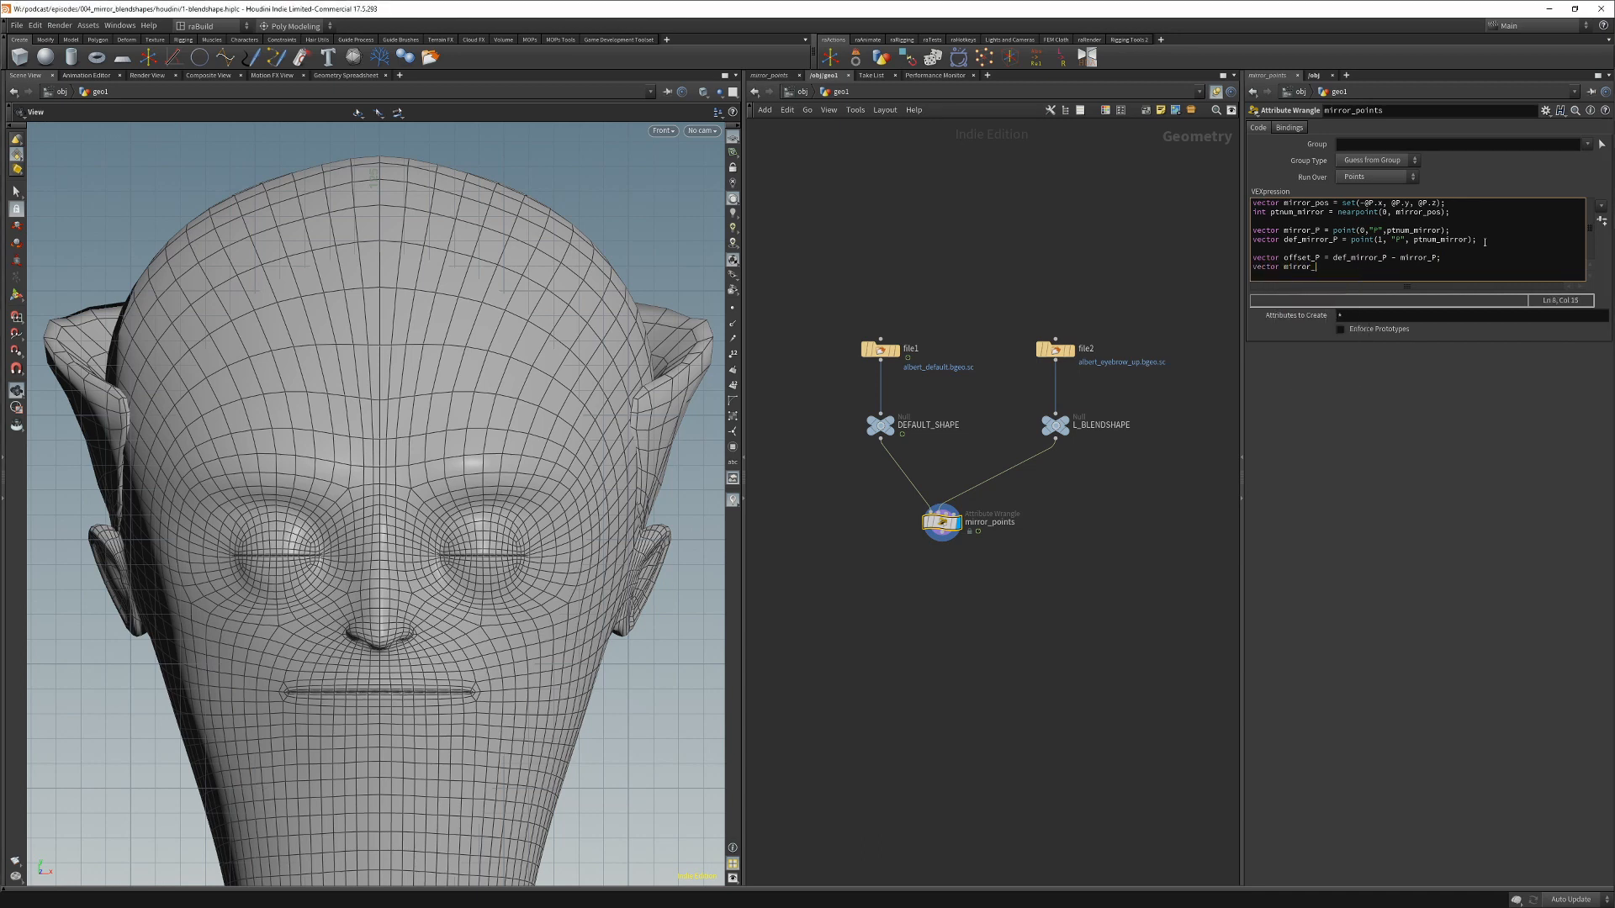
text(offset)
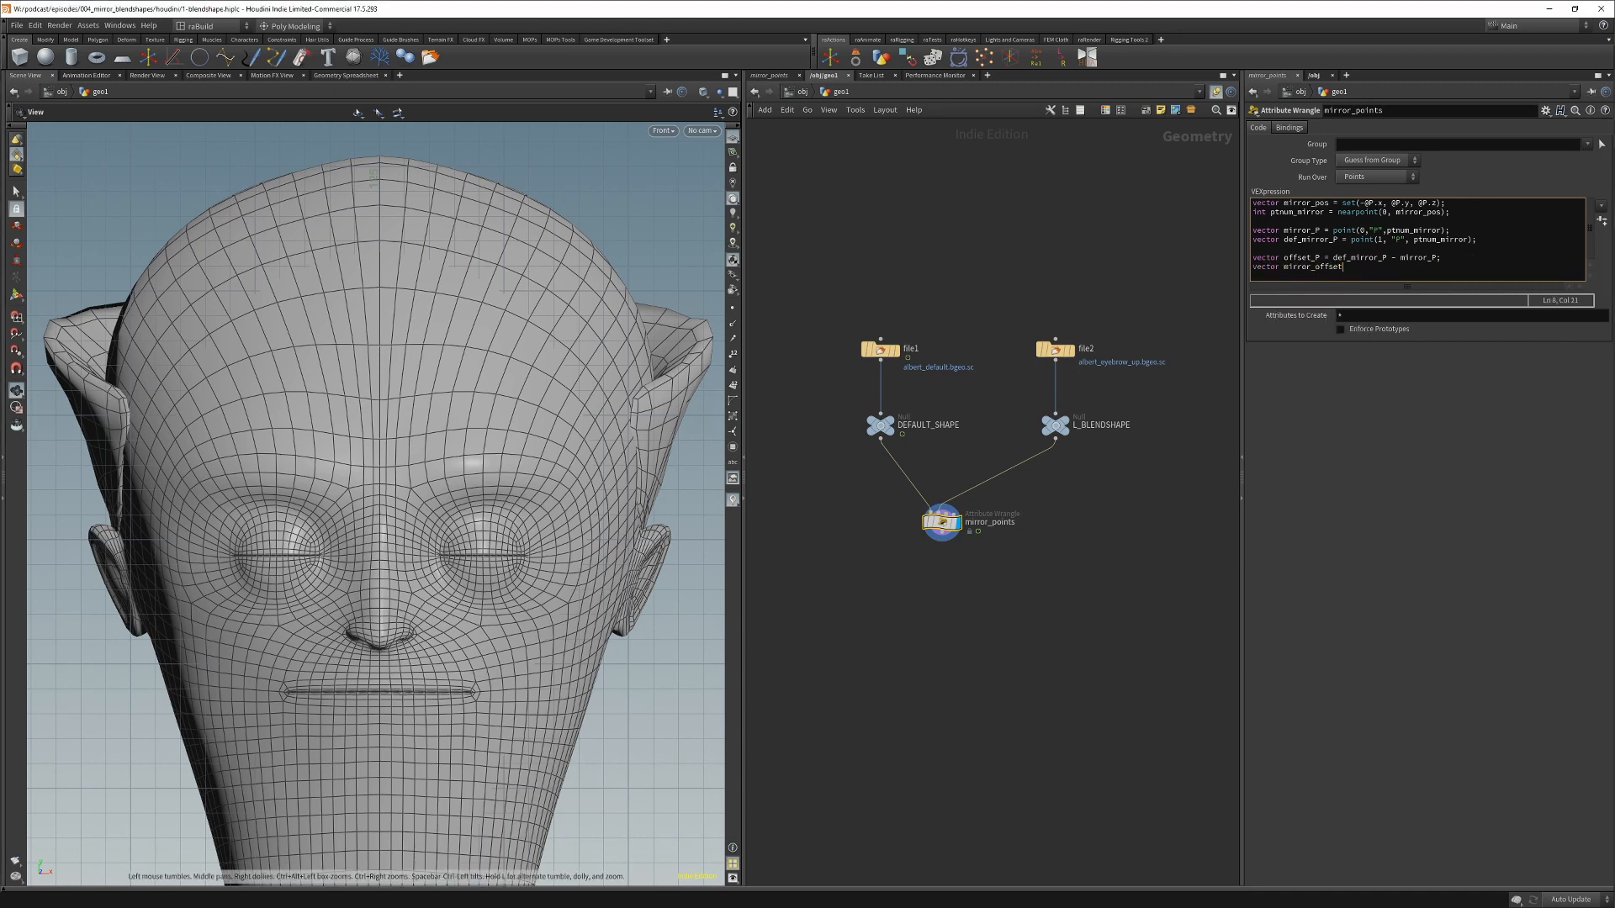
text(_P)
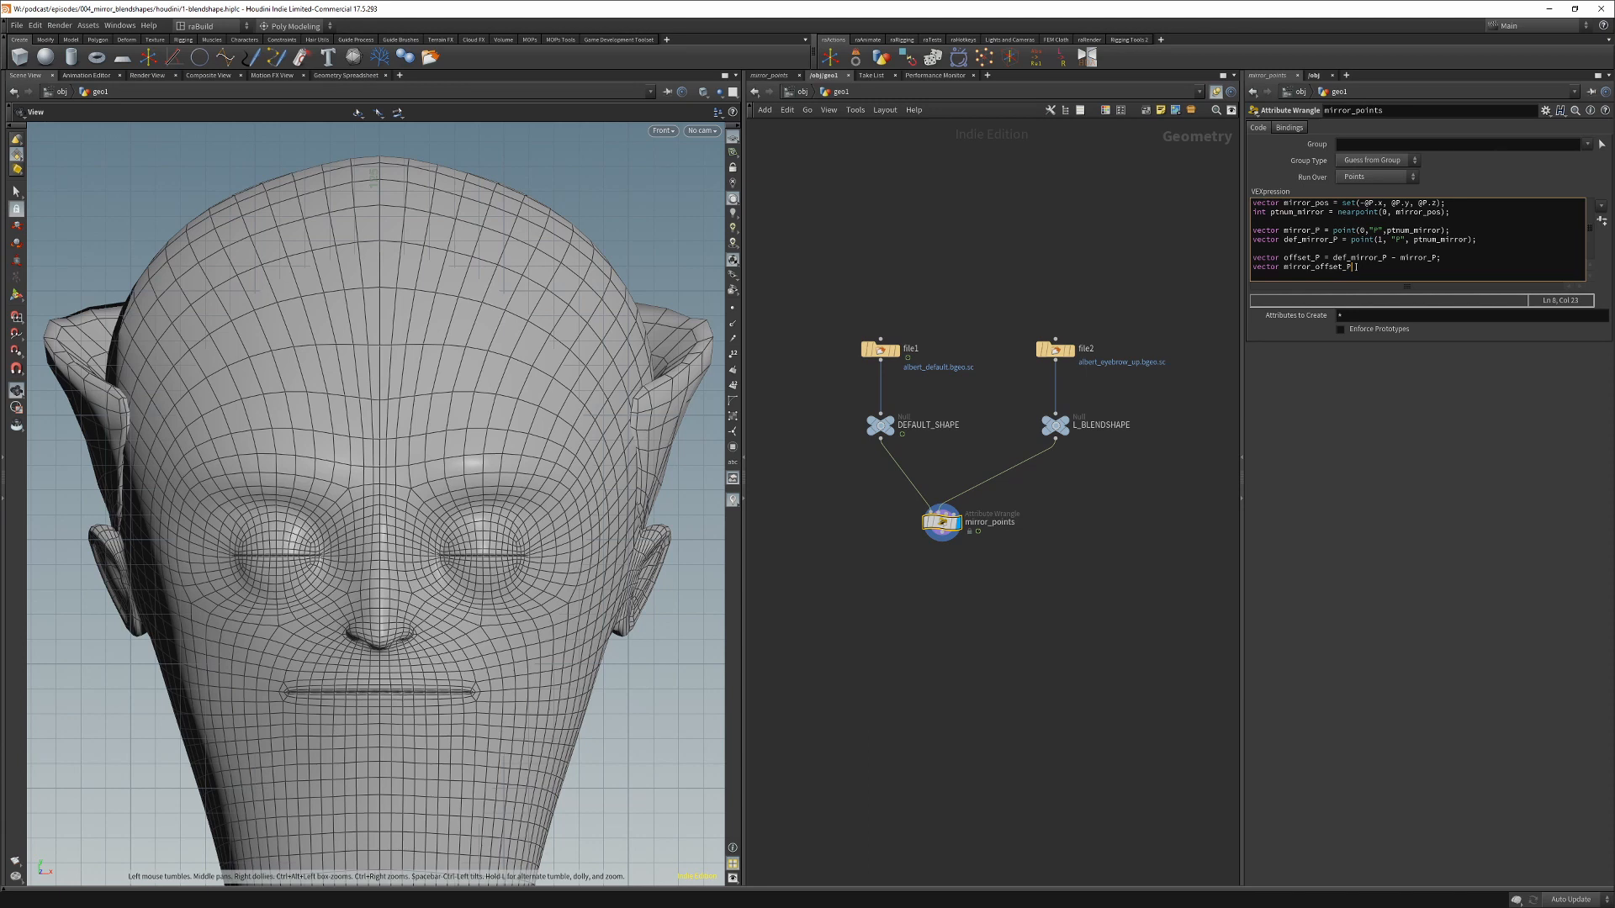
text(= set(-offset_P.x, o)
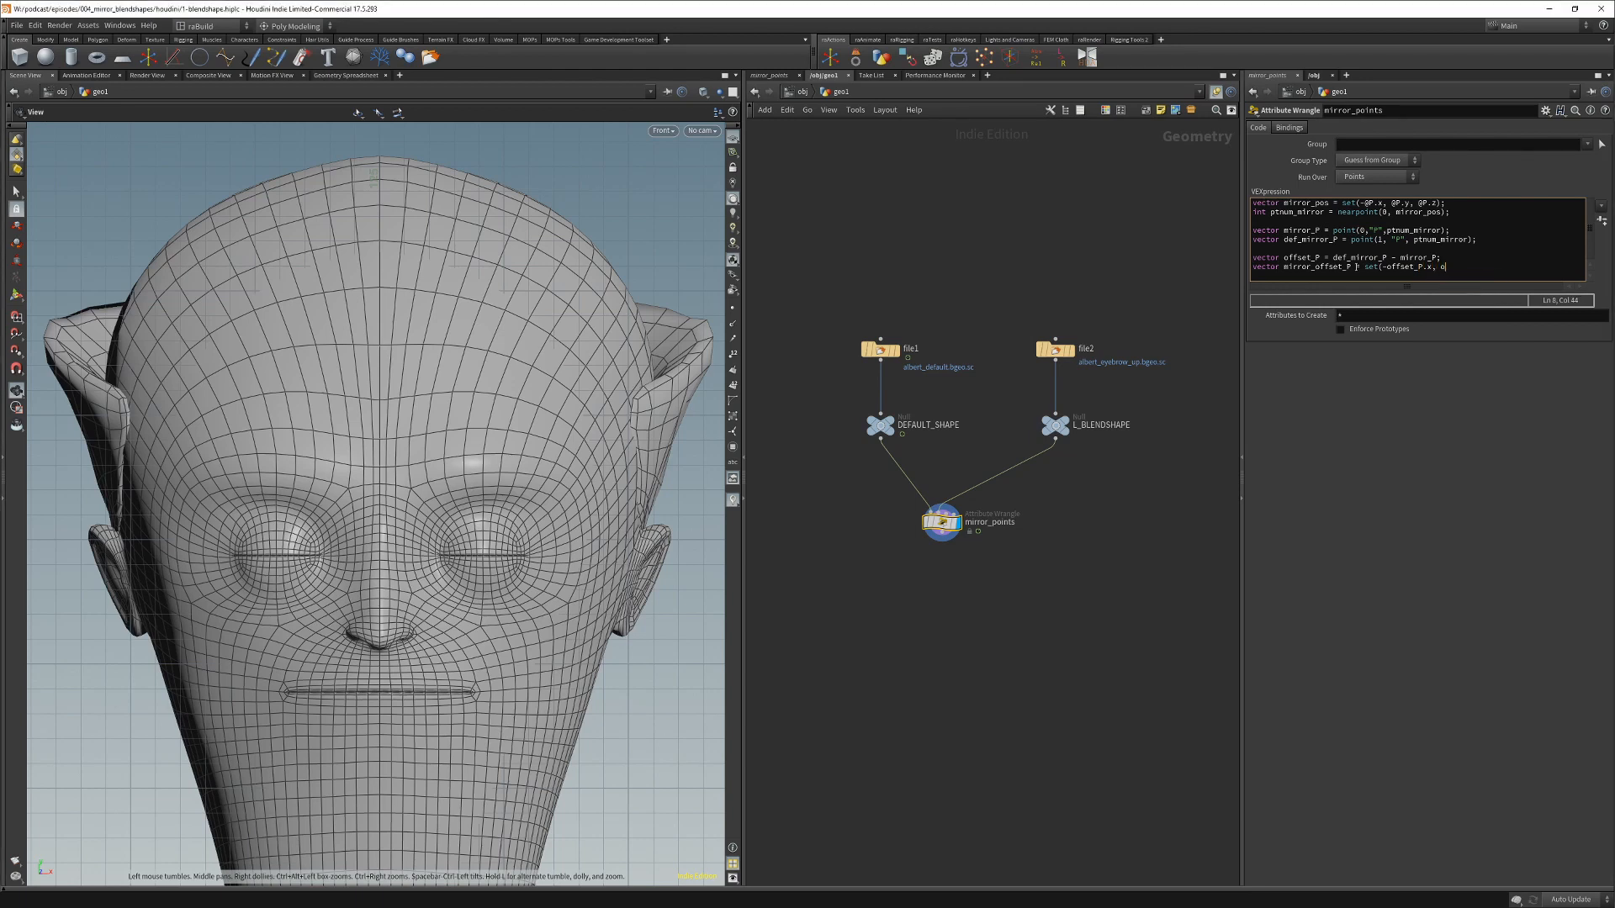
text(ffset_P.)
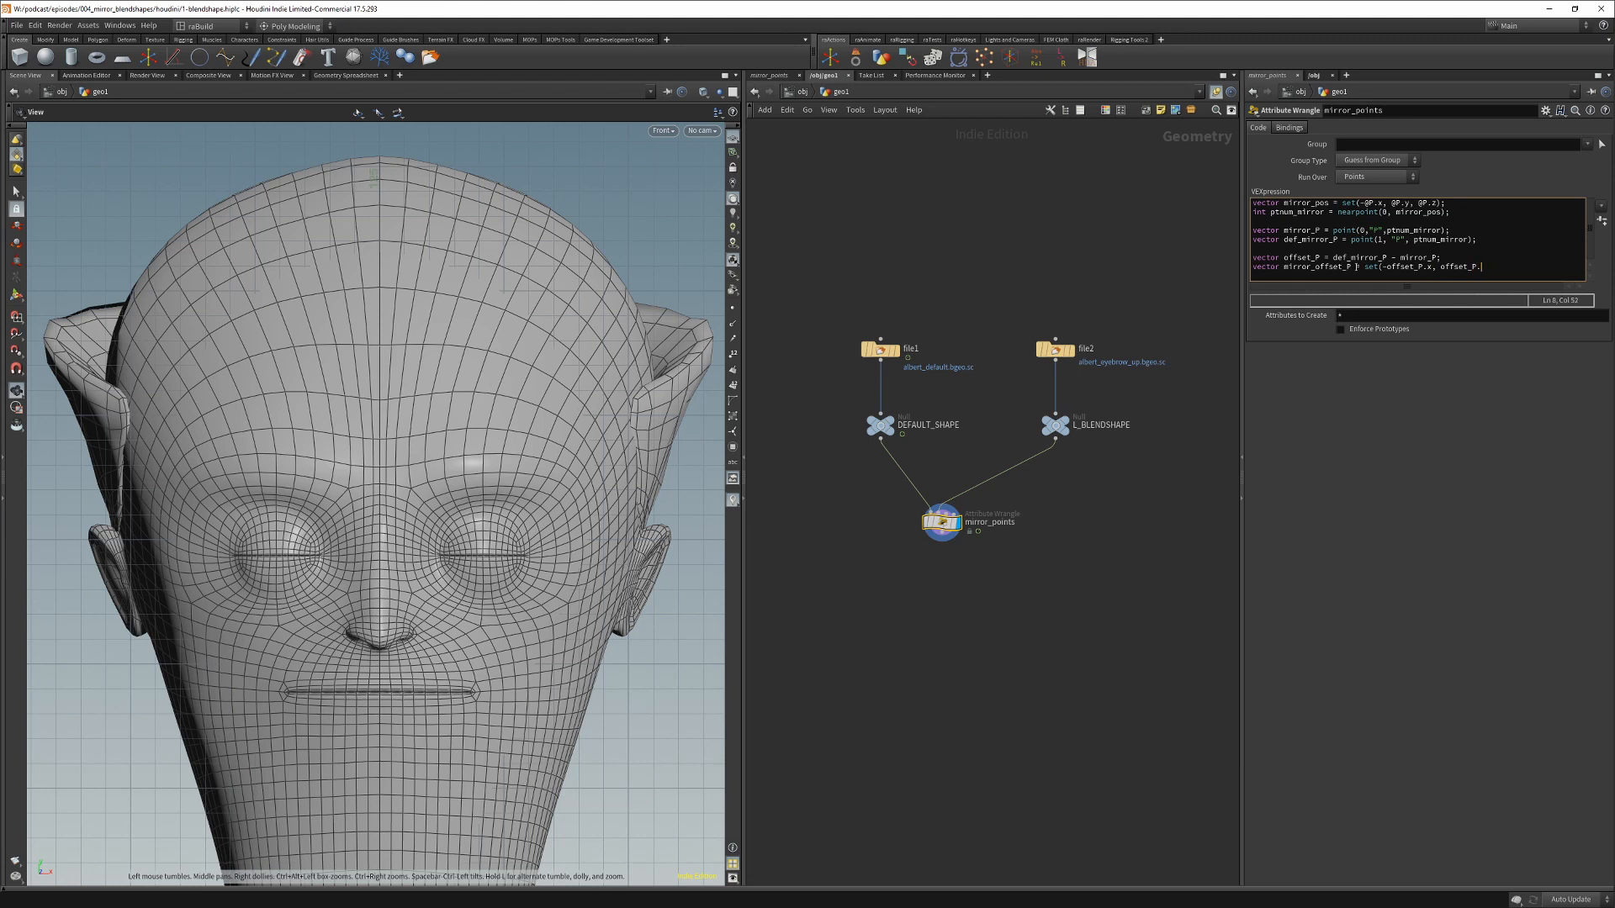
text(offset_P.y, offset_)
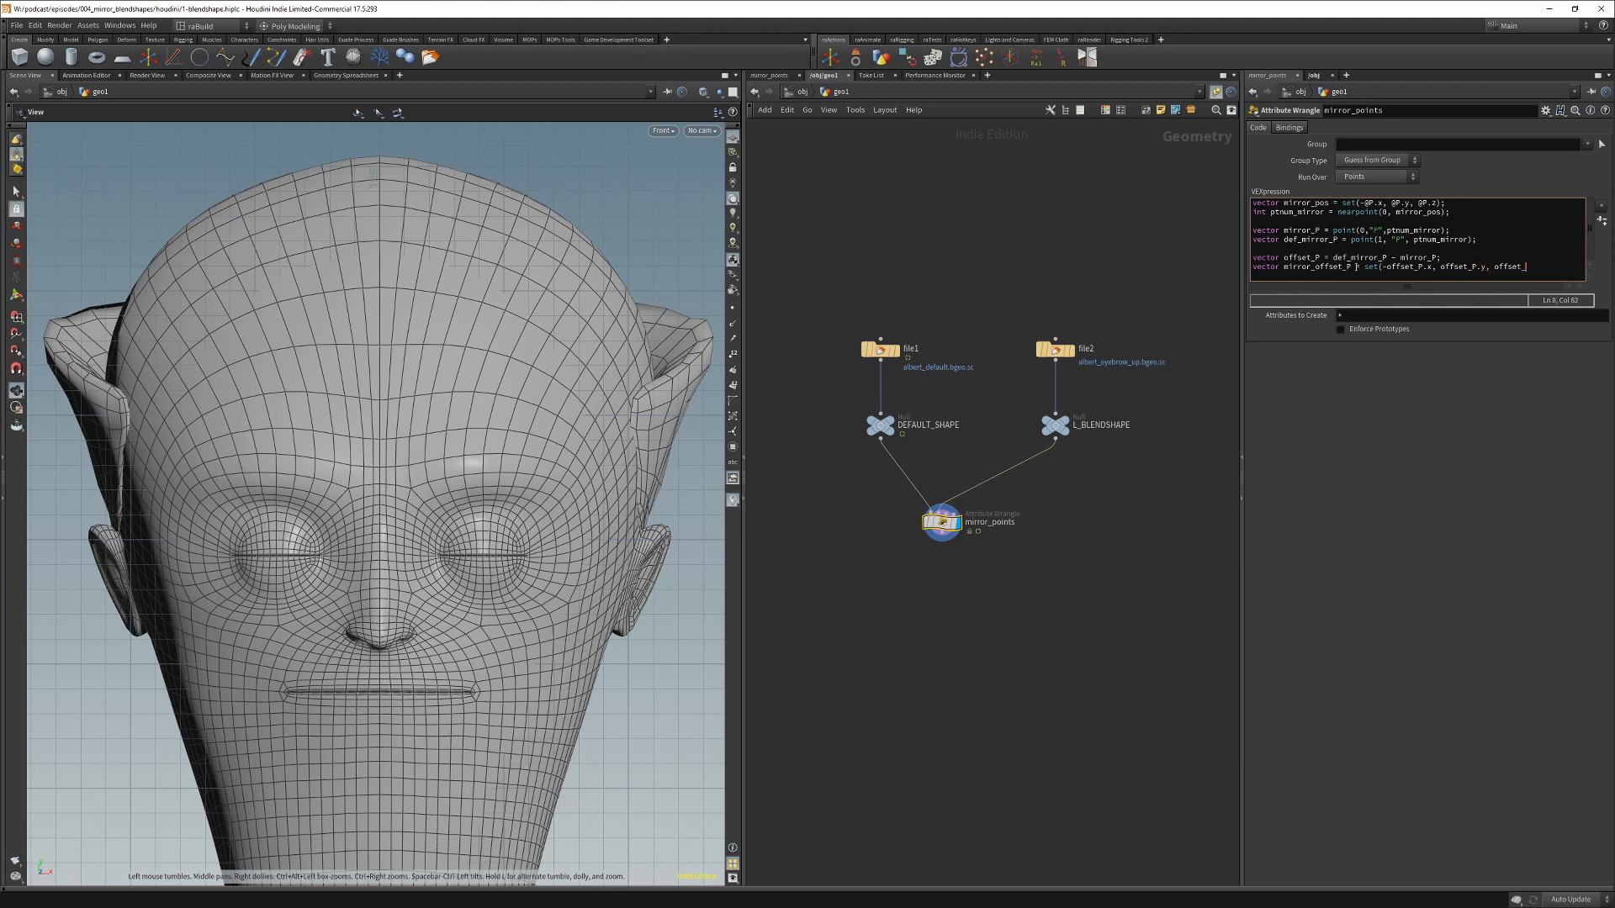
text(P.z);)
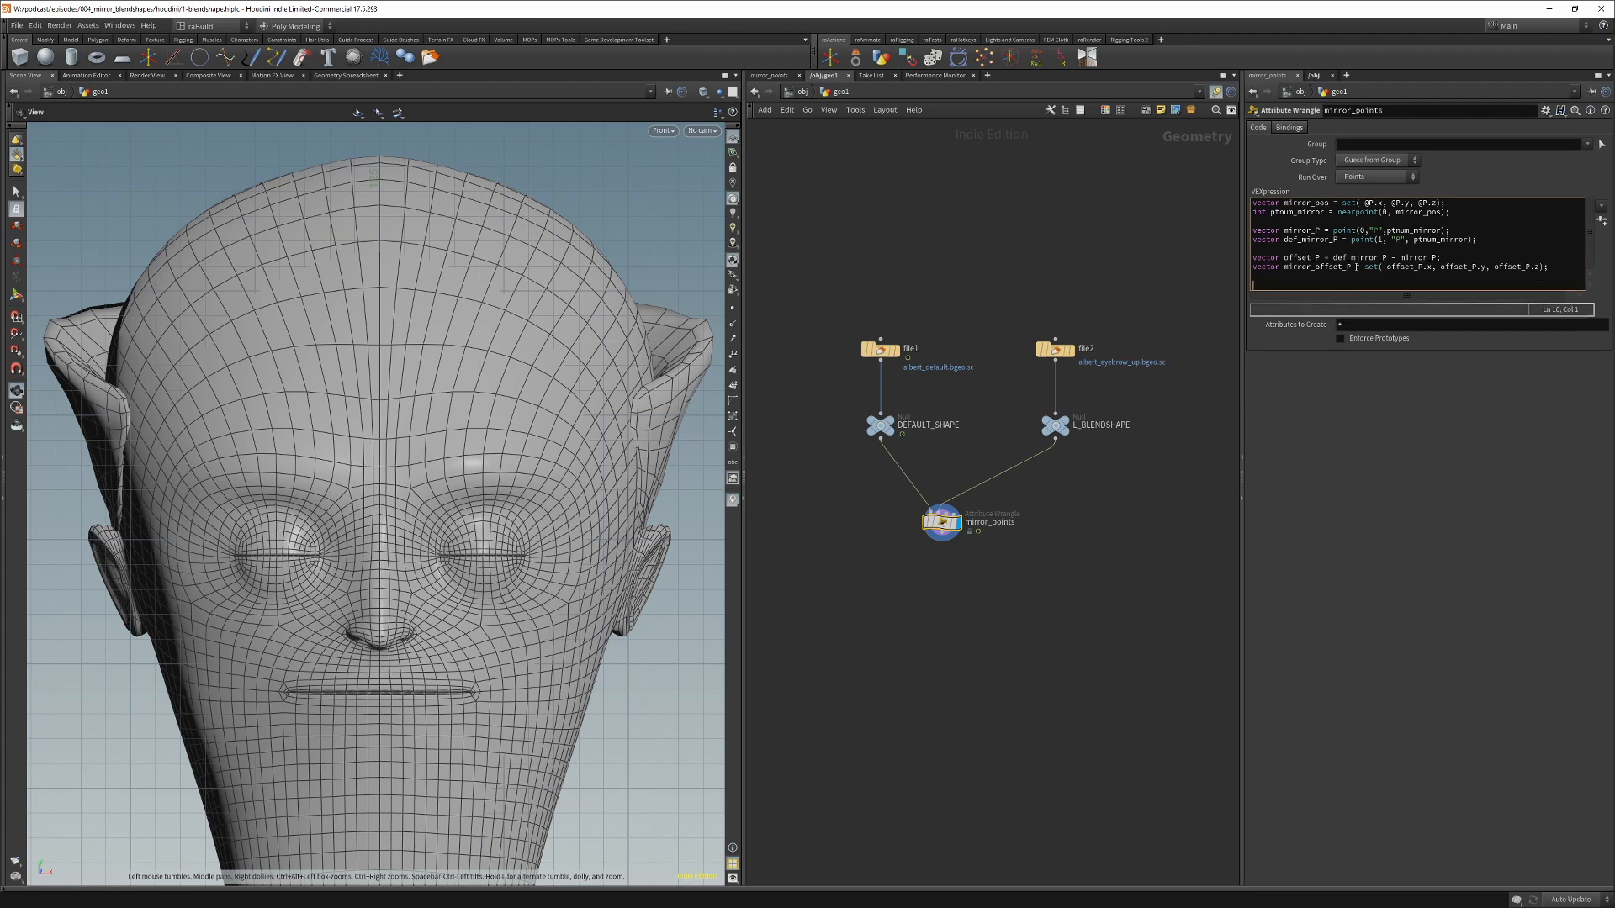
text(:P)
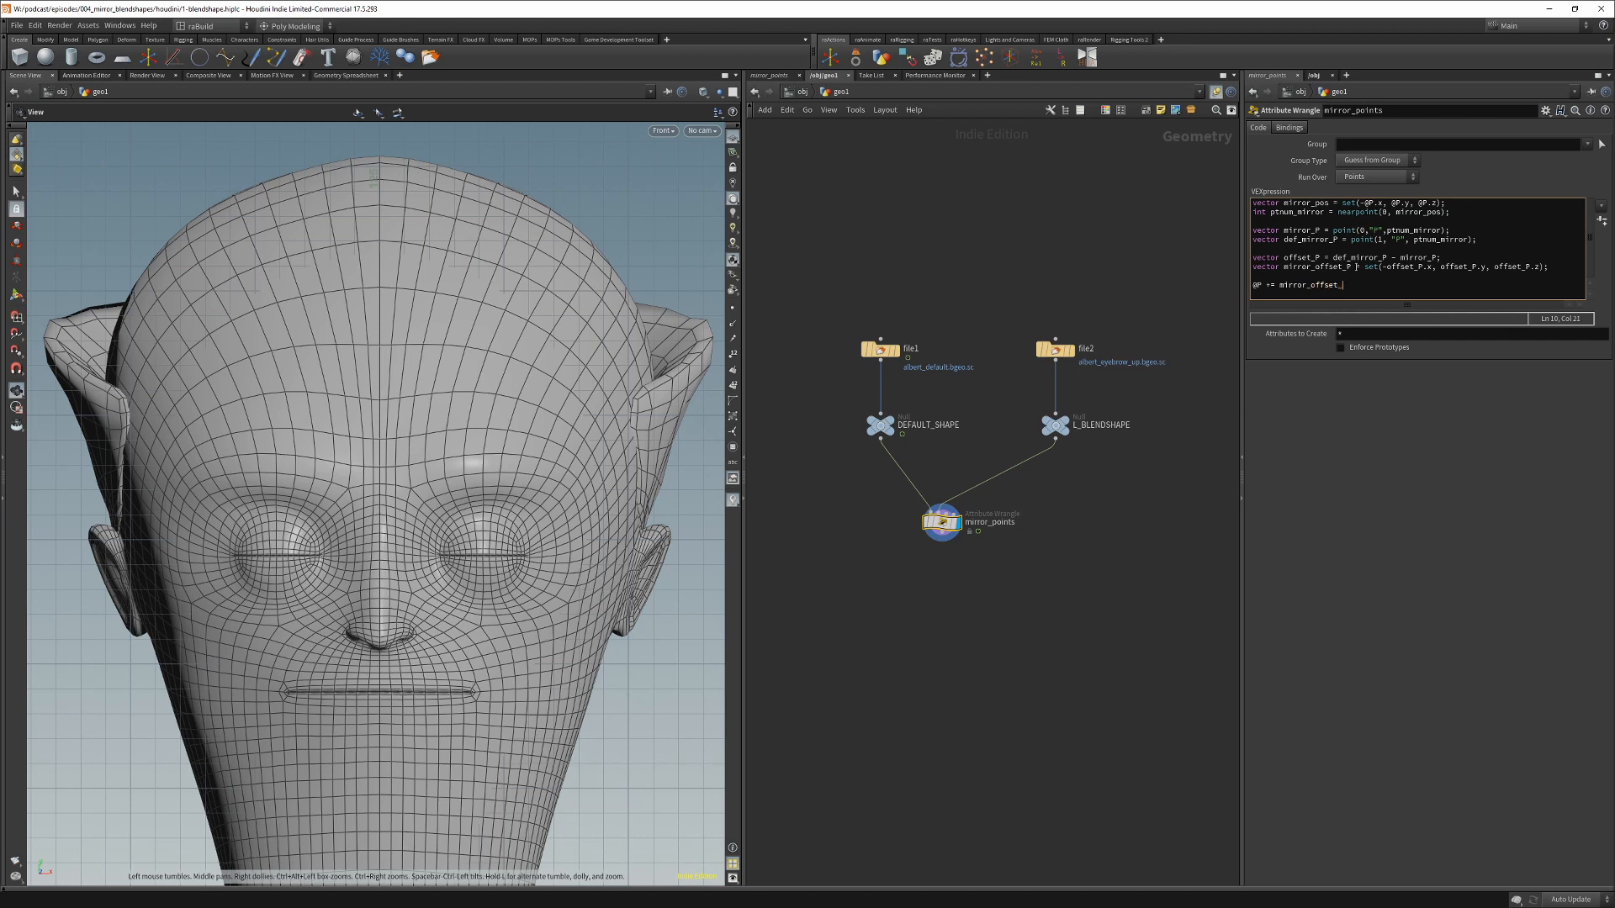
text(P;)
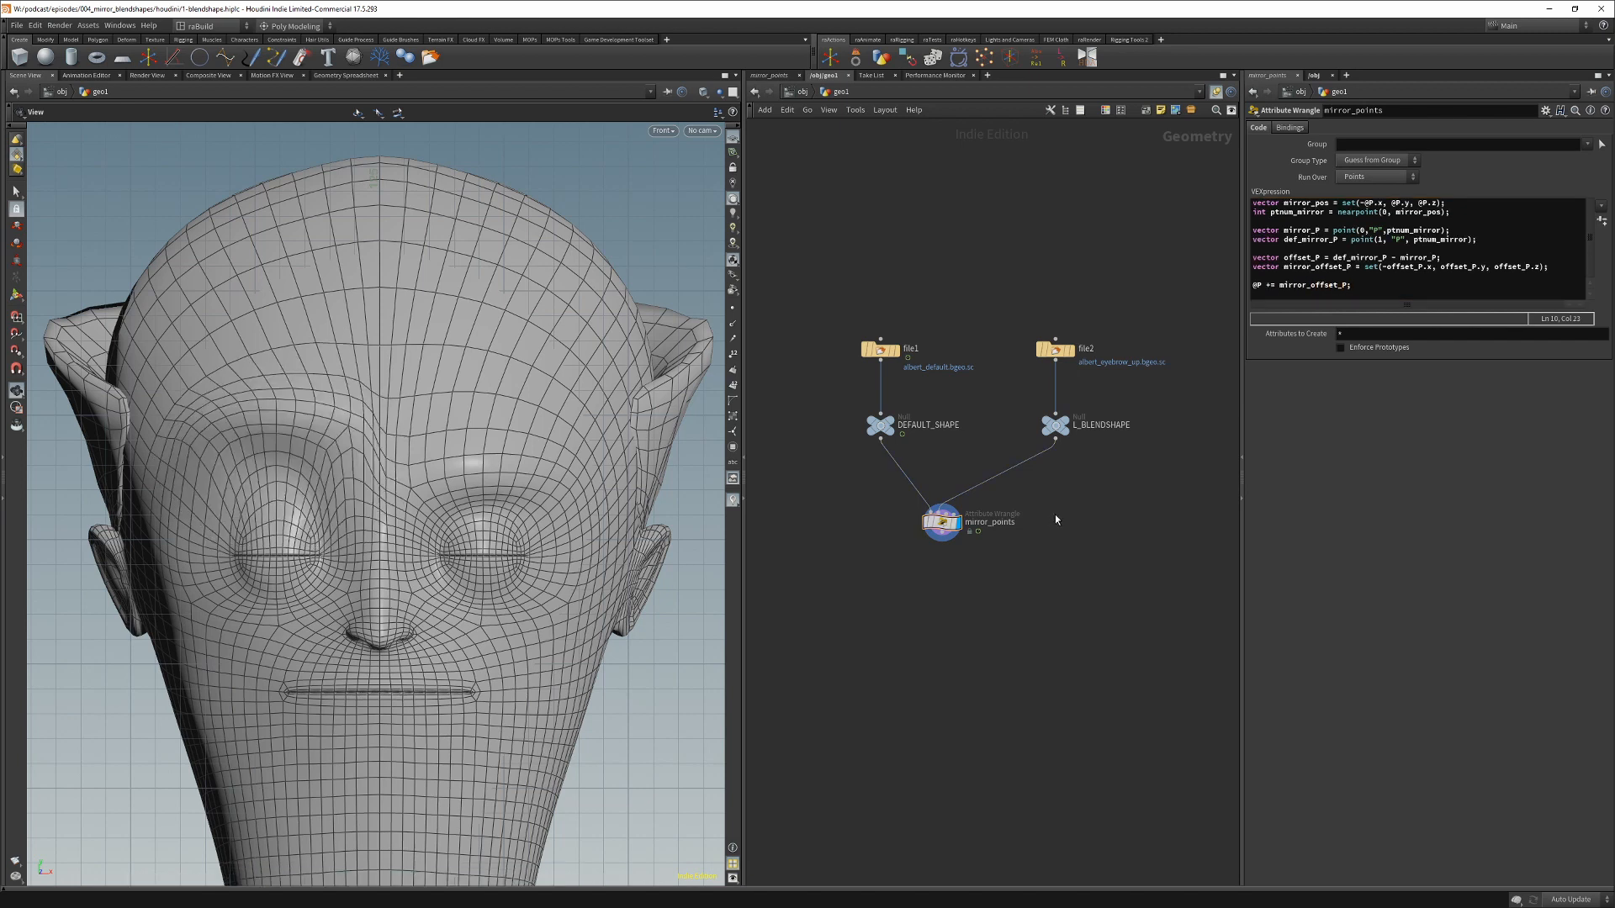
- Select the L_BLENDSHAPE node to add an Edit node after it
click(1359, 285)
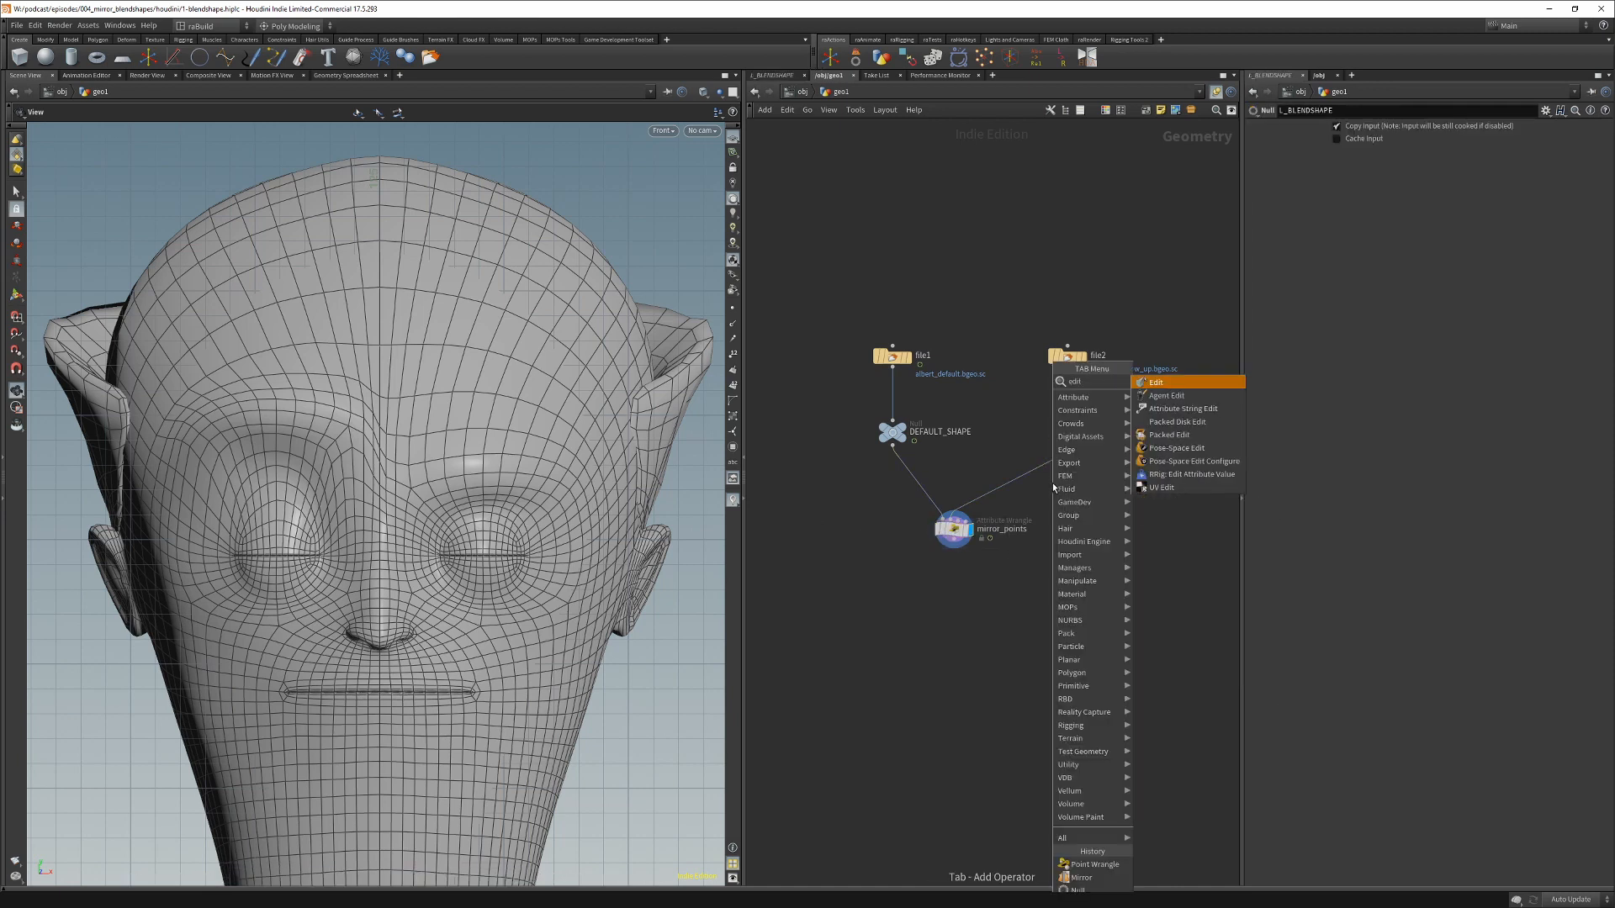
- Add an Edit node and widen its soft radius to lift the forehead patch
click(1156, 382)
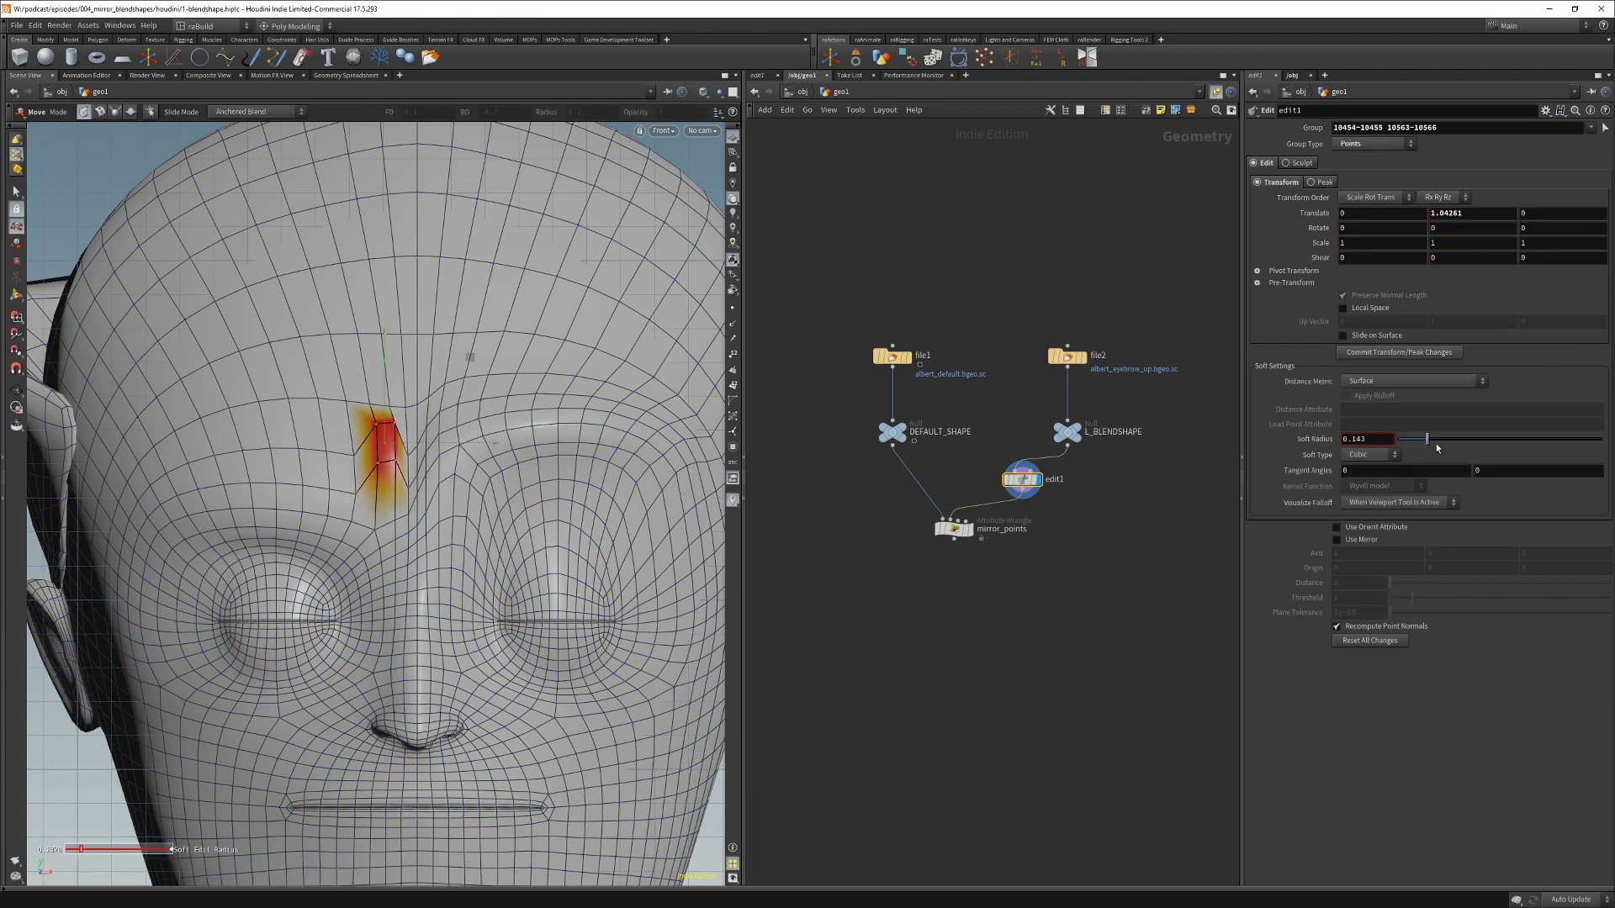
drag(1426, 439, 1555, 439)
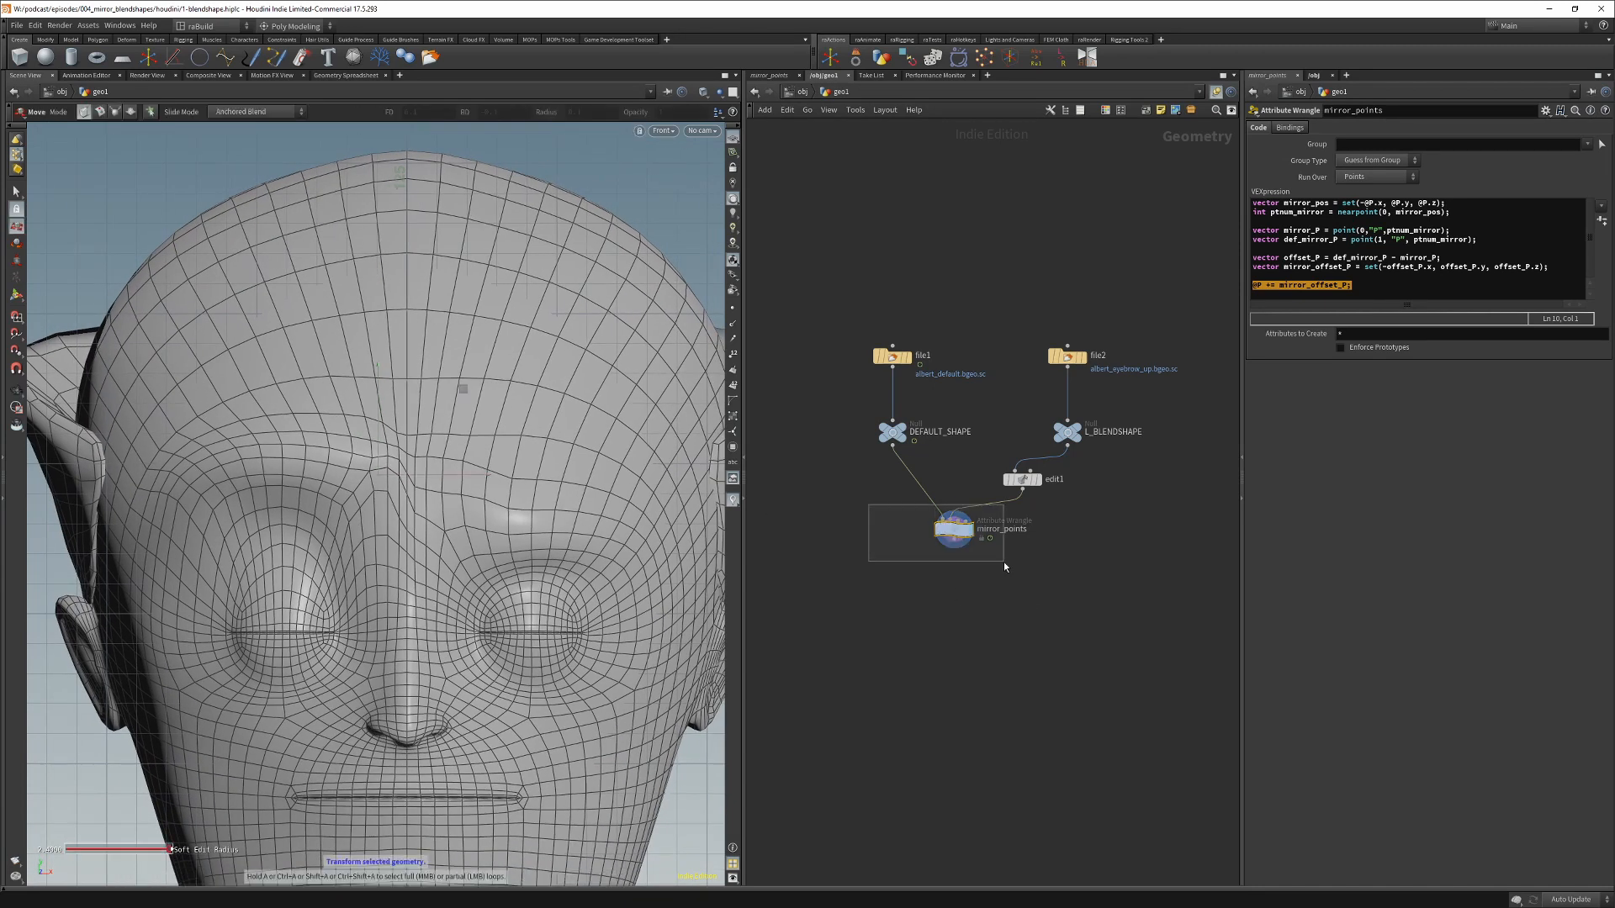
- Wire DEFAULT_SHAPE, L_BLENDSHAPE and R_BLENDSHAPE into a Blend Shapes node with weights near 1
drag(932, 532, 973, 549)
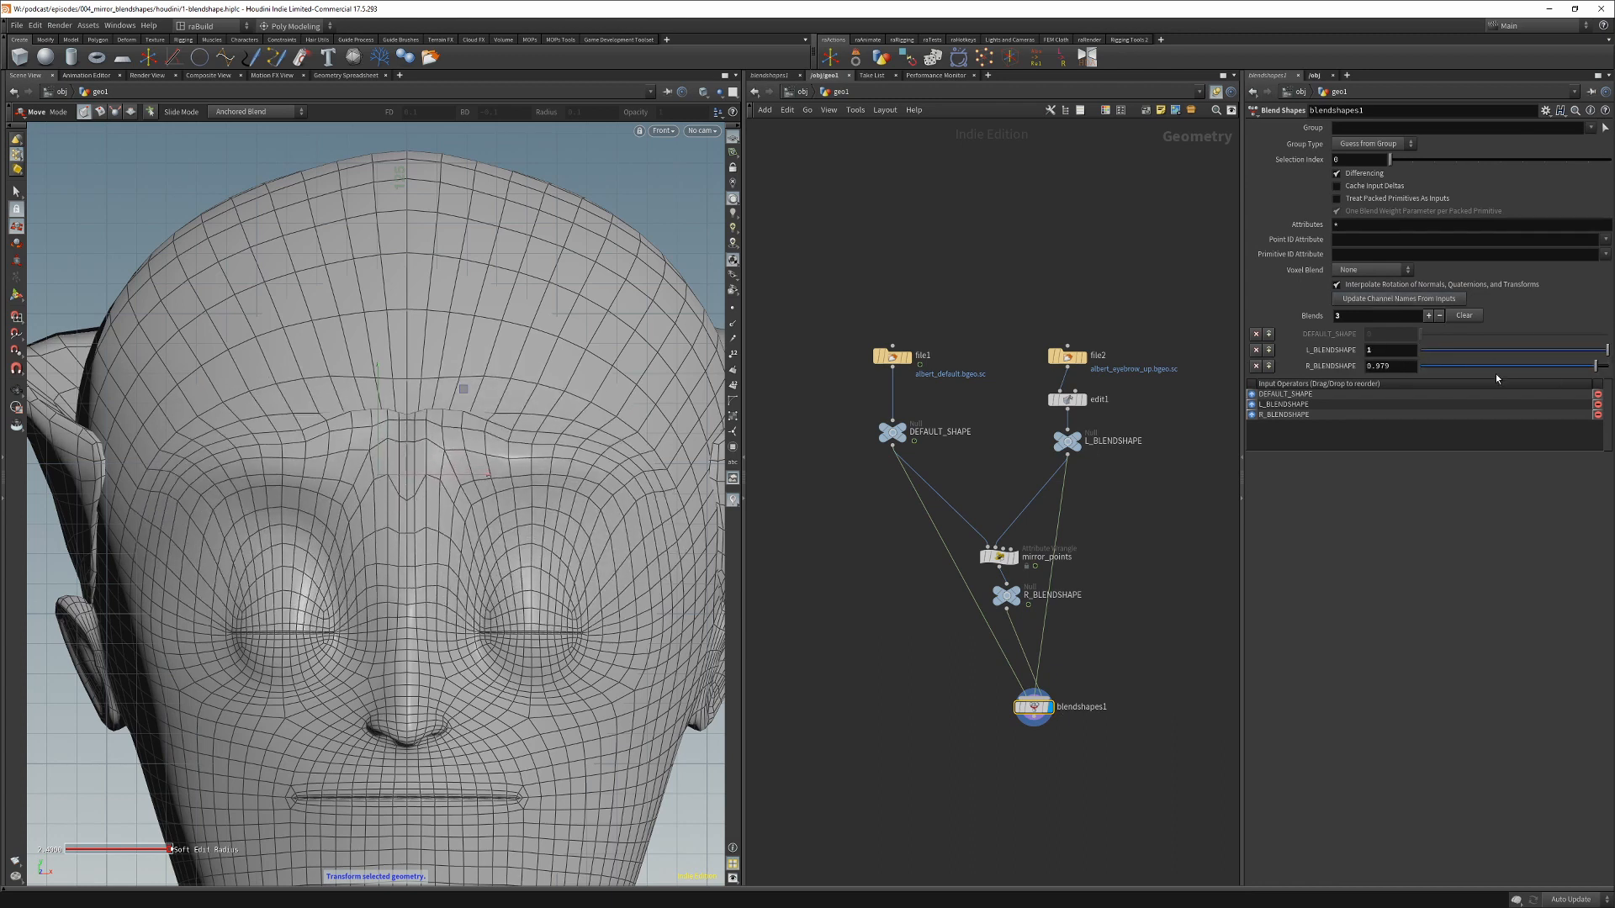
drag(1566, 366, 1475, 366)
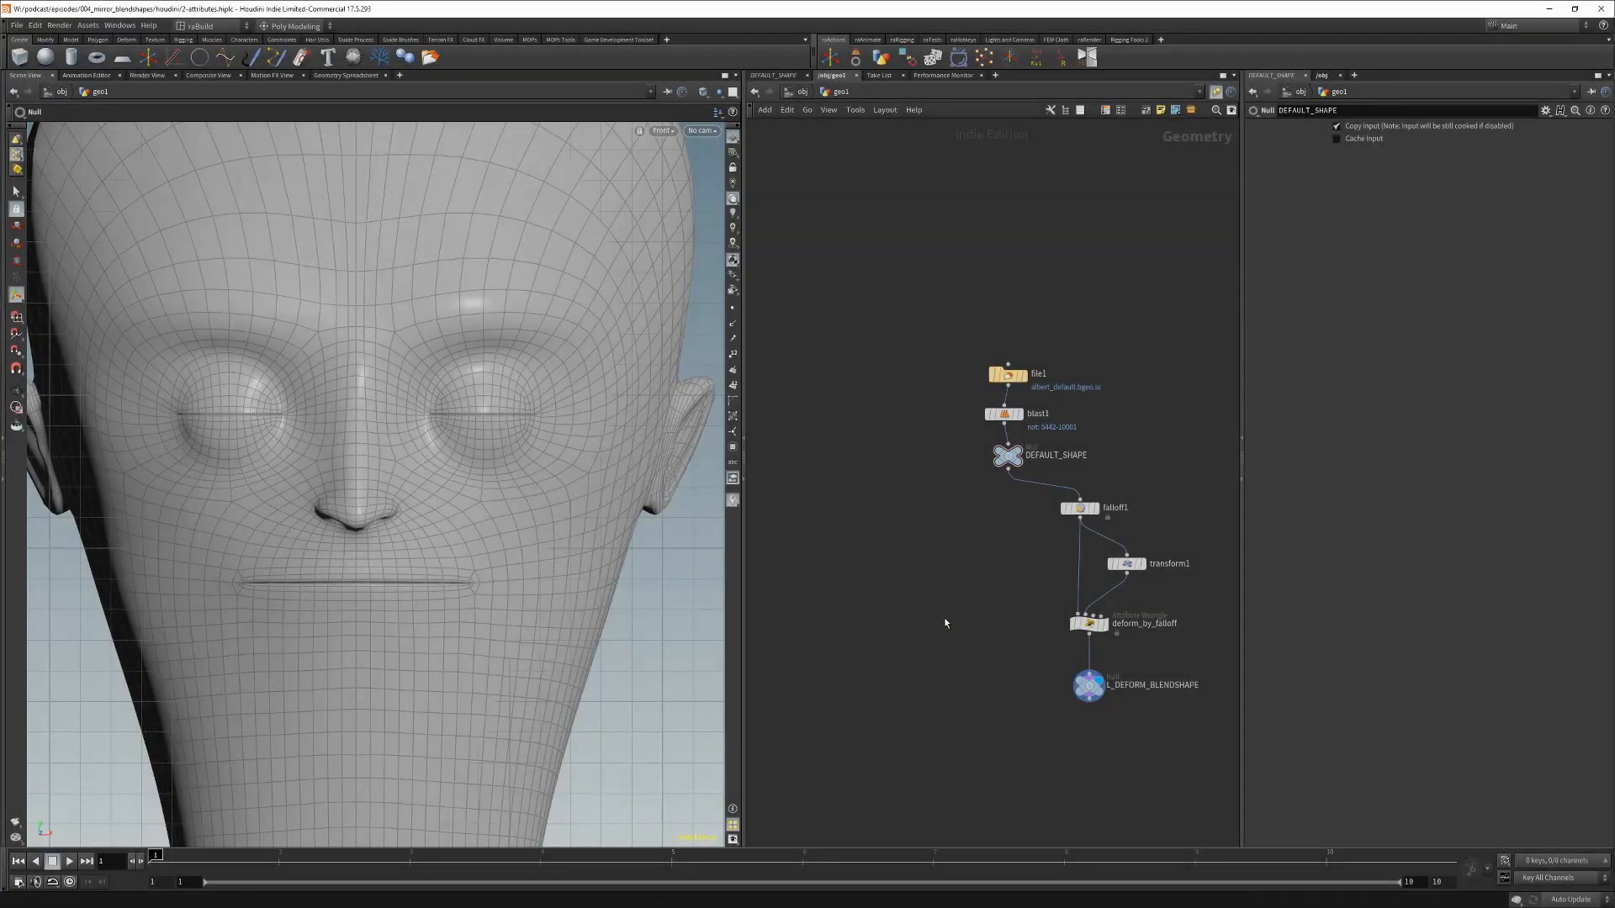
mouse_move(987, 636)
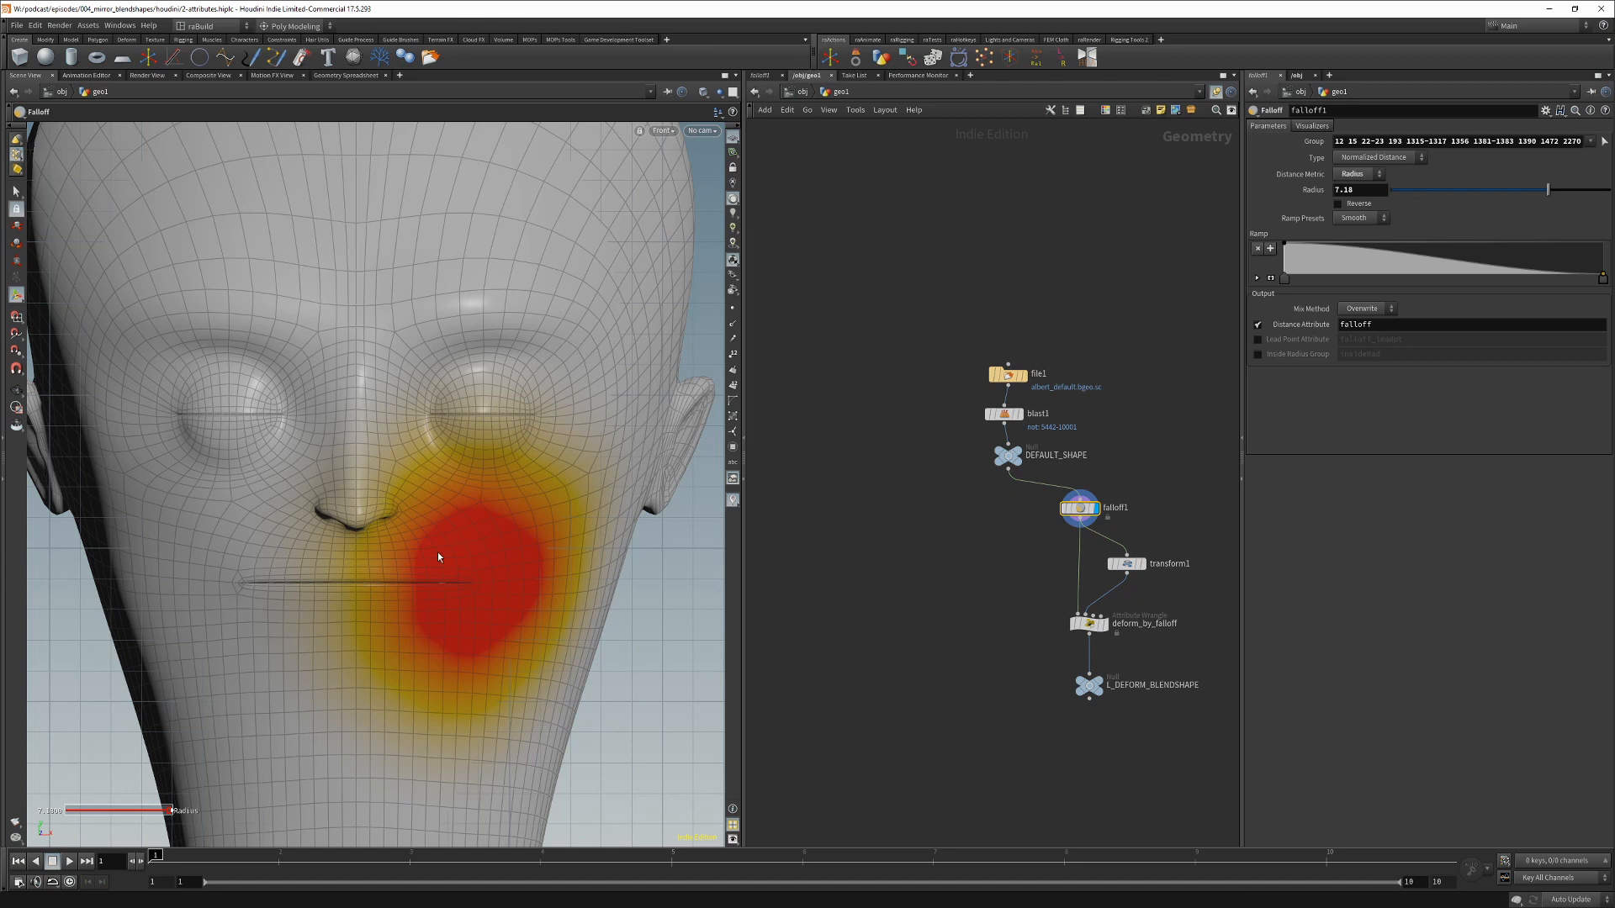
mouse_move(1039, 637)
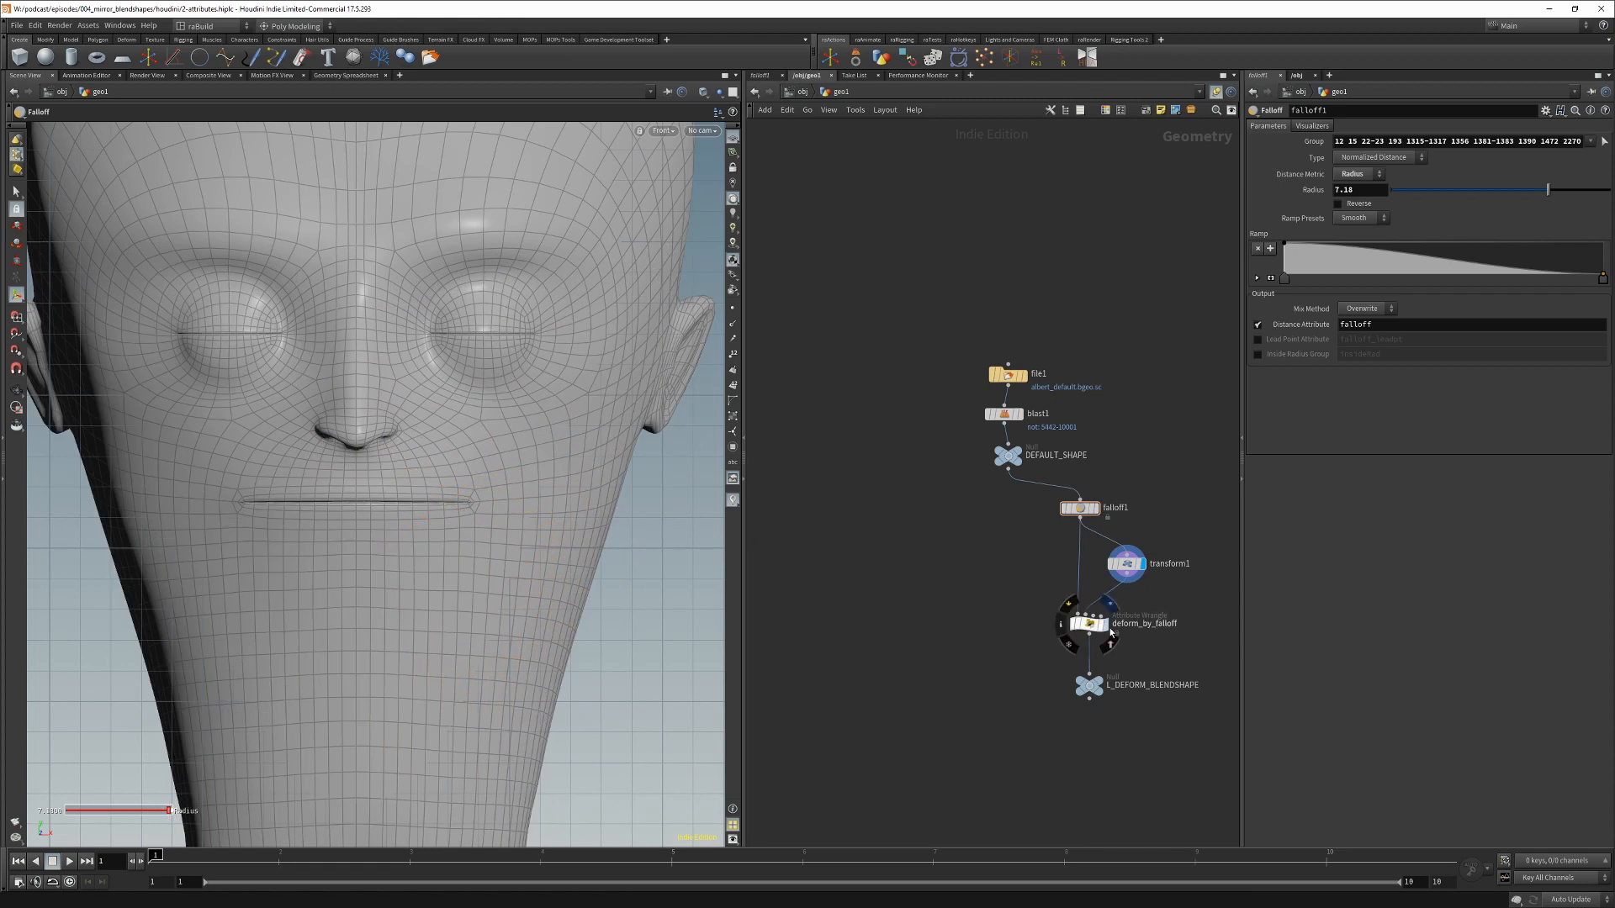
click(1086, 626)
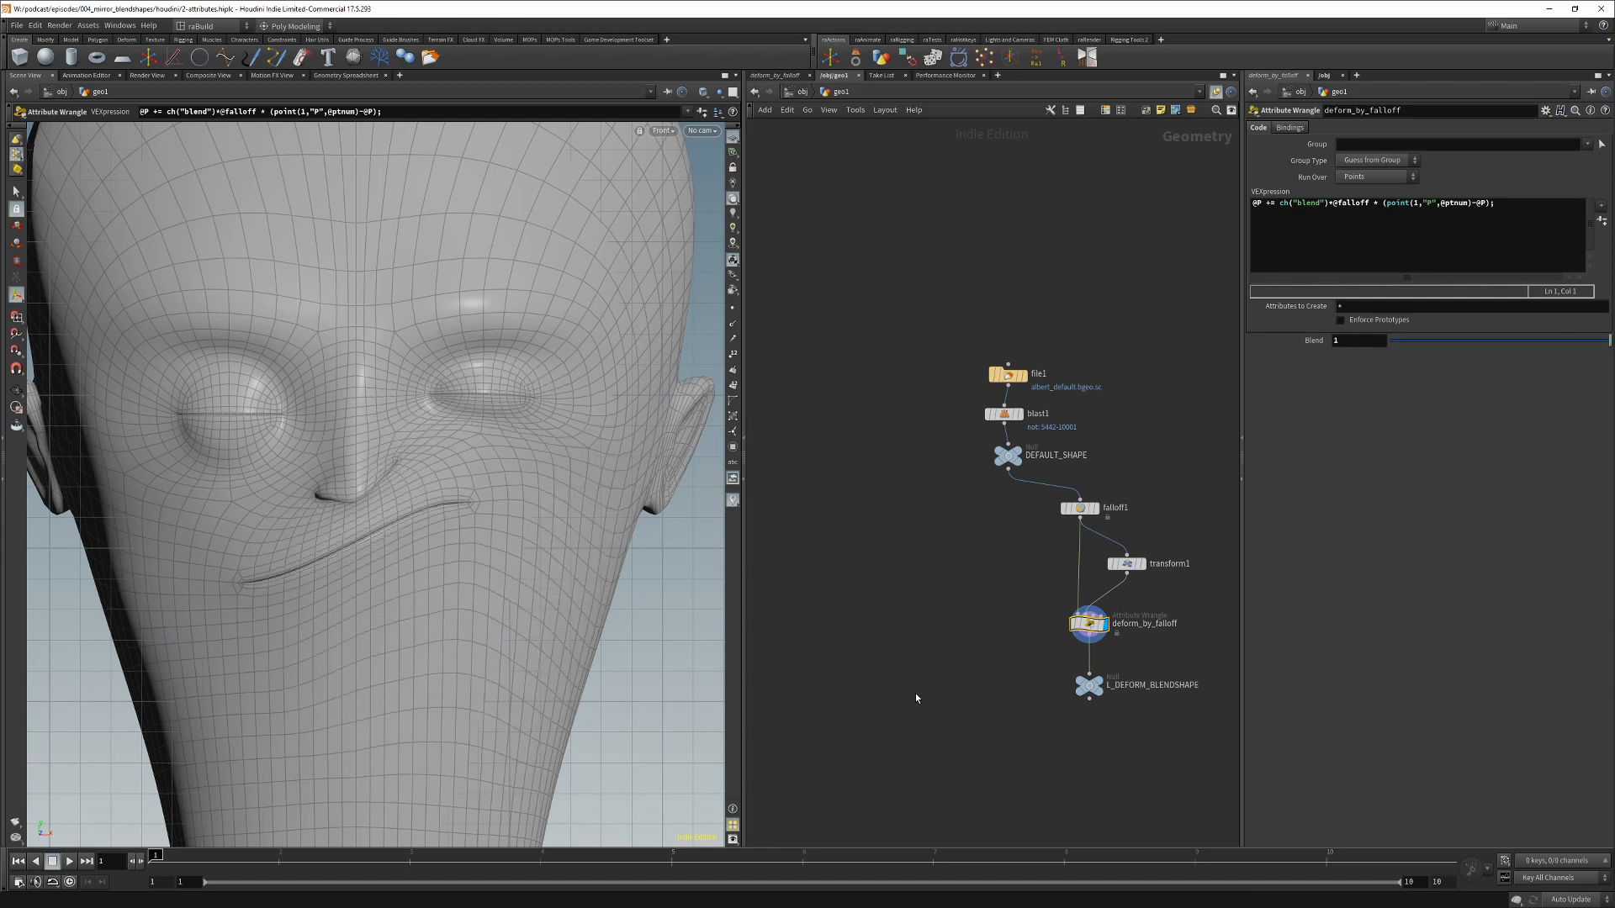
mouse_move(1091, 648)
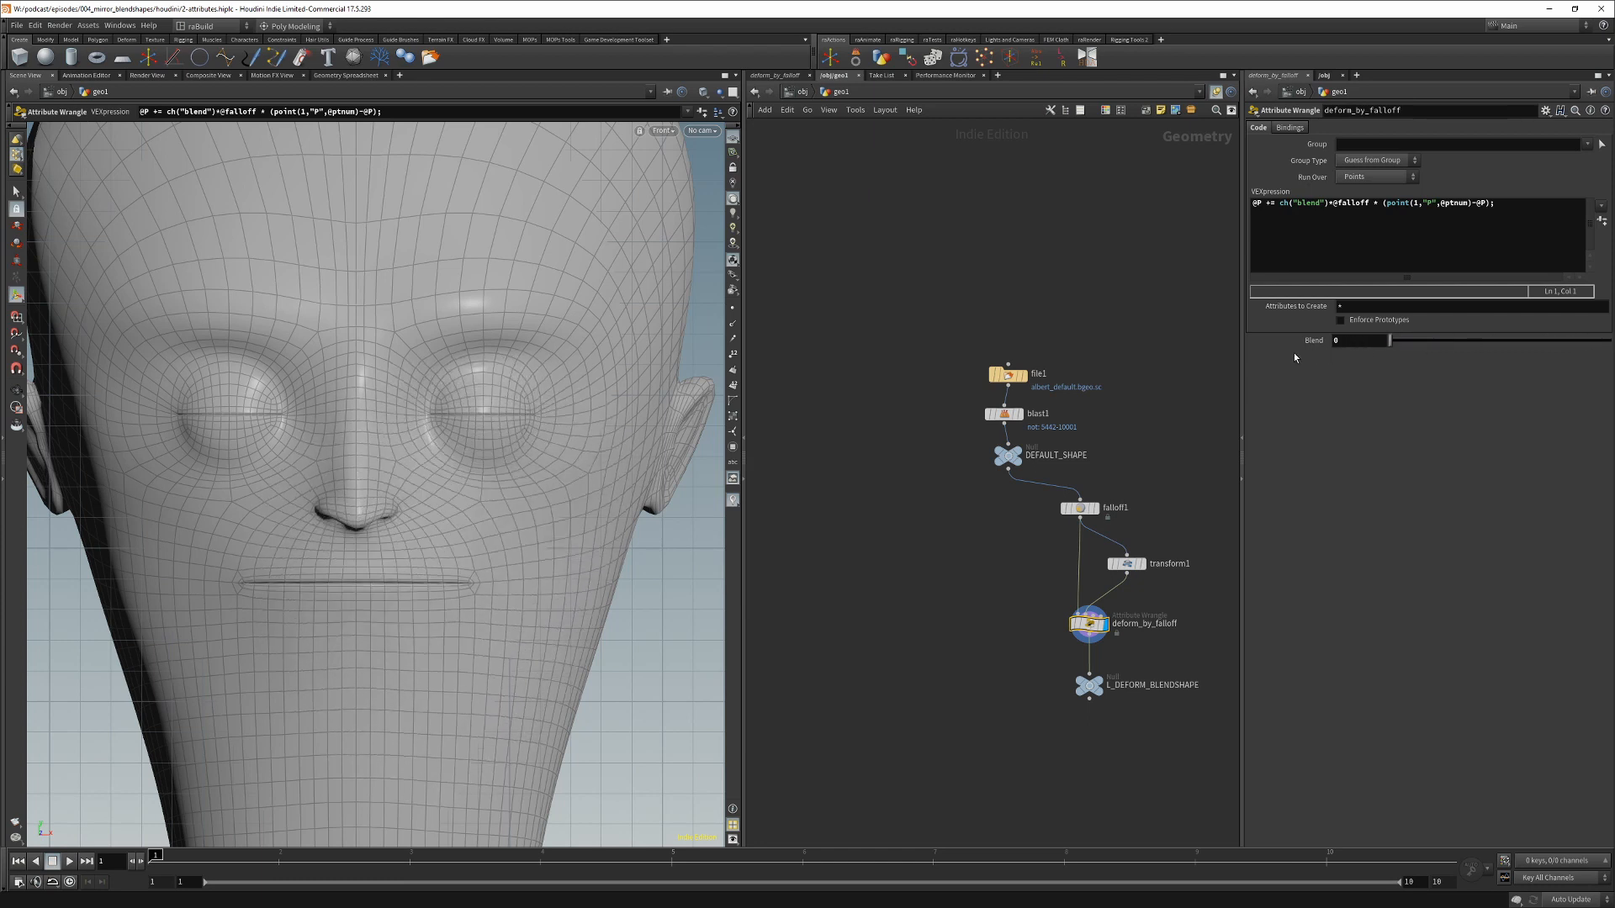
mouse_move(1192, 353)
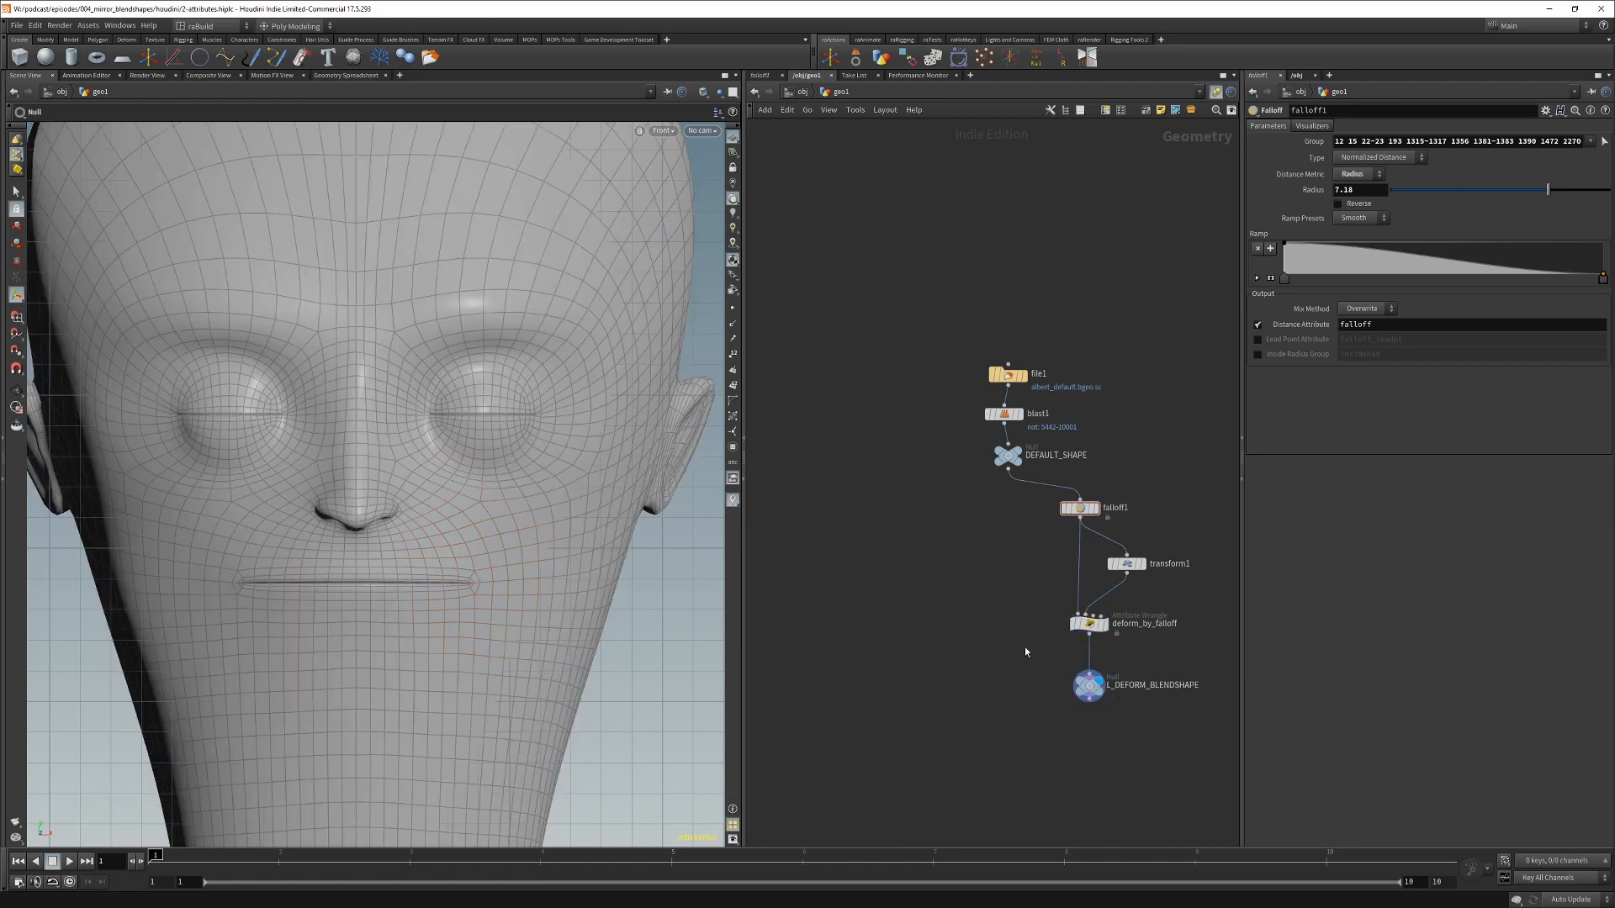
mouse_move(928, 637)
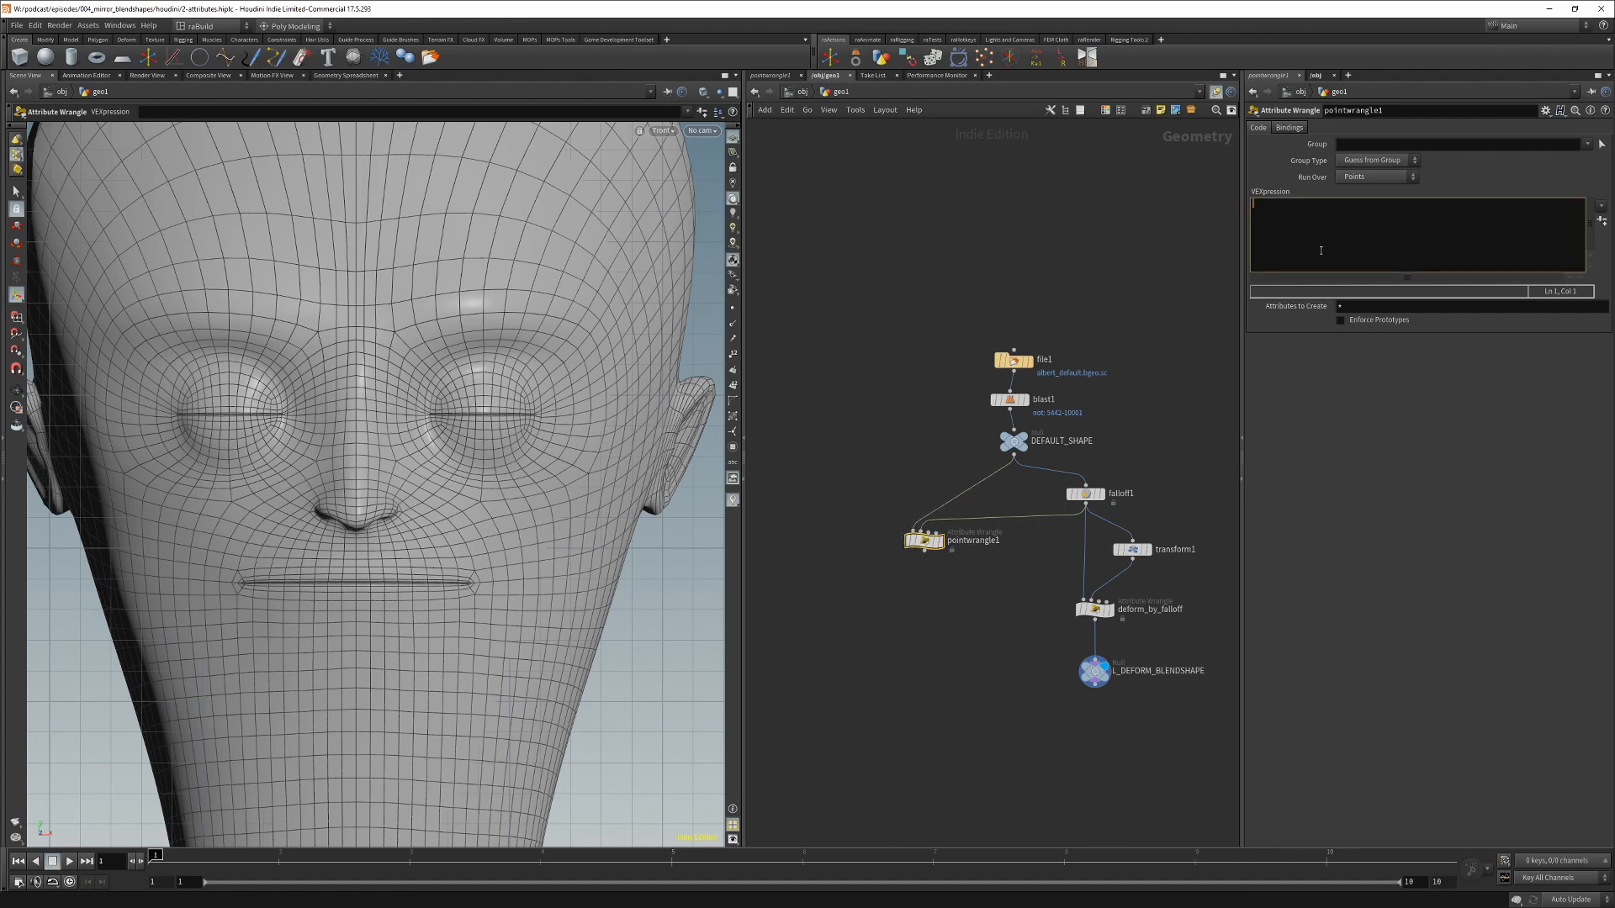
- Compute the X-mirrored position and find ptnum_mirror with nearpoint
text(vector mirror =)
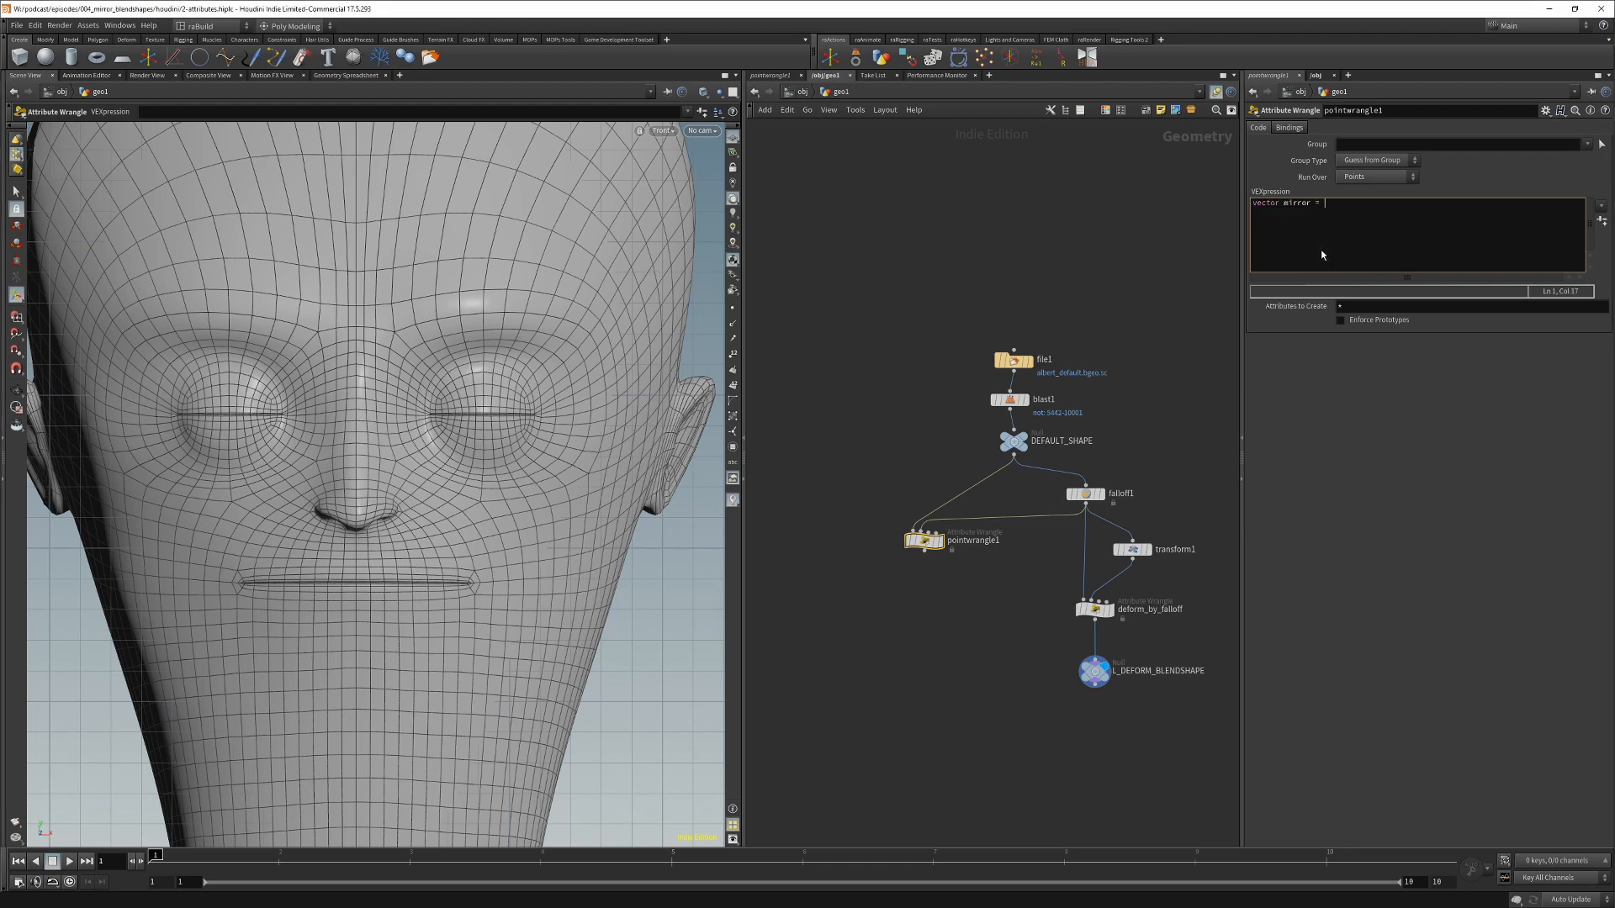
text(set(-@P)
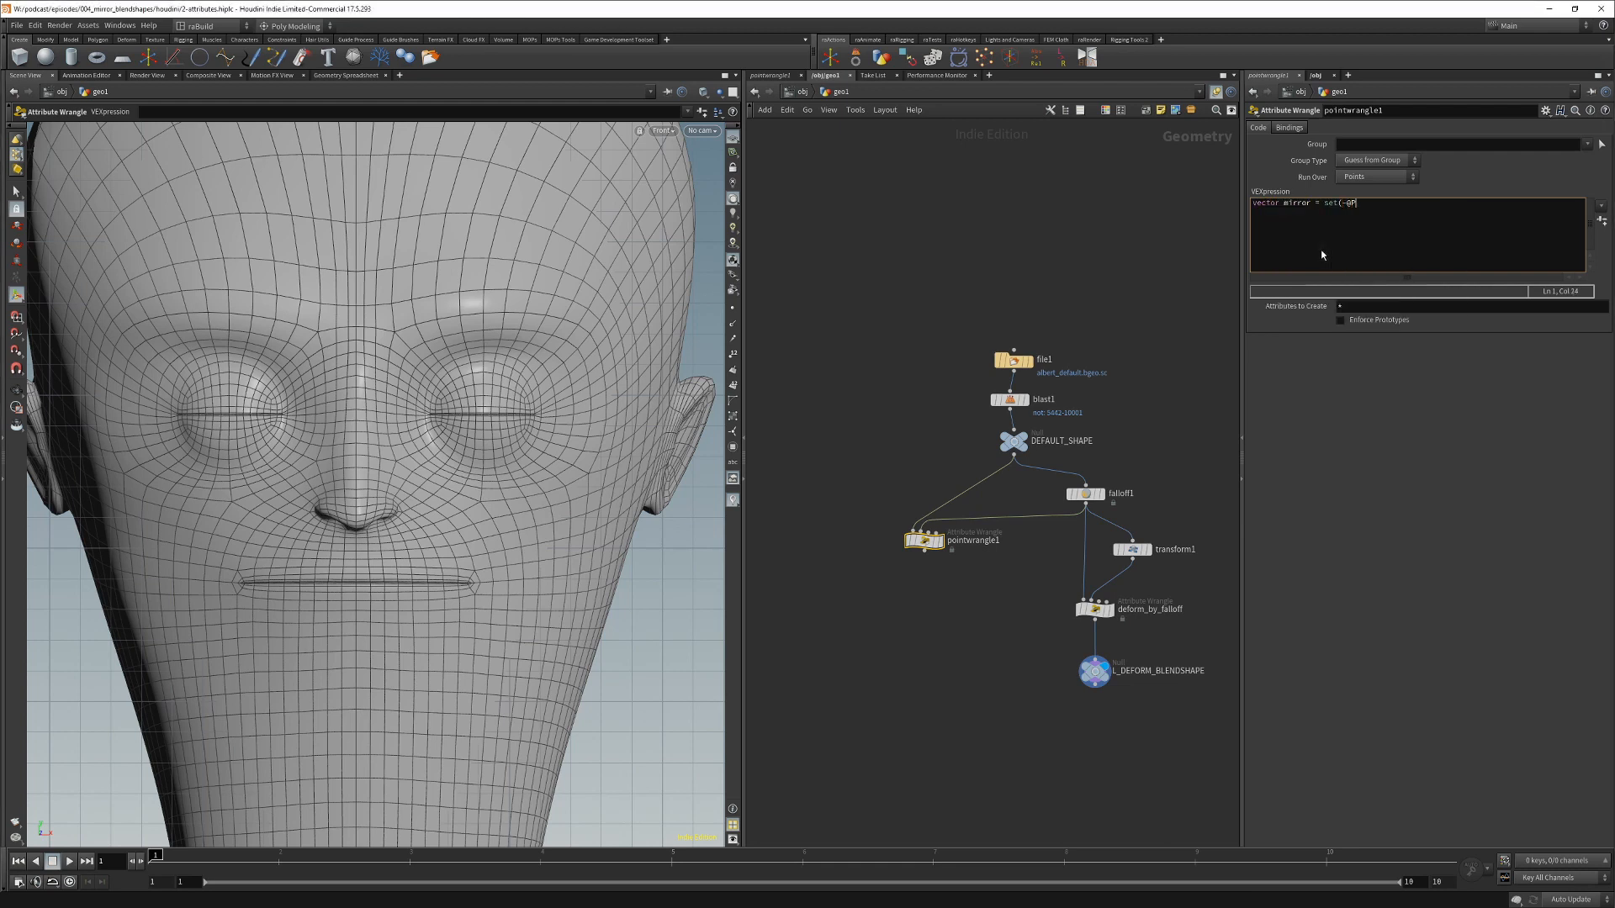
text(.x,@P.y,@P.)
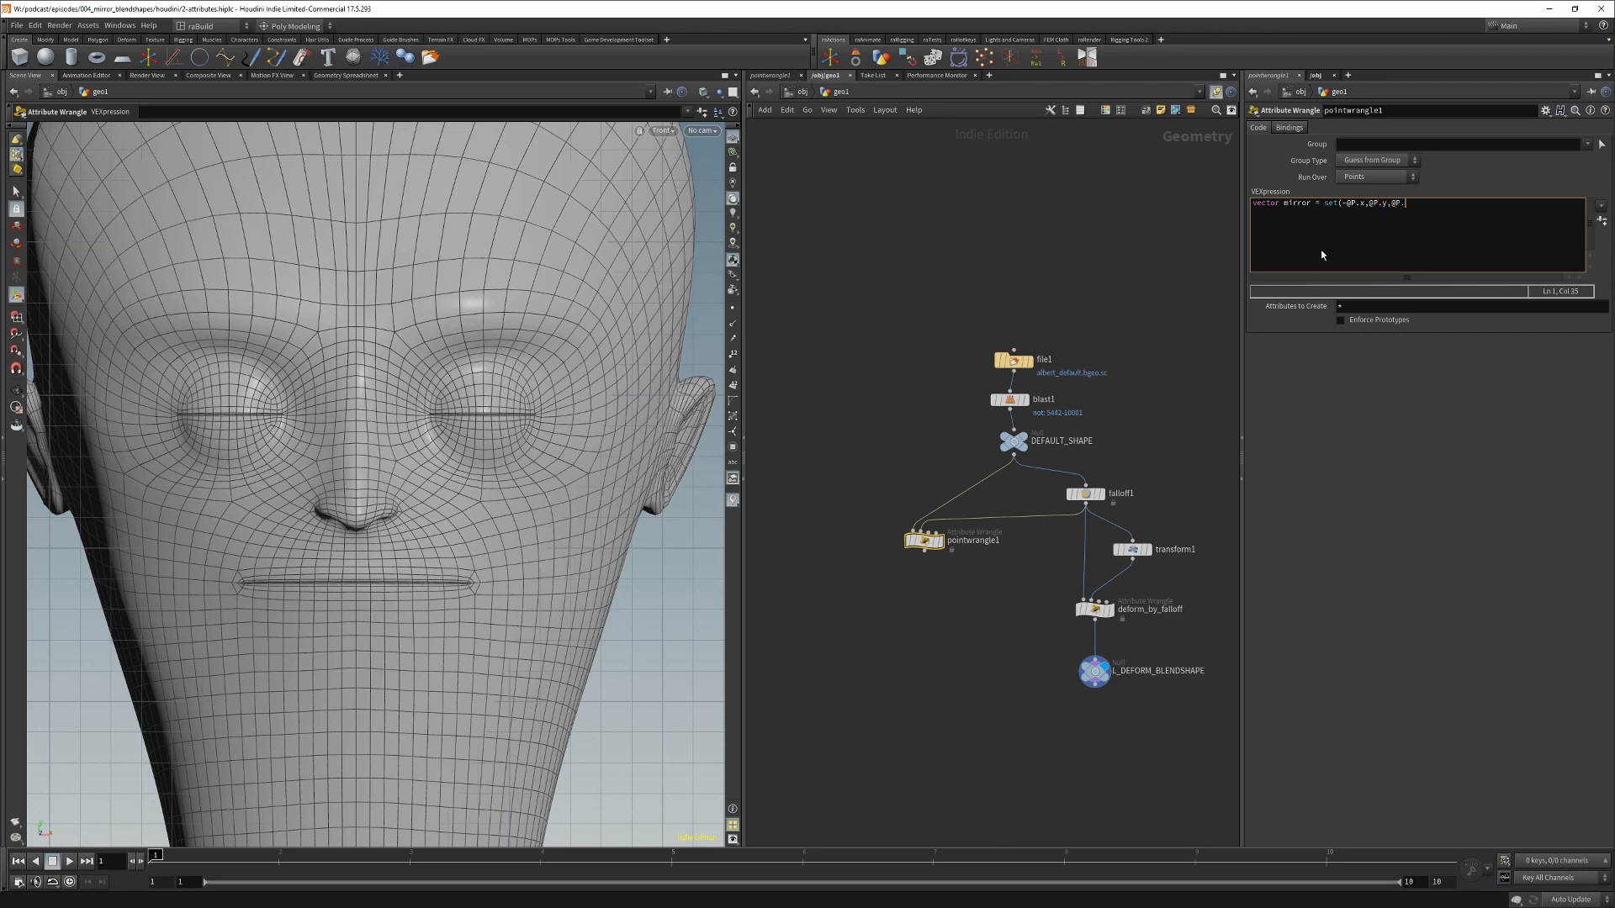
text(int p)
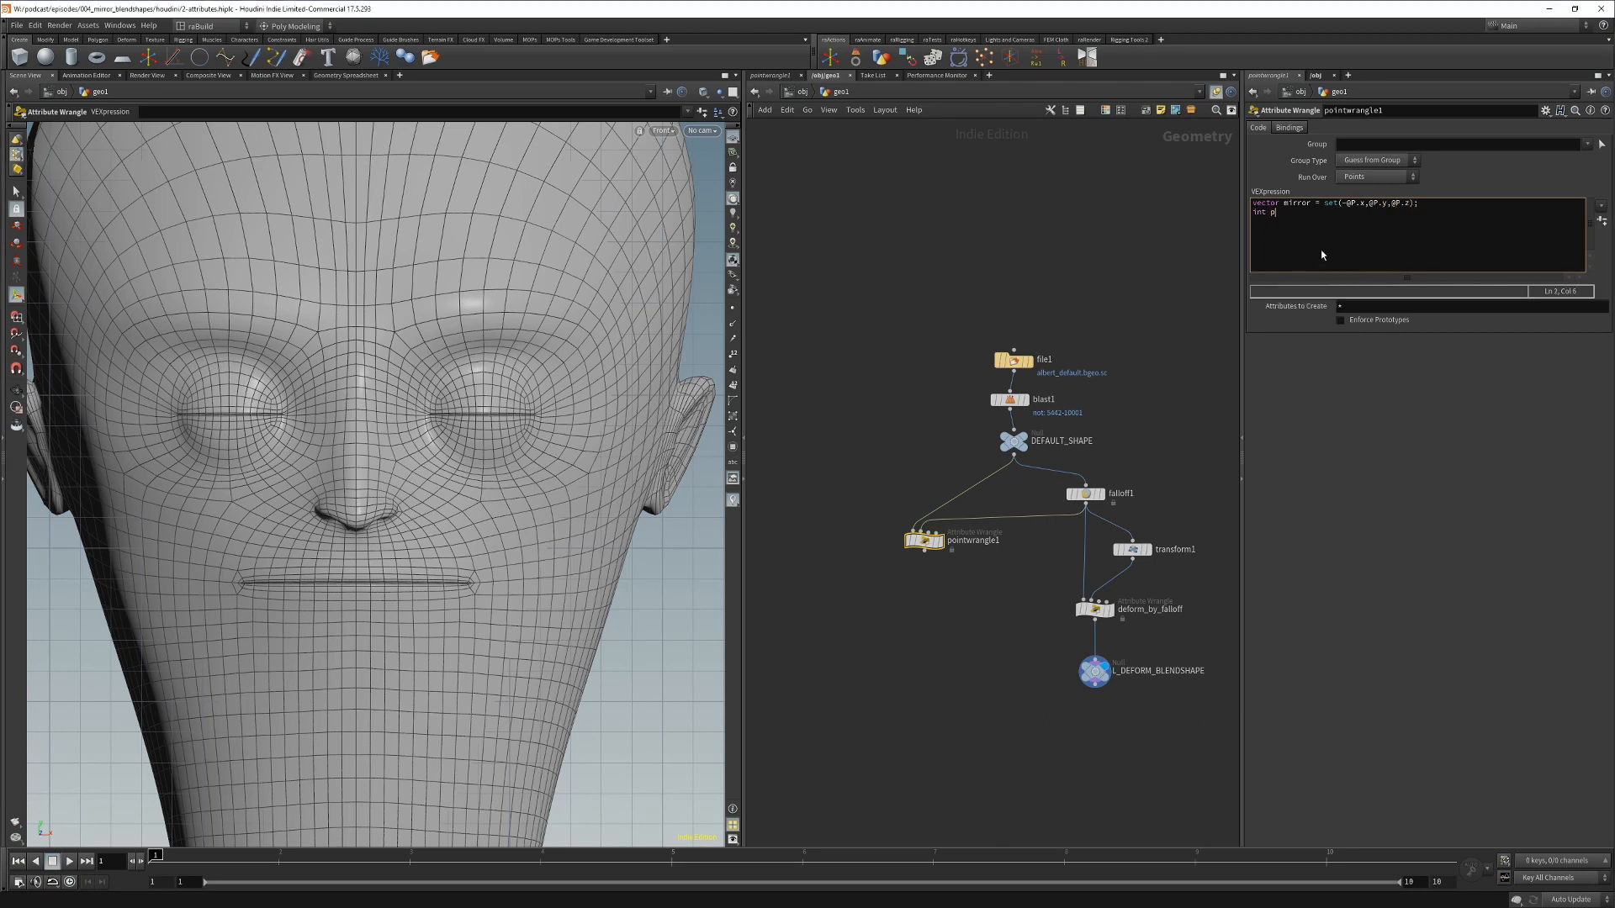
text(tnum_mirro)
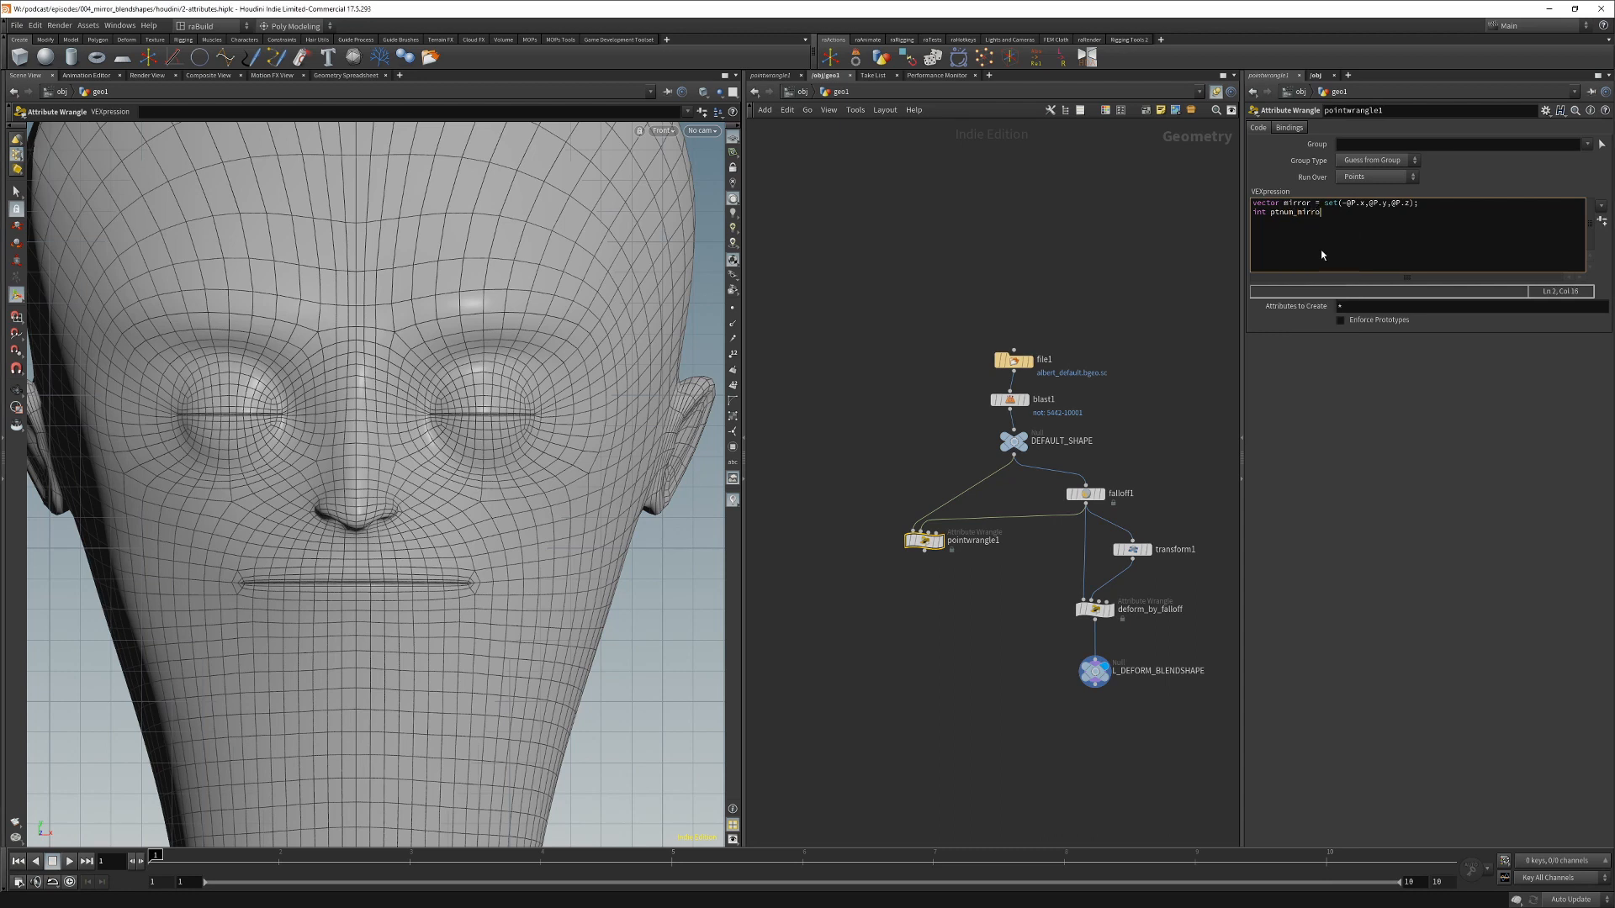
text(nearpoint(1,mirror)
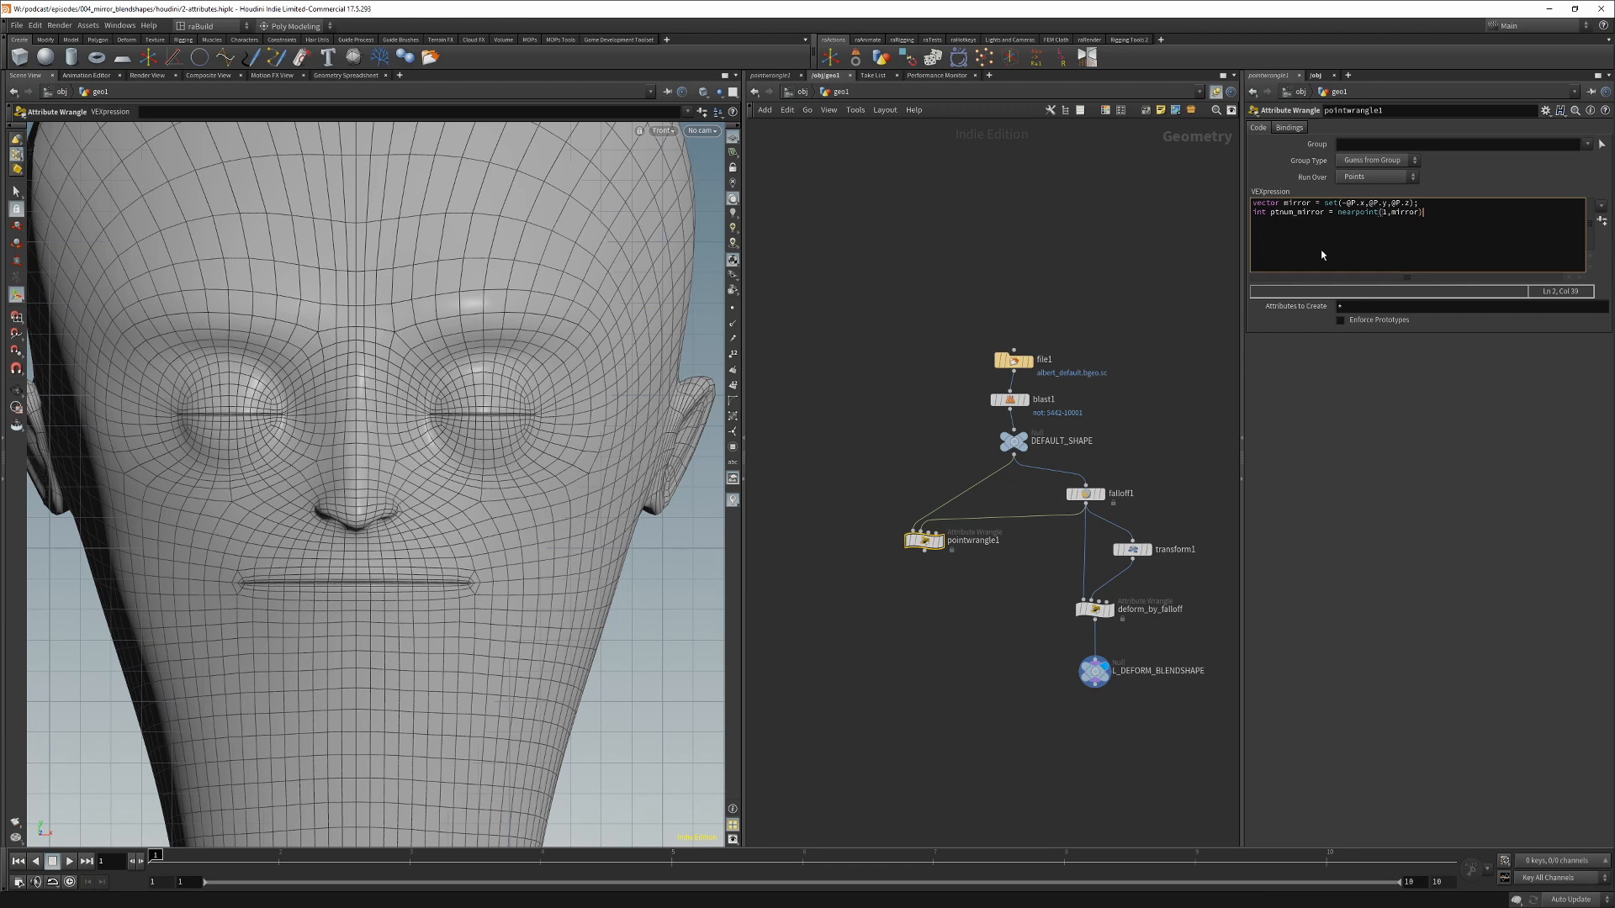
text(float at)
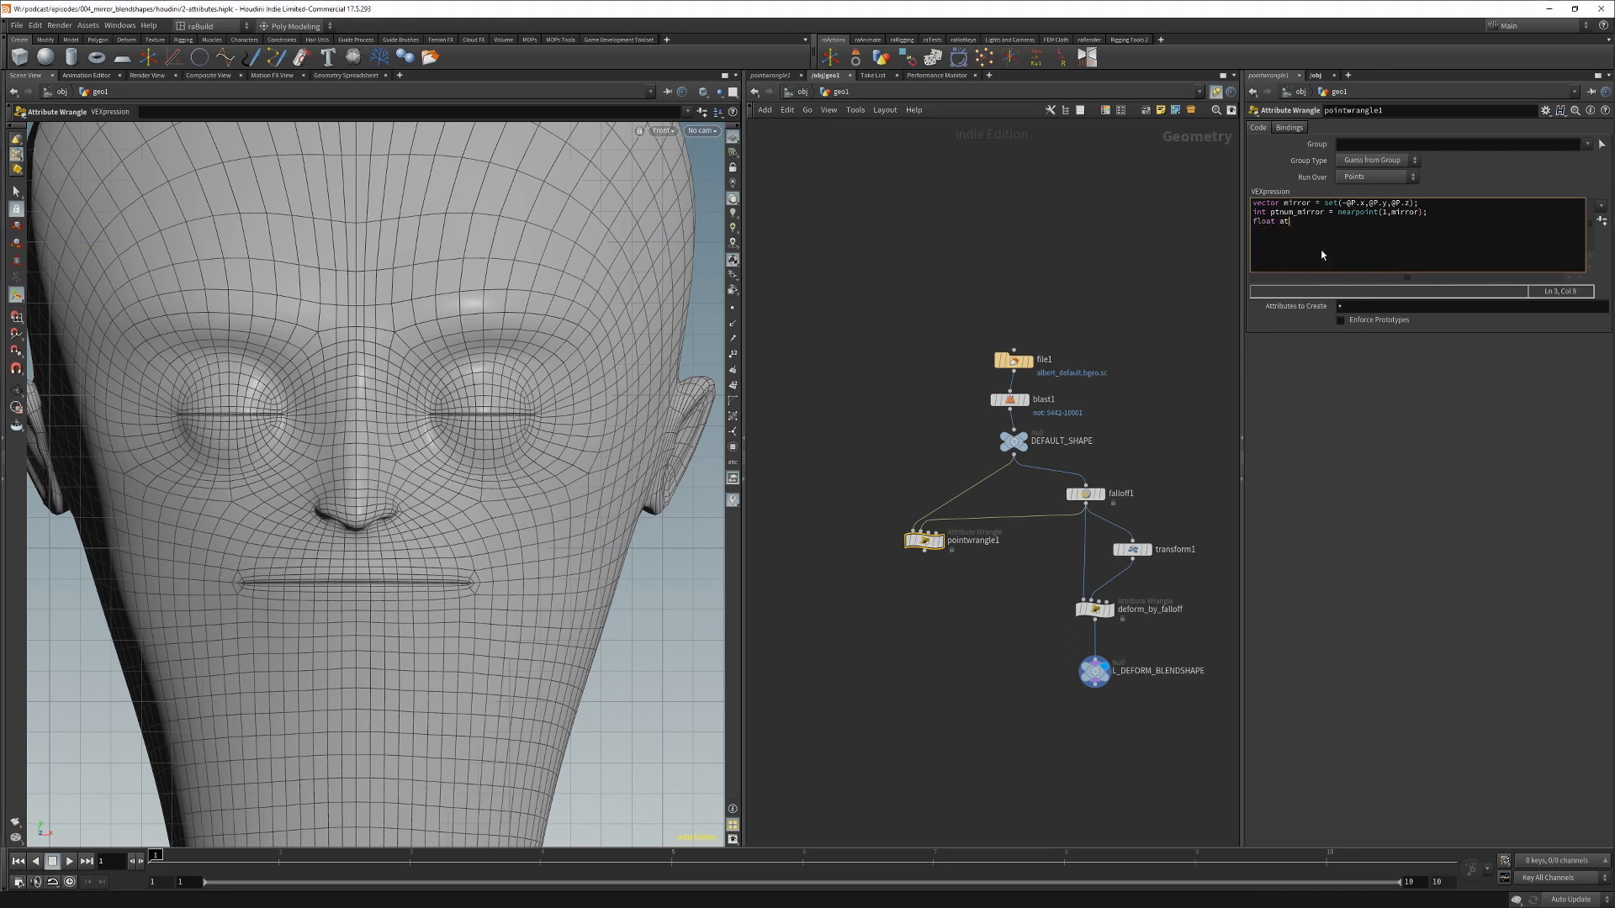
text(alue =)
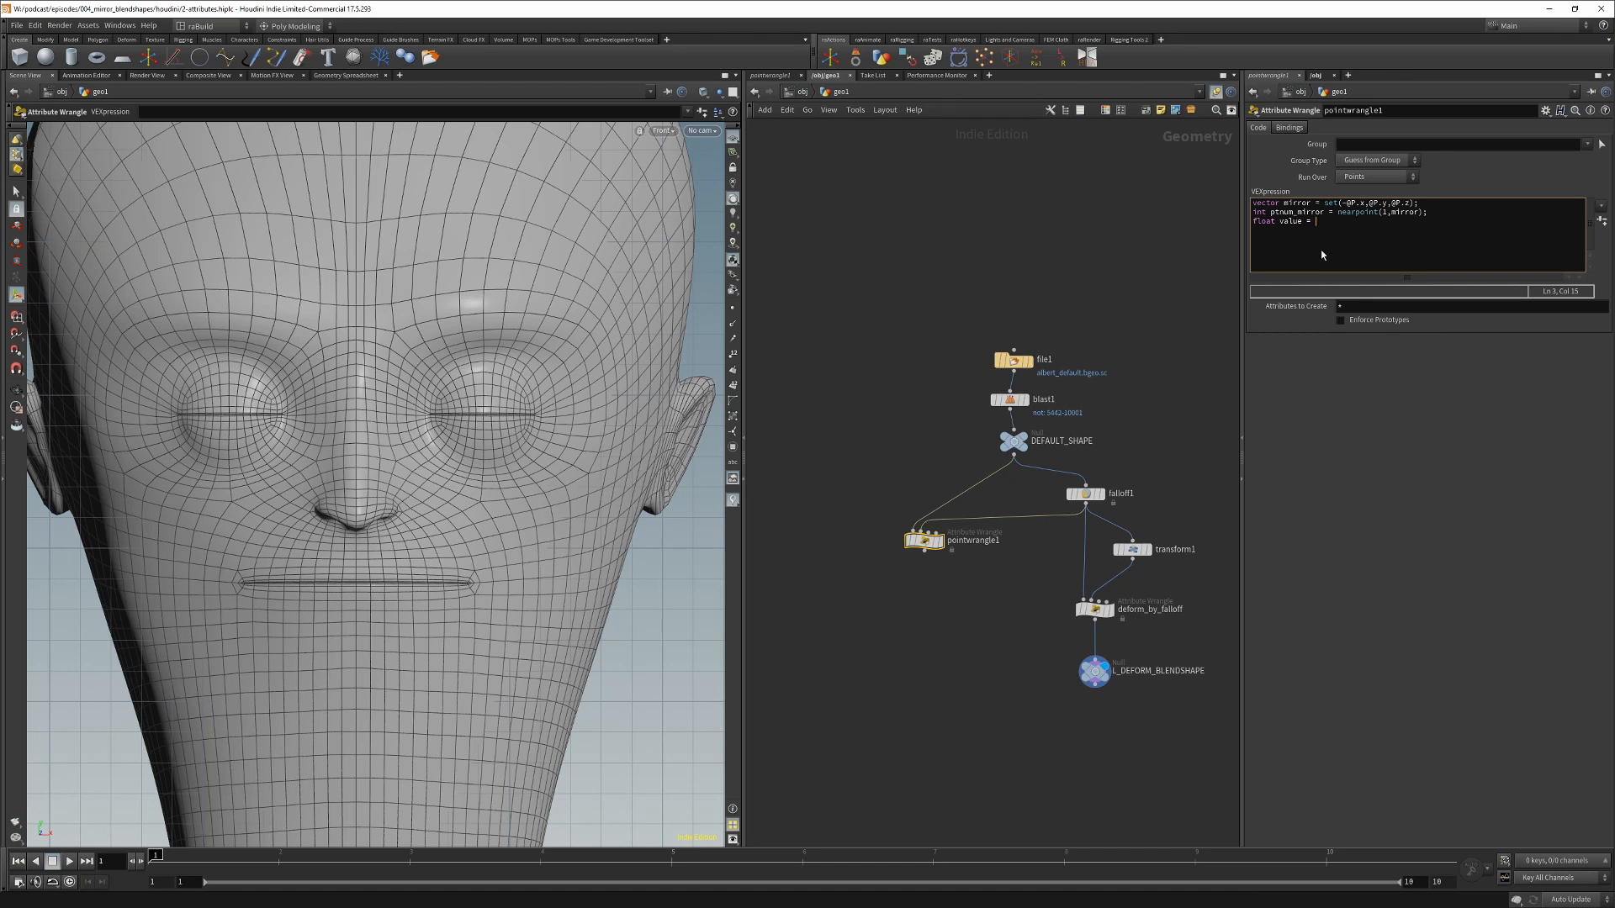
text(point(i,)
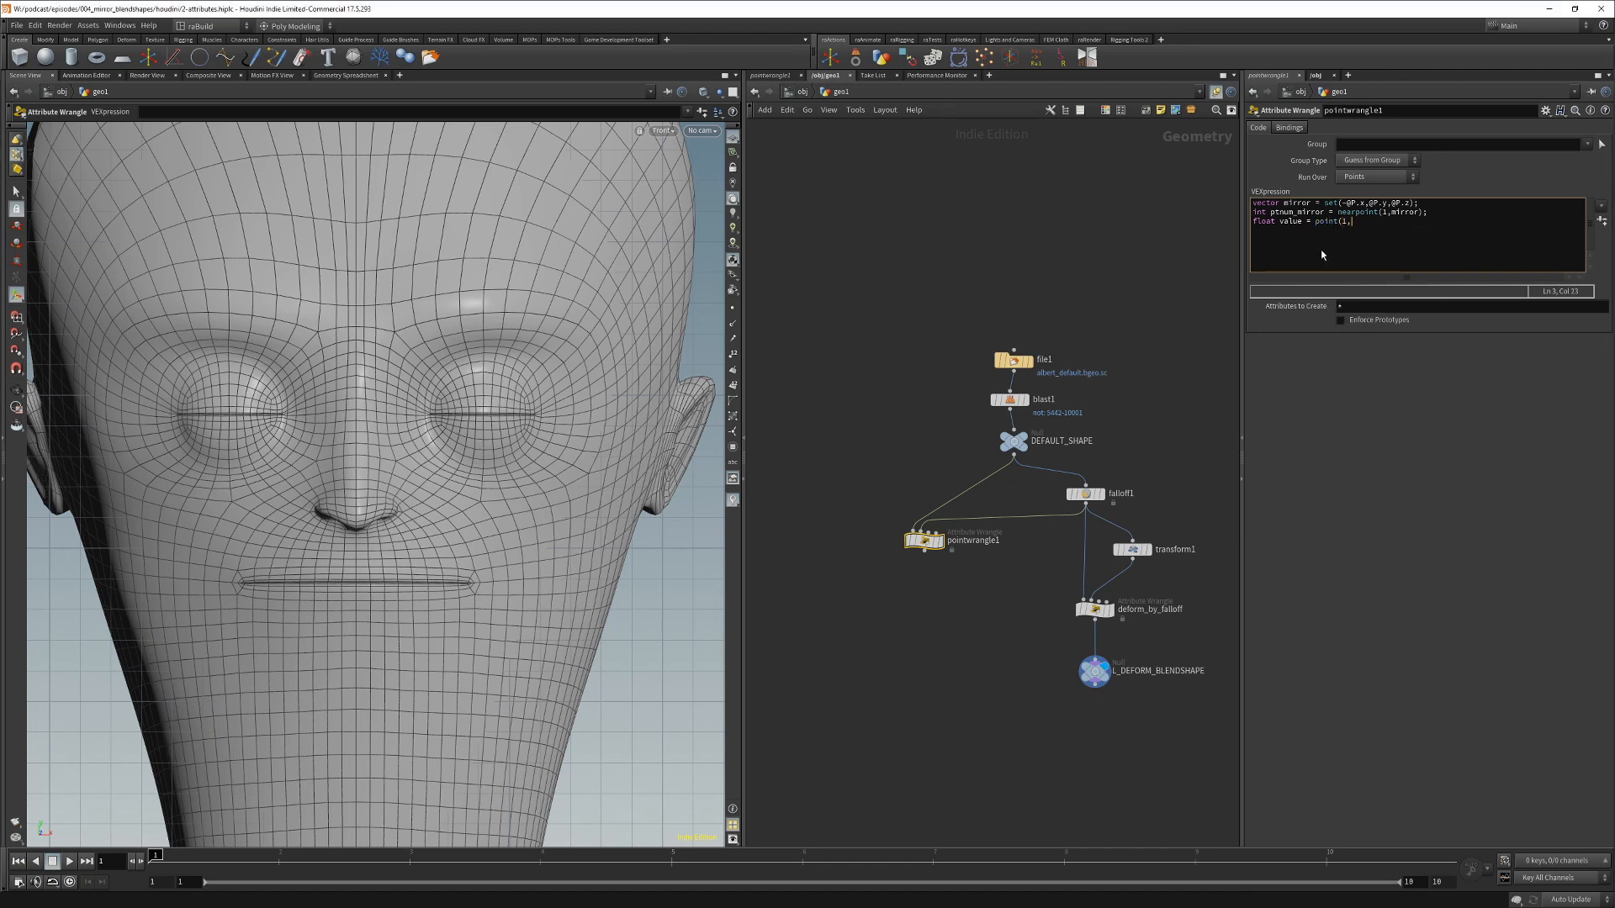
text("falloff")
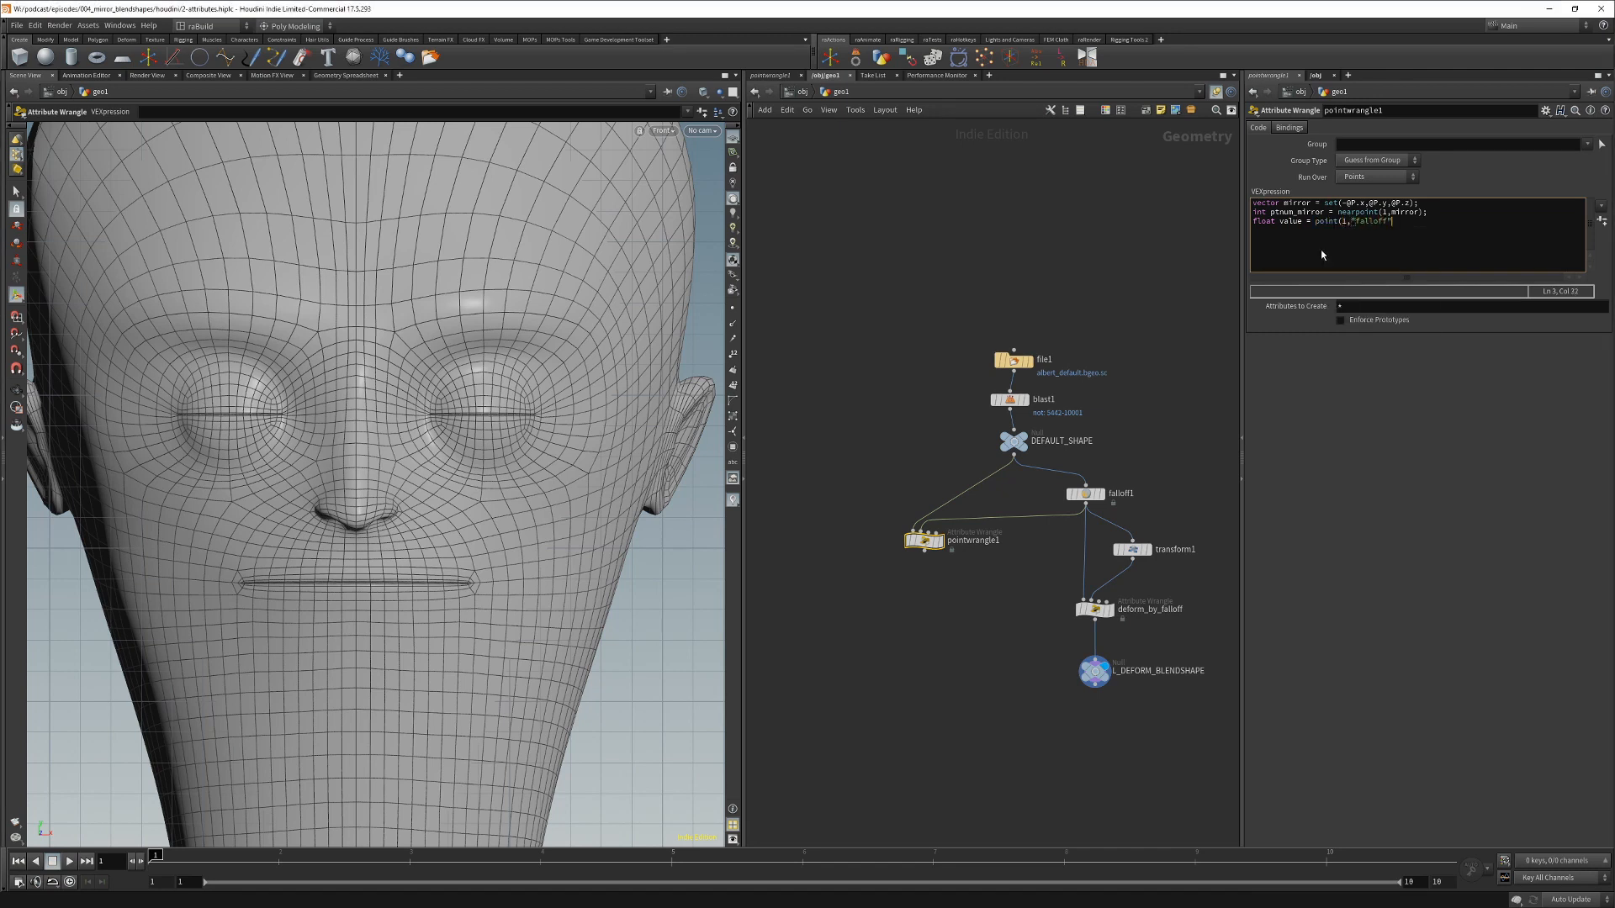
text(,ptnum_mirr)
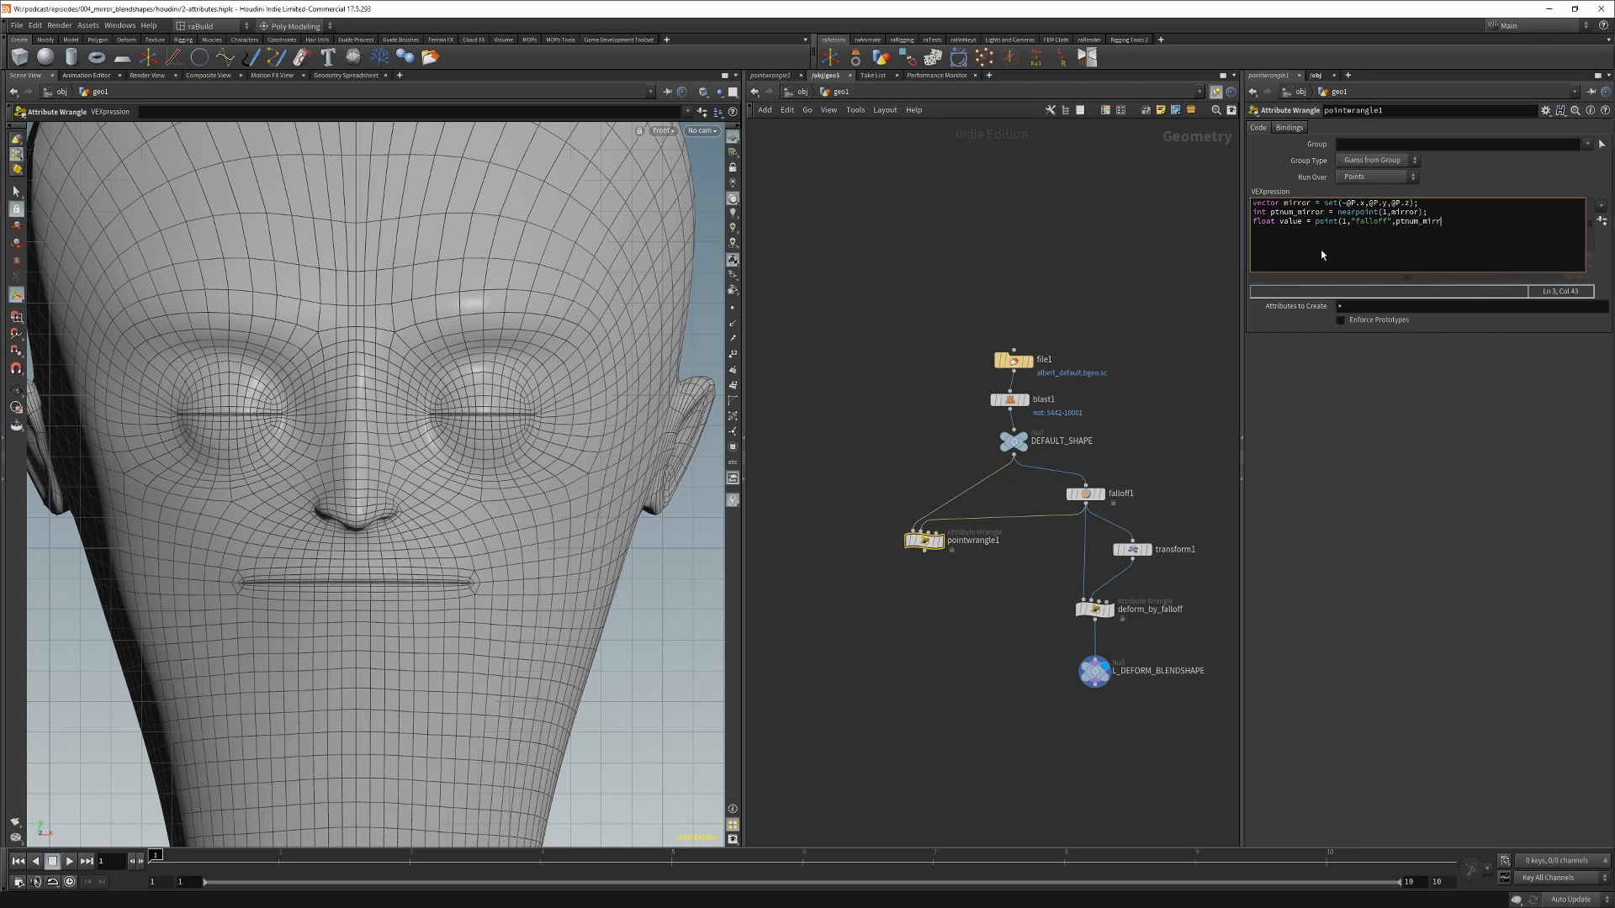
text(se)
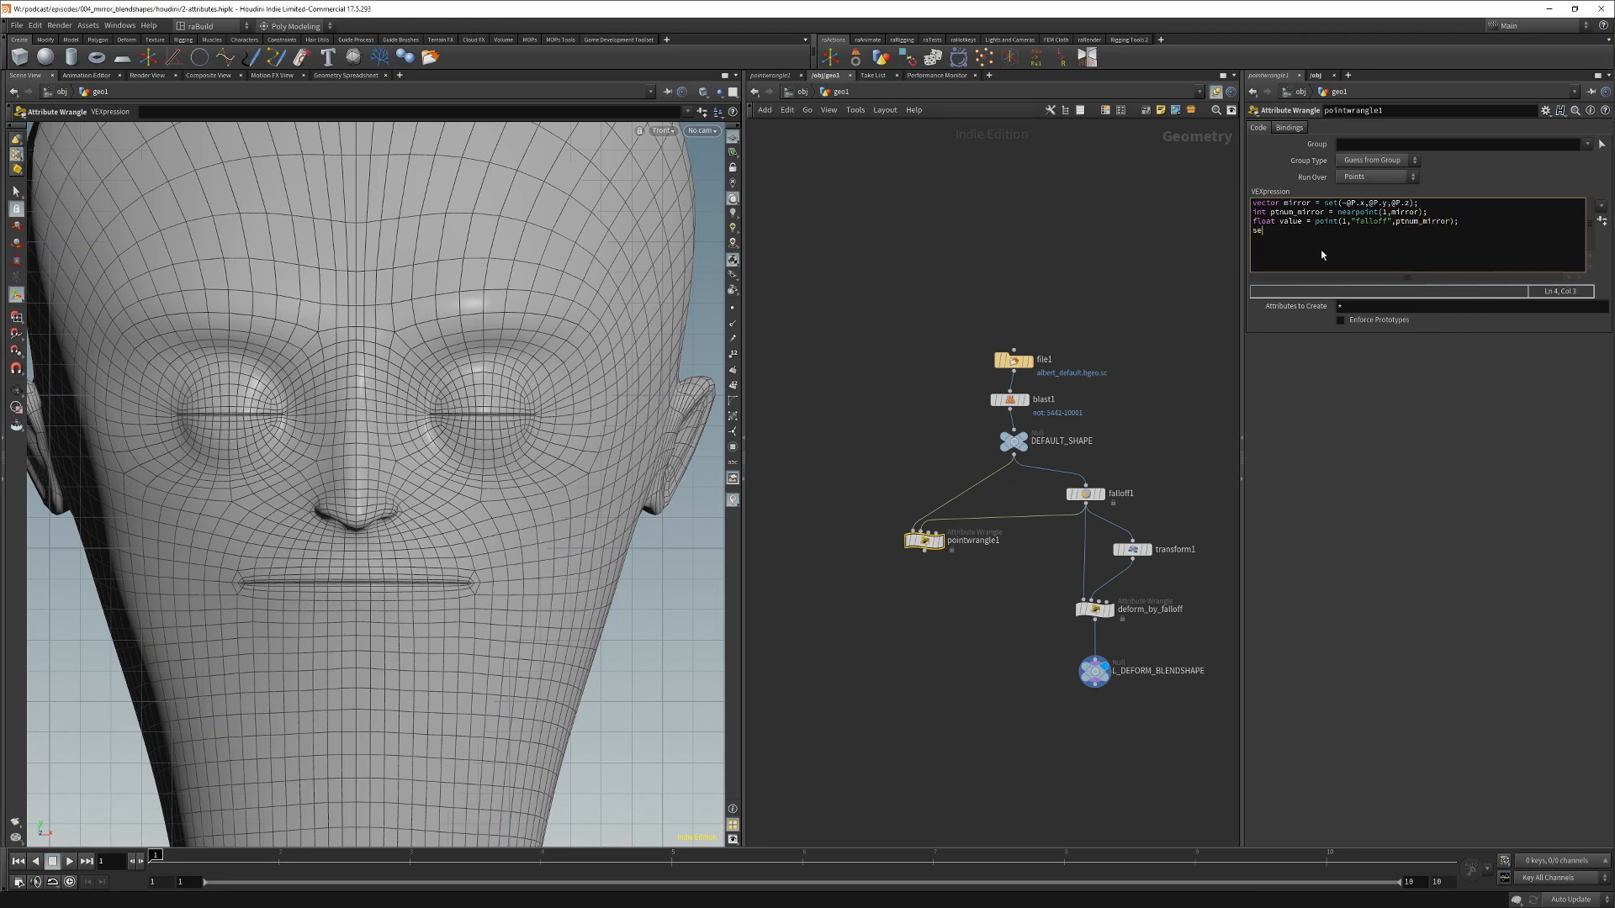
text(setpointattrib(0)
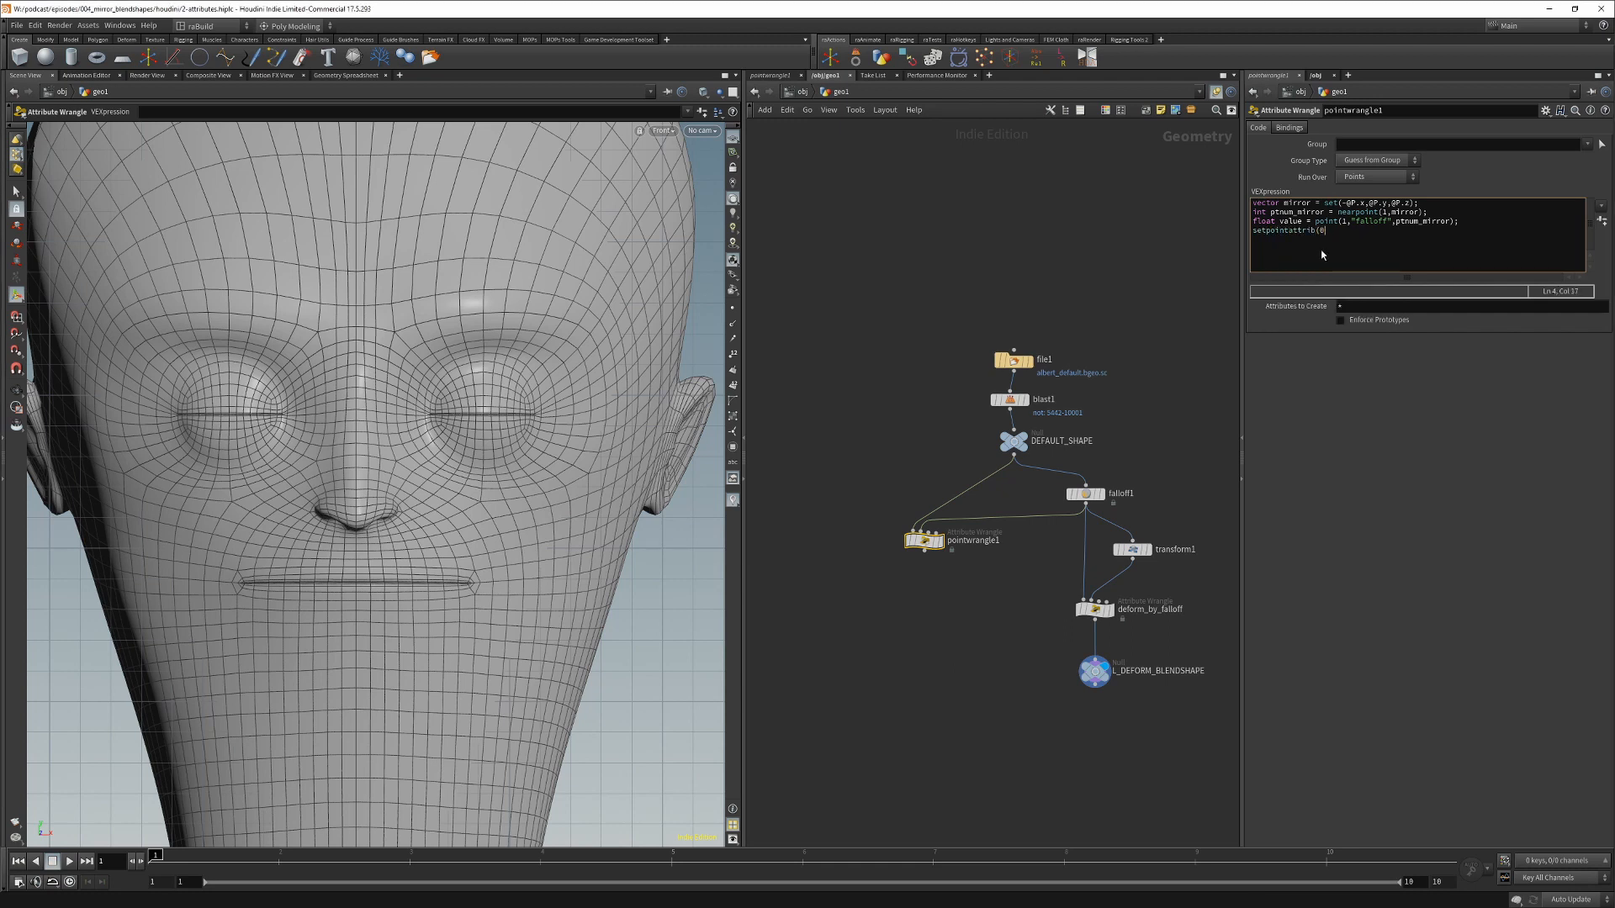
text(,"falloff")
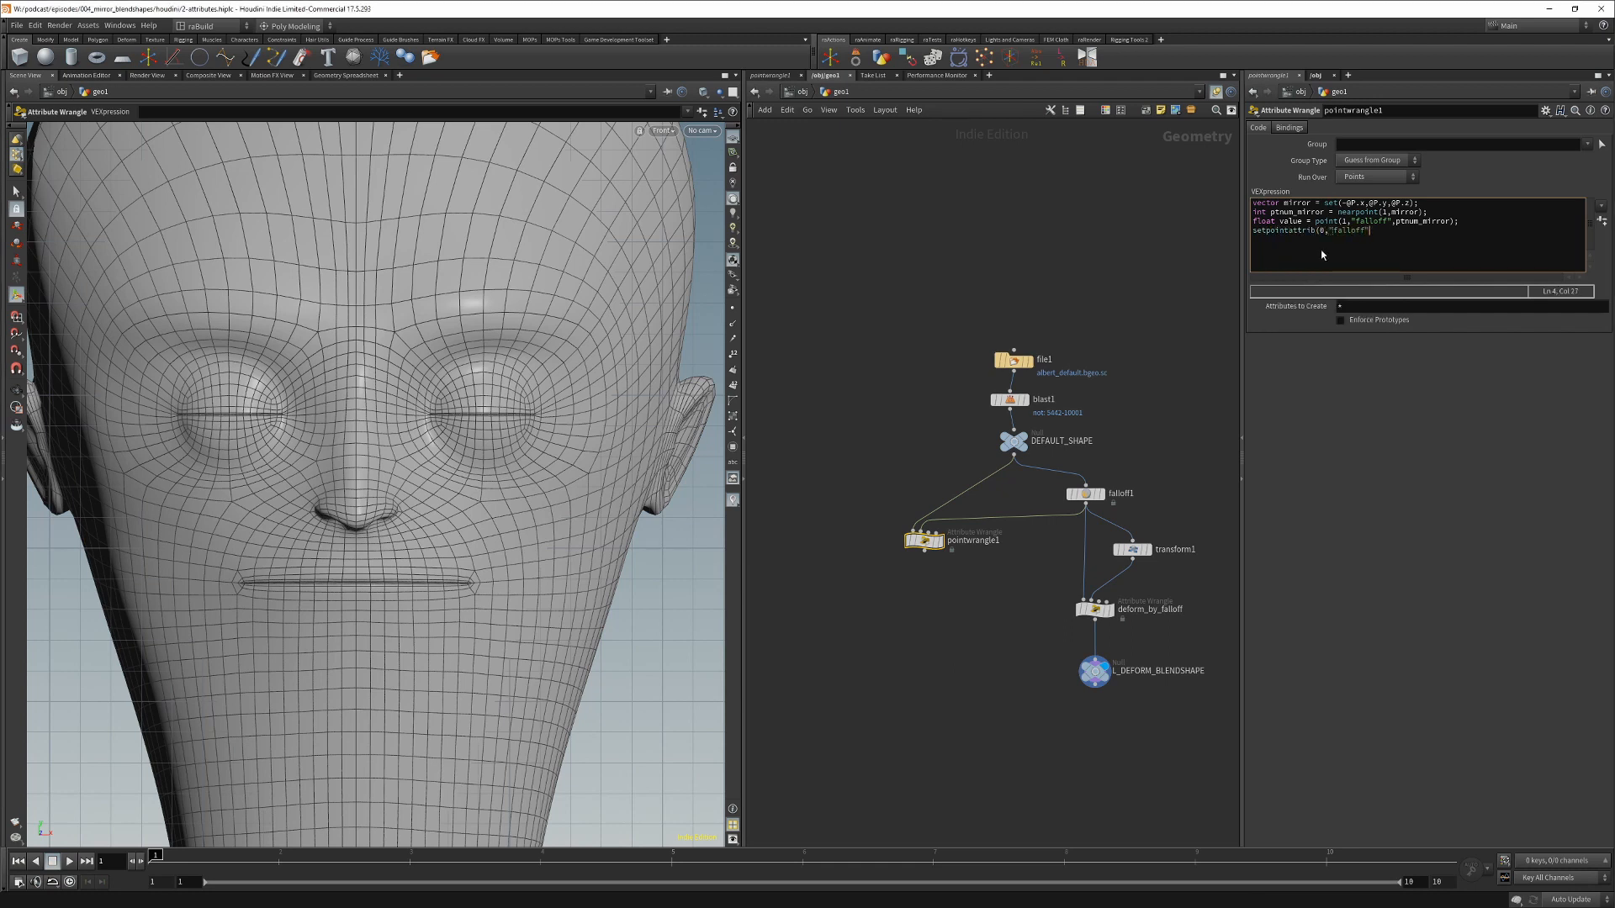
text(,@ptnum,)
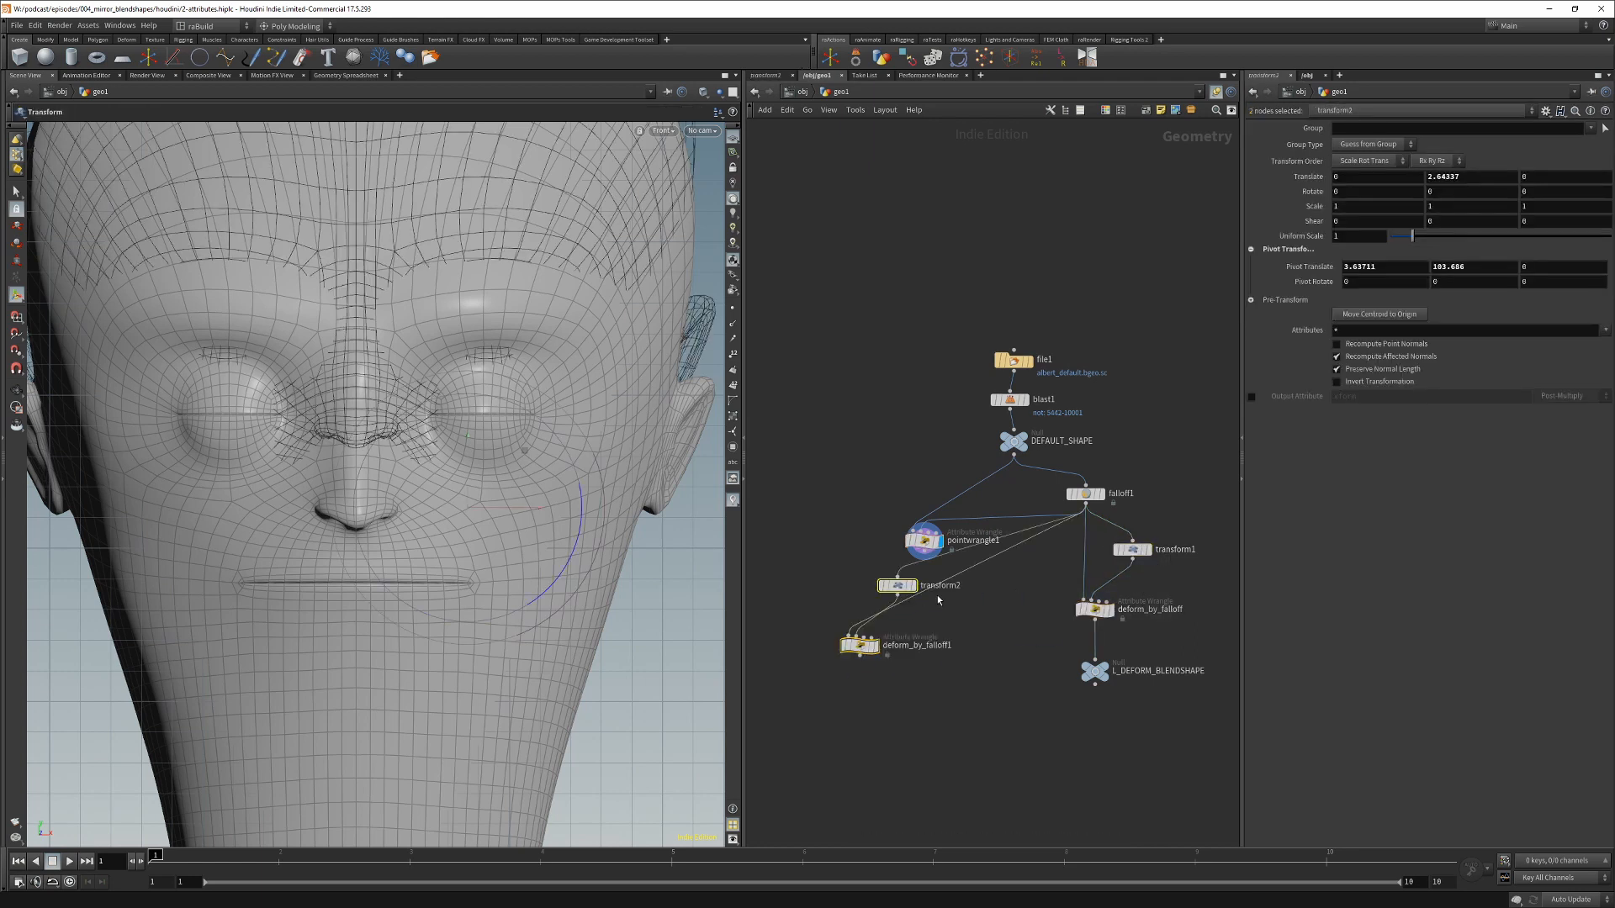
- Paste relative references into transform2 so it follows transform1's values
click(898, 586)
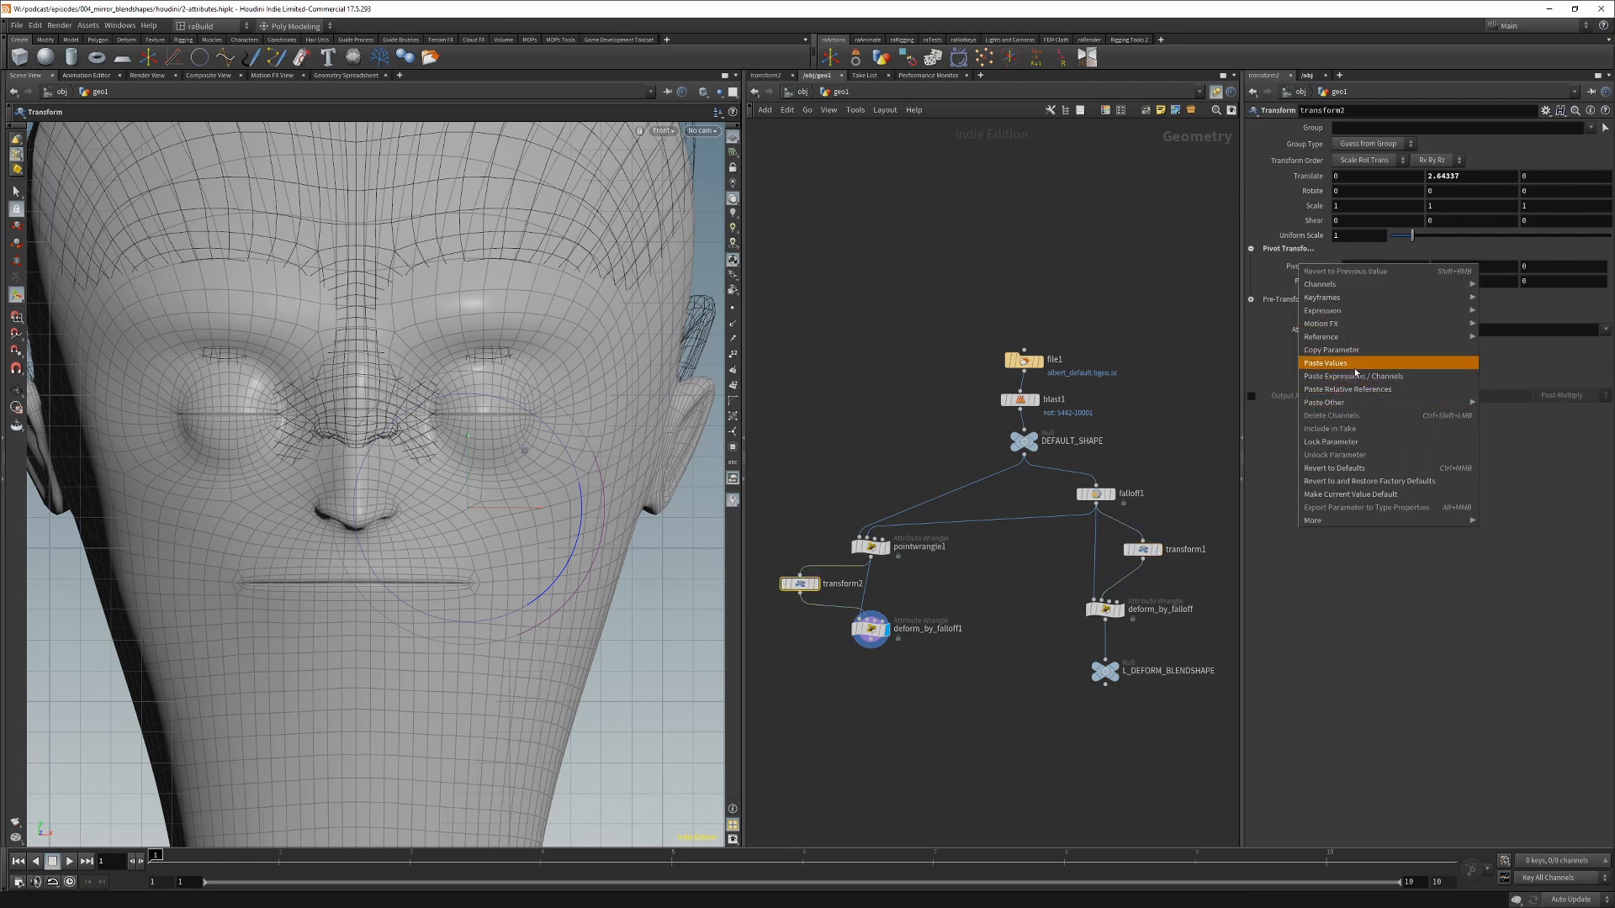
mouse_move(1350, 390)
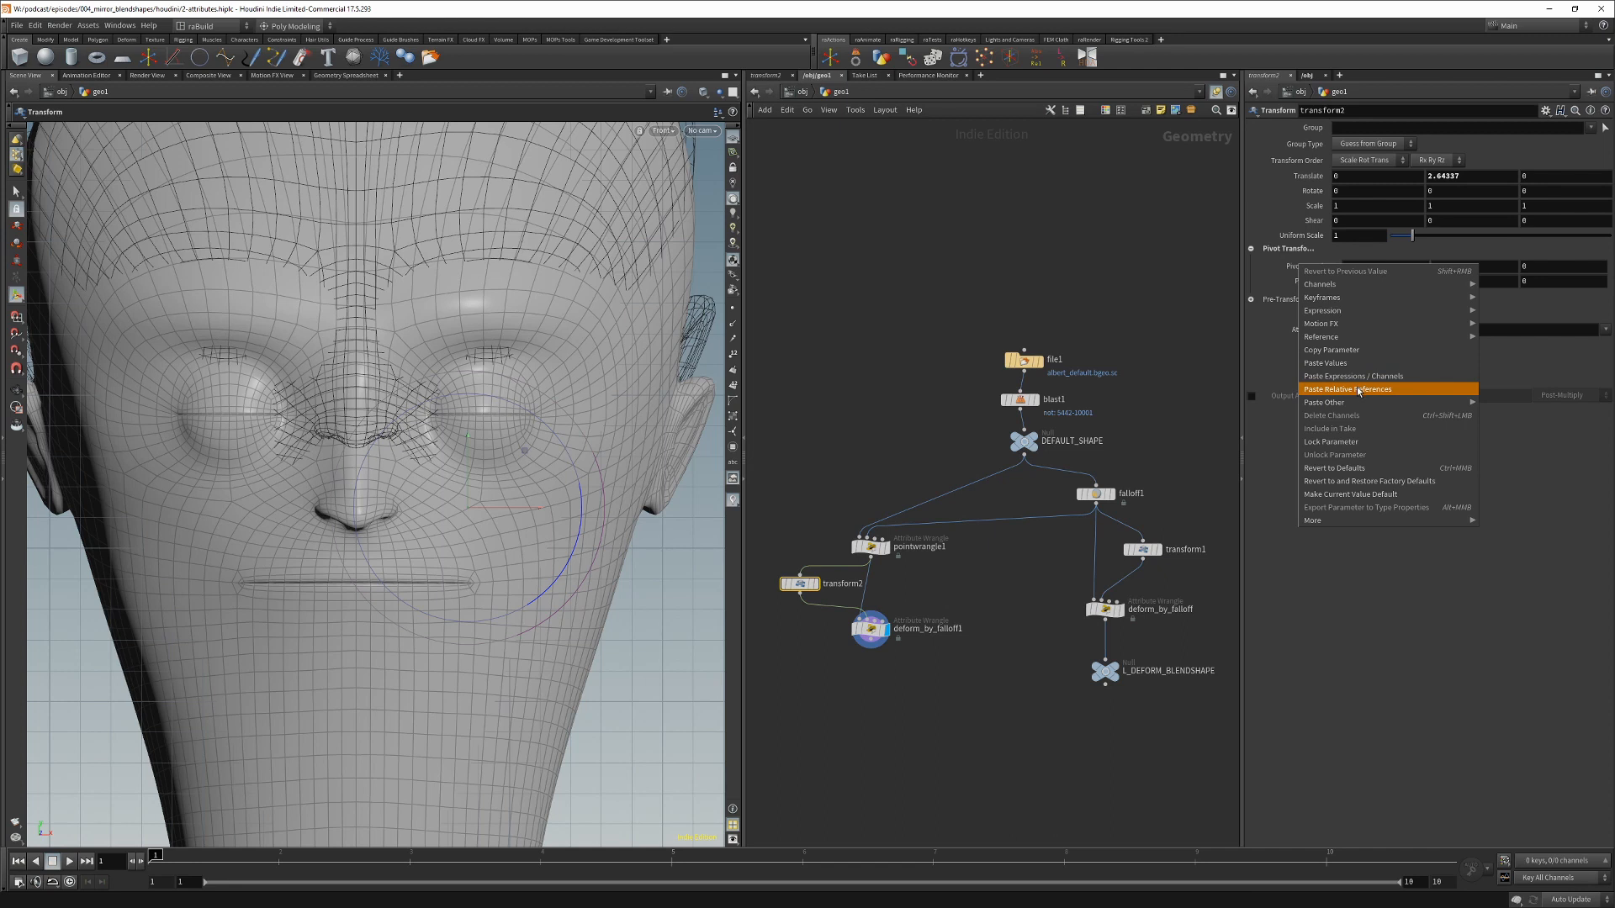
click(1349, 389)
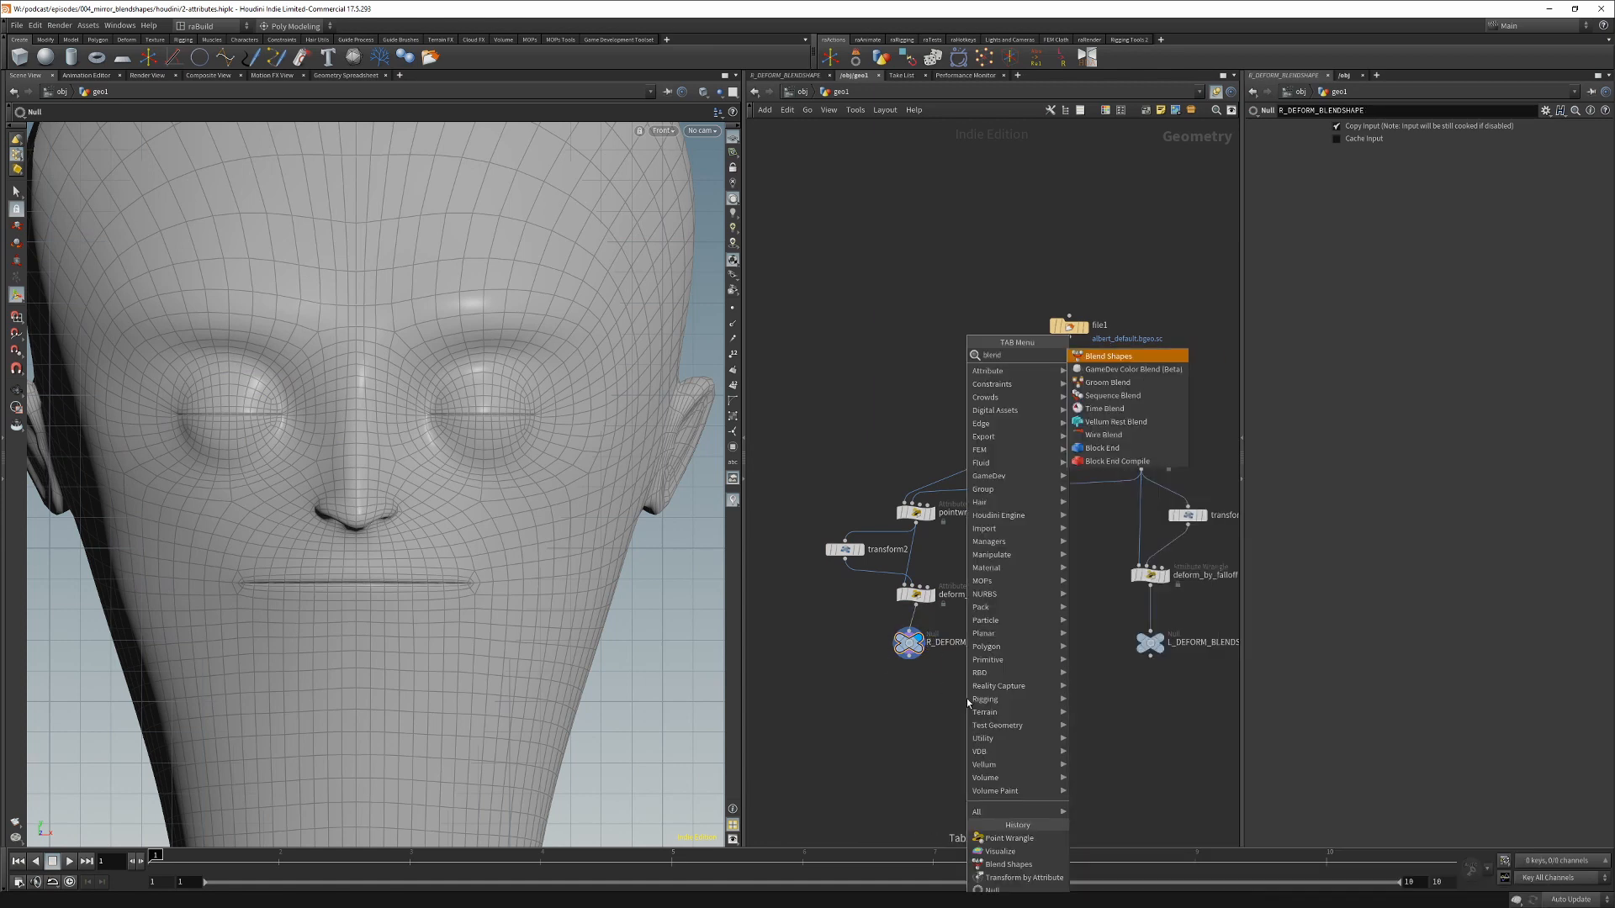
- Place a Blend Shapes node and rename the branch deformer R_deform_by_falloff
click(1108, 355)
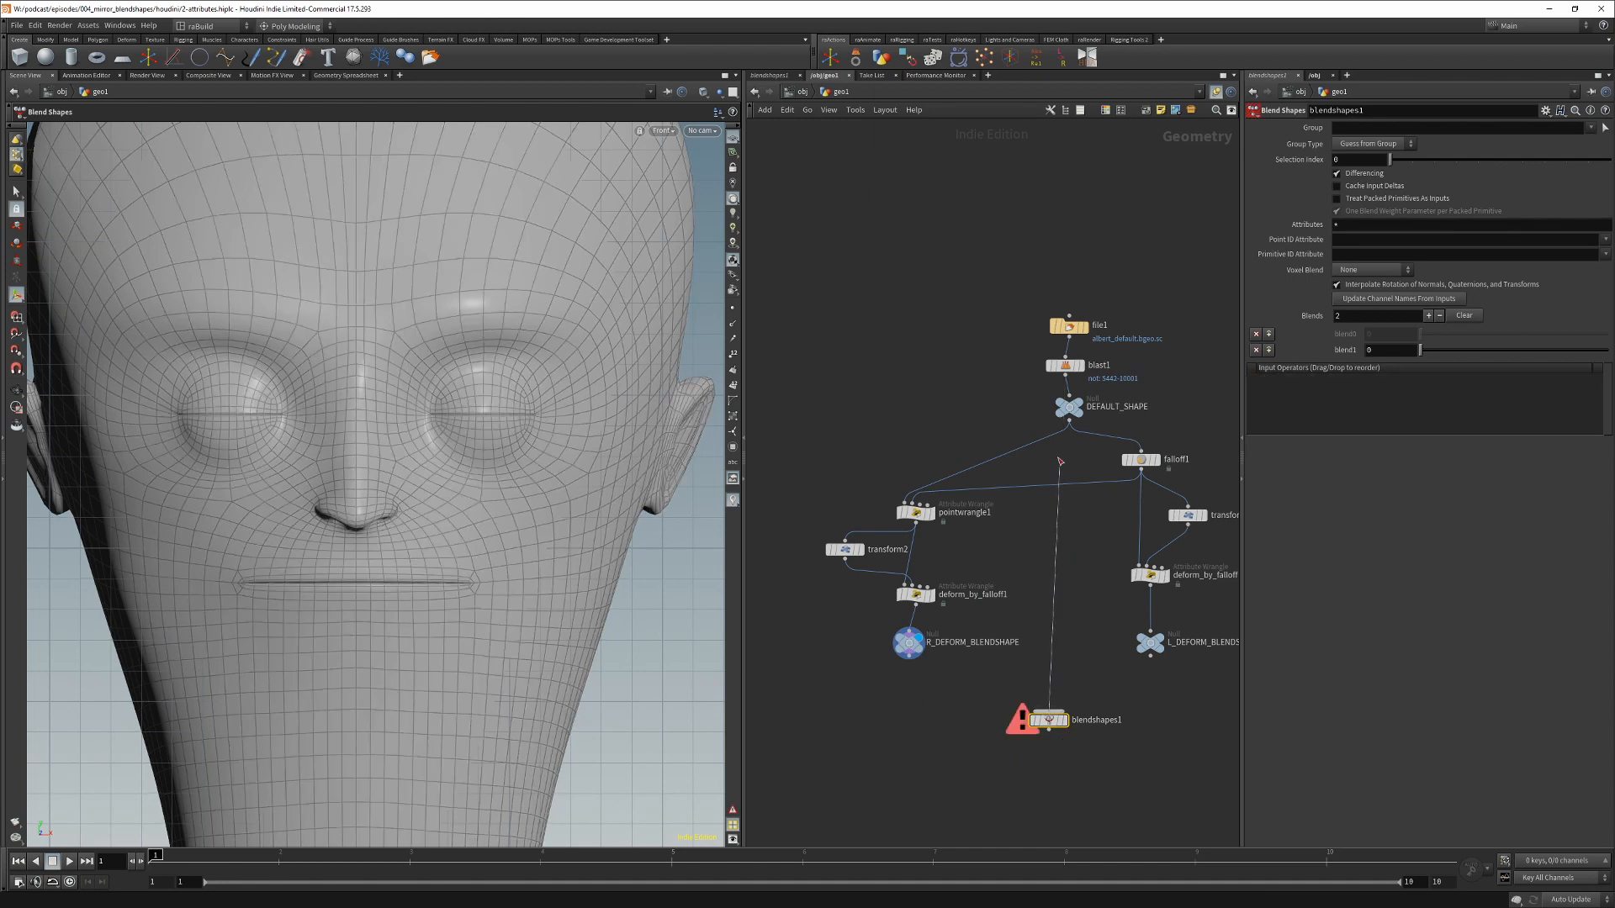
click(1046, 719)
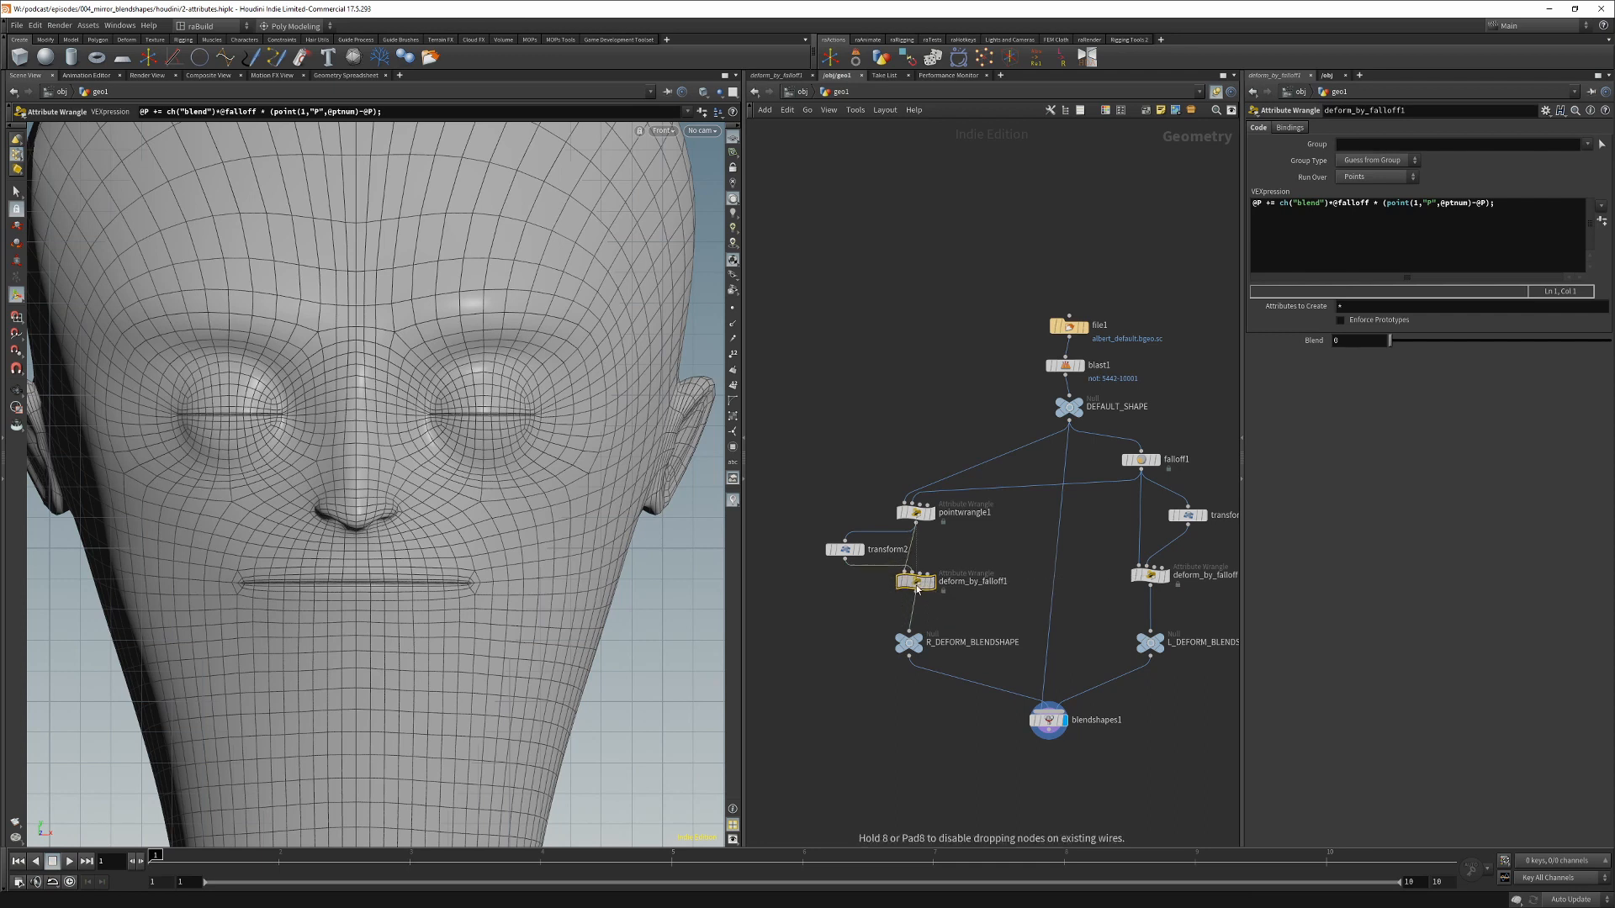
double_click(968, 582)
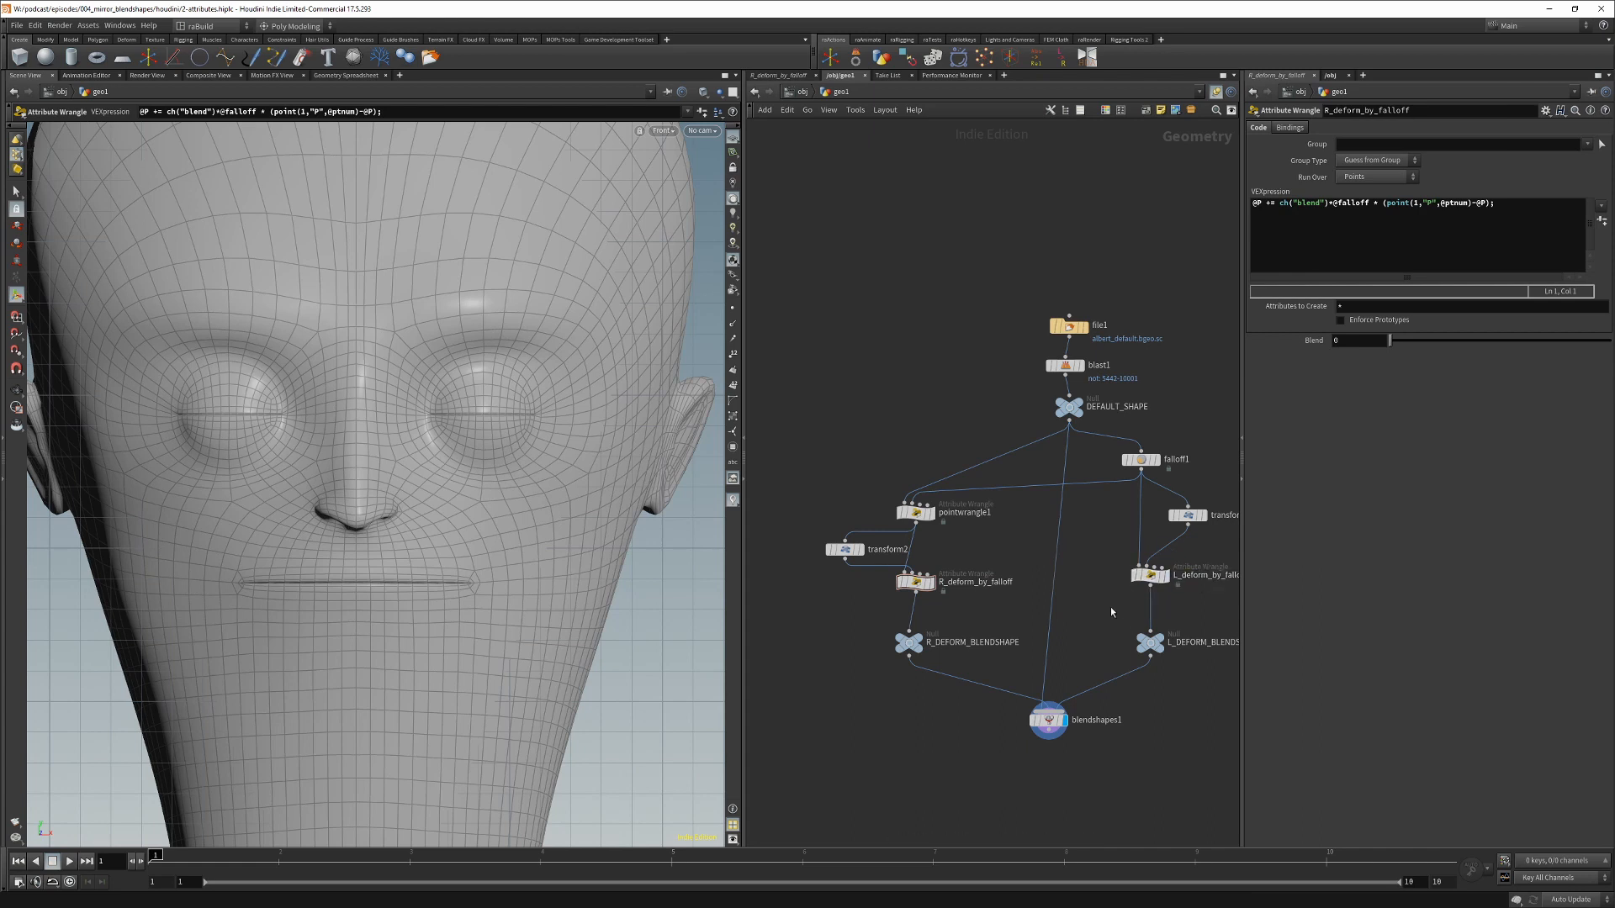
- Drag the blend slider to test the right-side deformation strength
drag(1391, 339, 1555, 340)
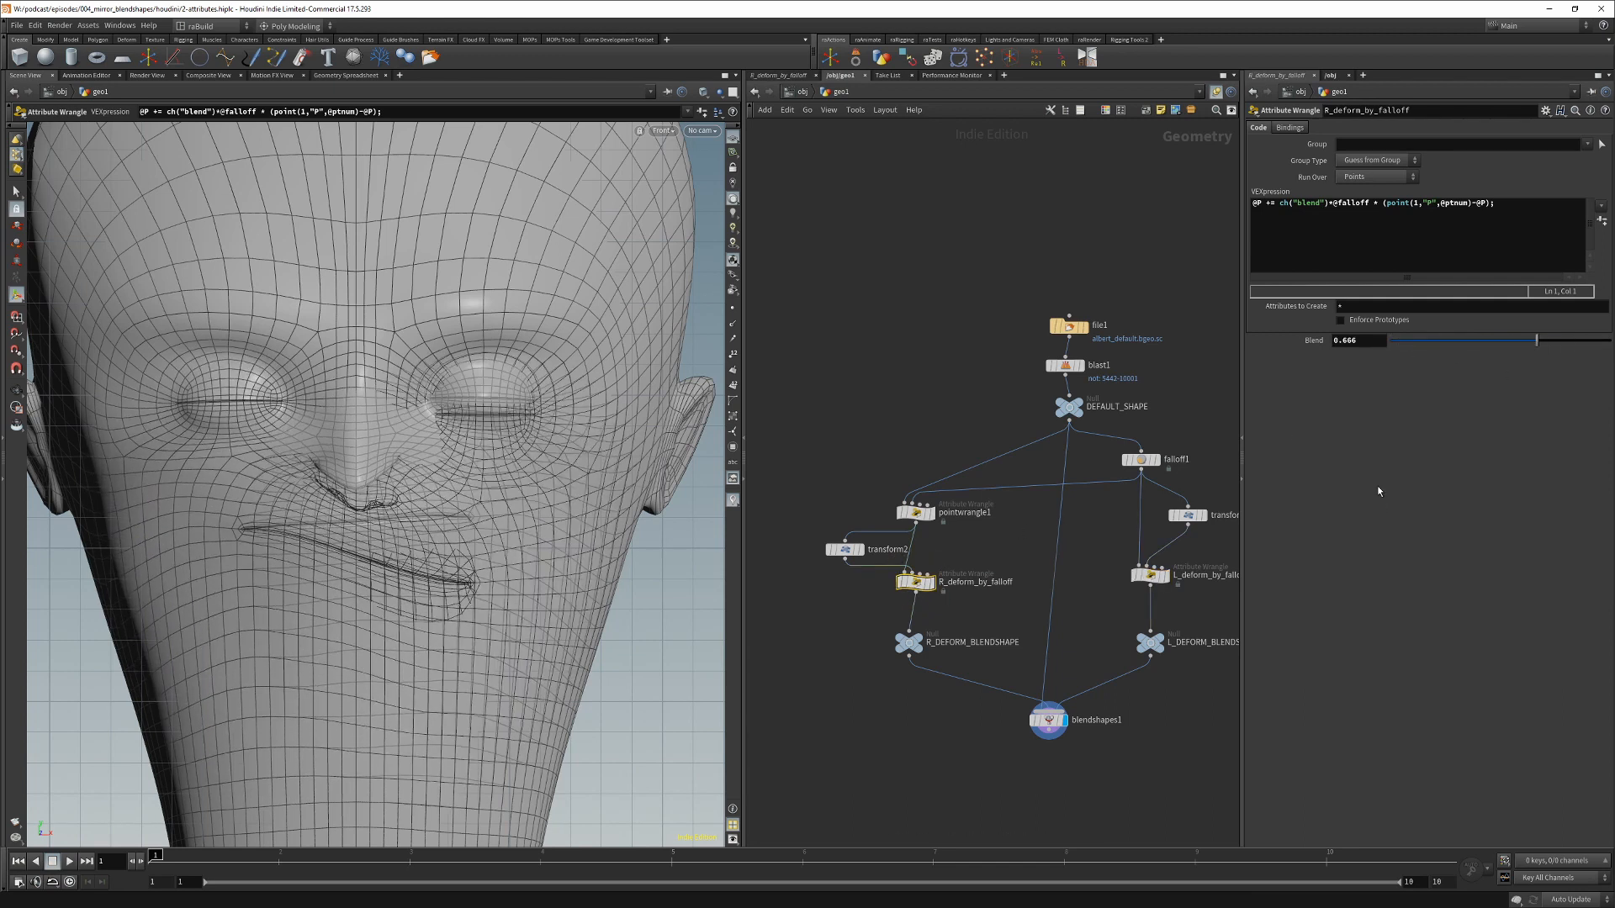
click(1046, 719)
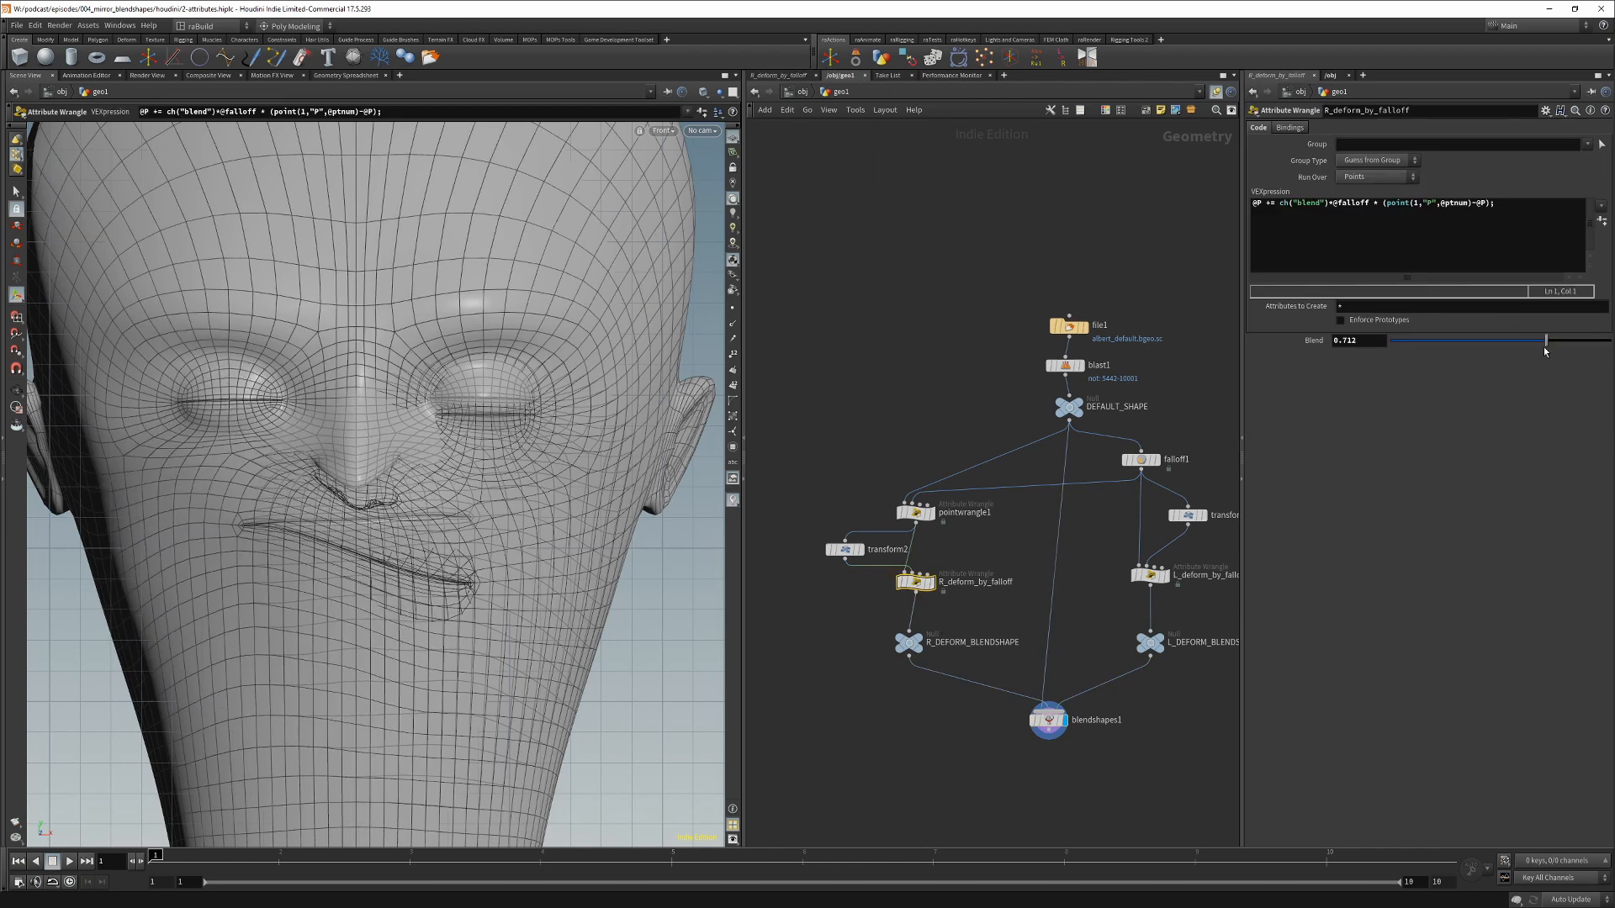
drag(1541, 339, 1530, 339)
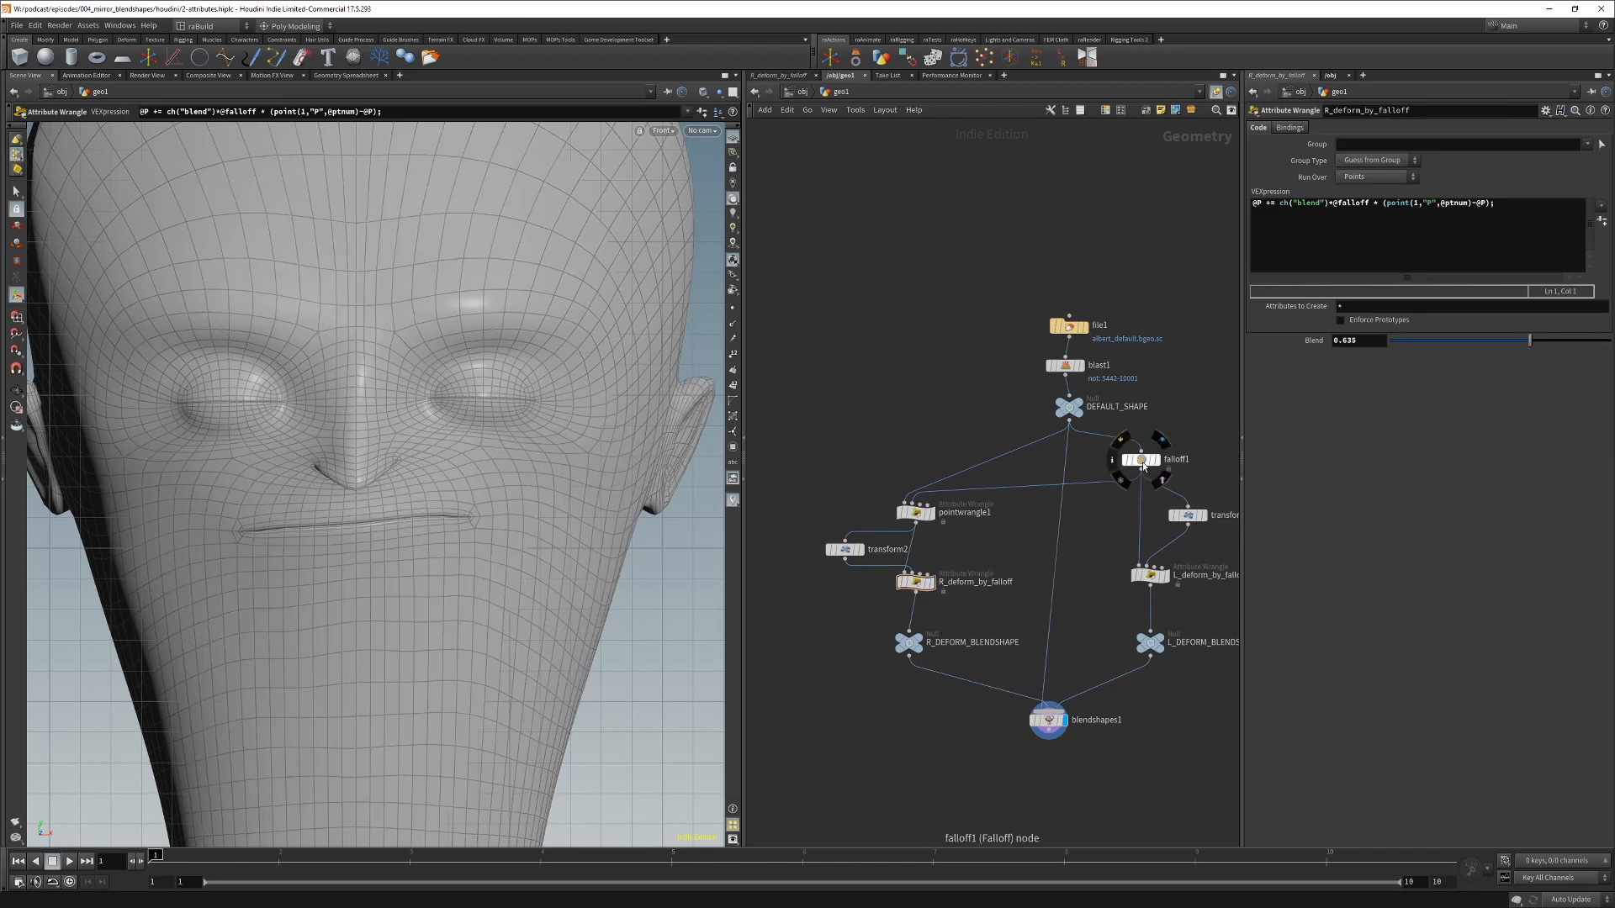
- Select falloff1 and drag its Radius from 7.18 up to 8.9
click(1137, 460)
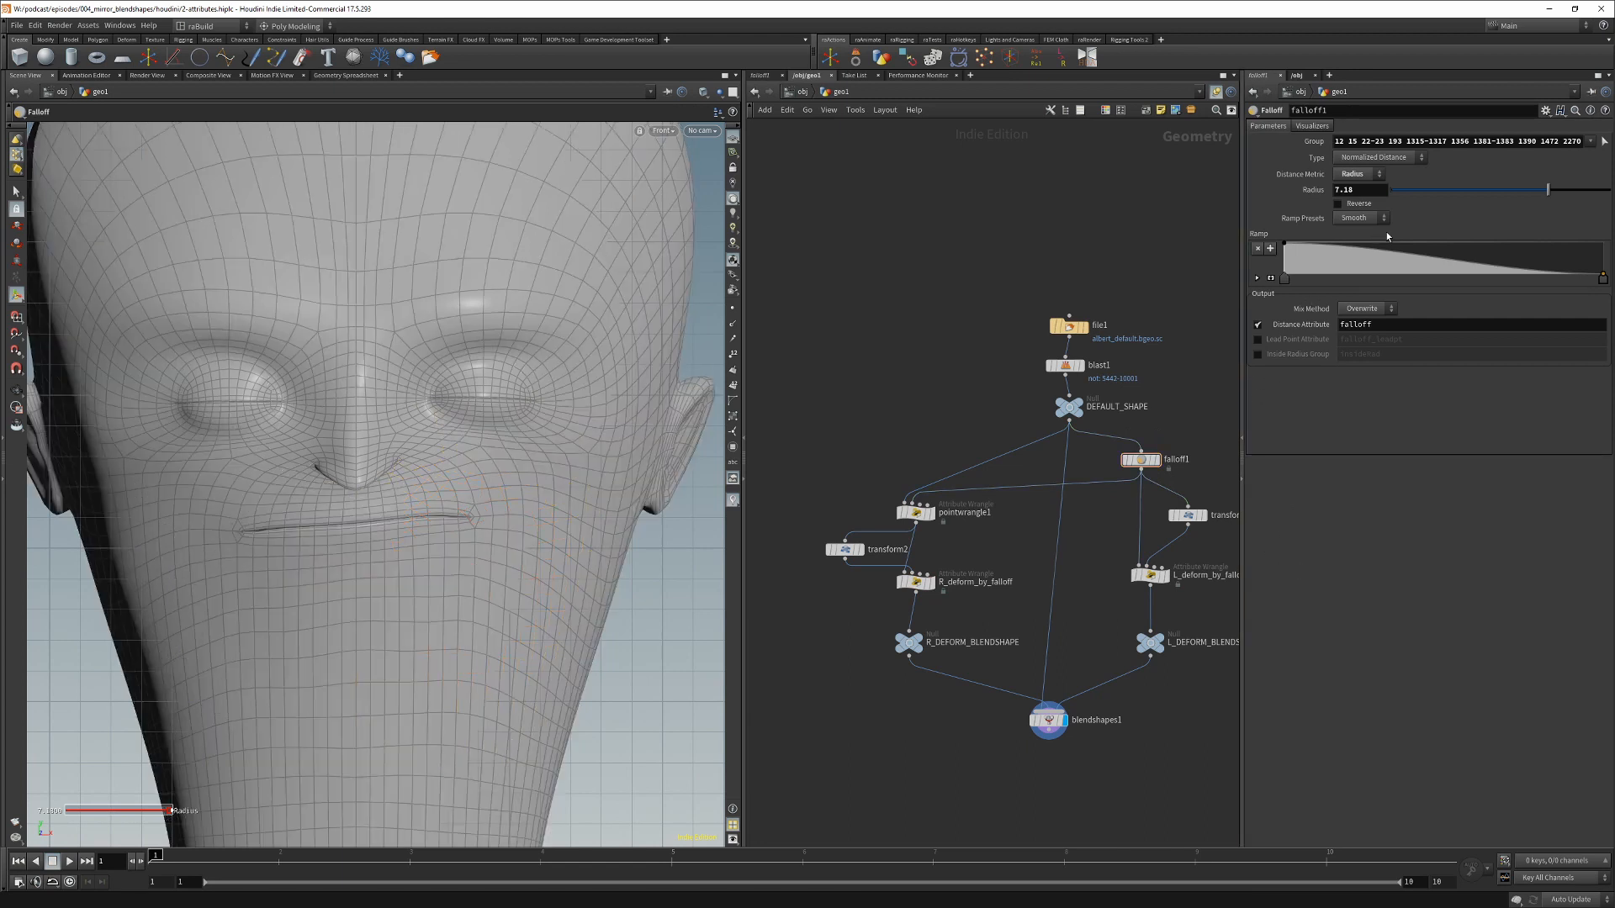
drag(1546, 189, 1566, 190)
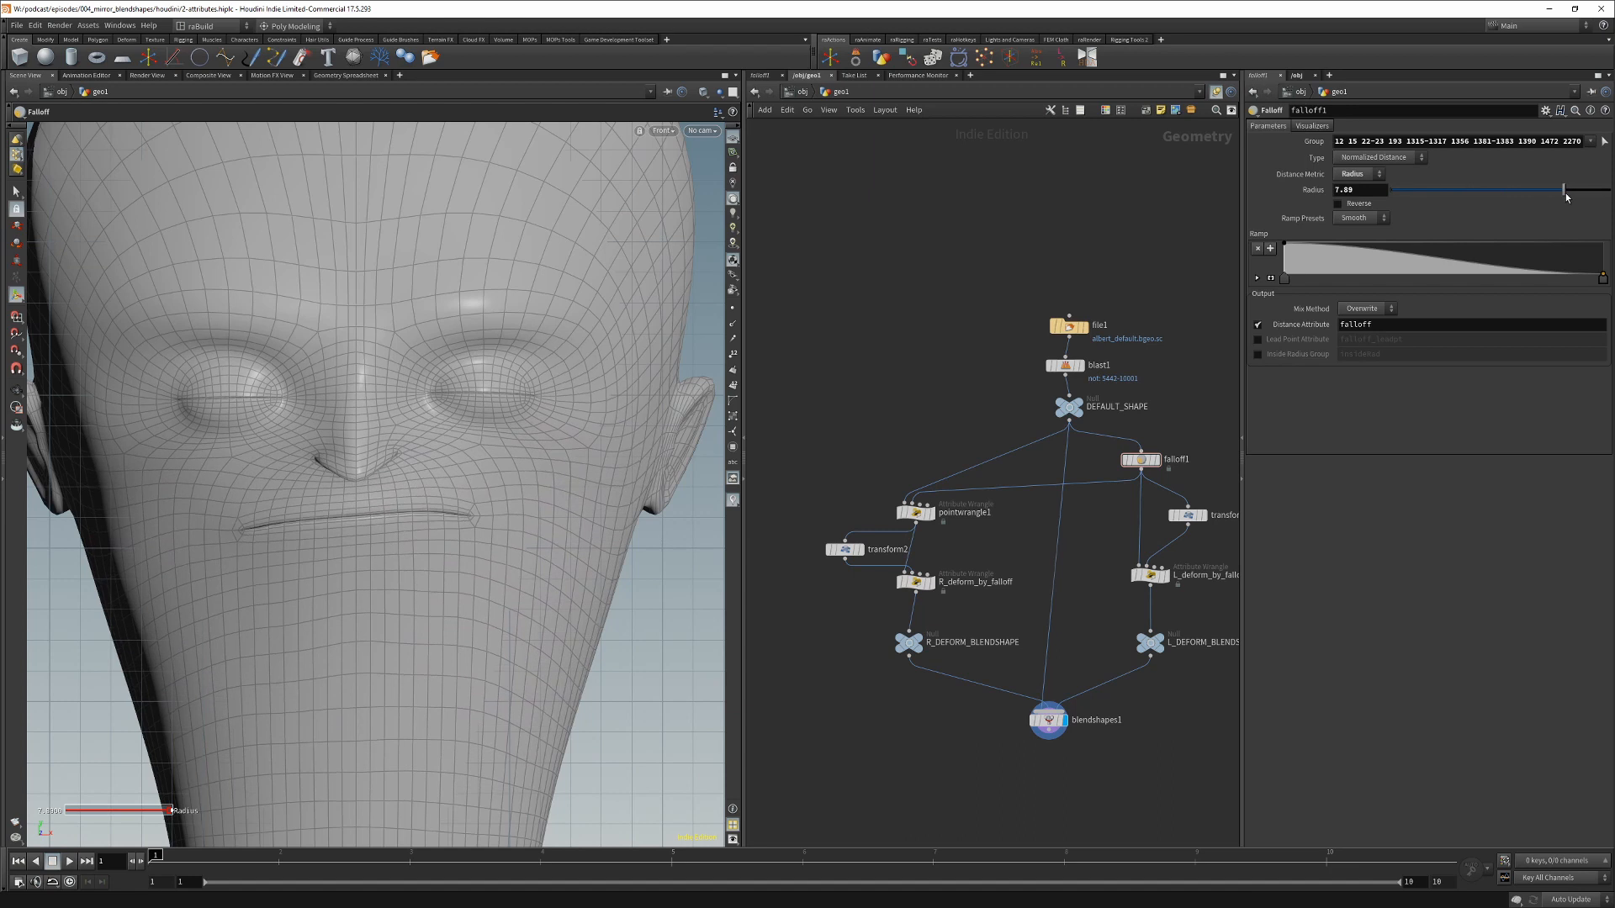
drag(1561, 190, 1586, 189)
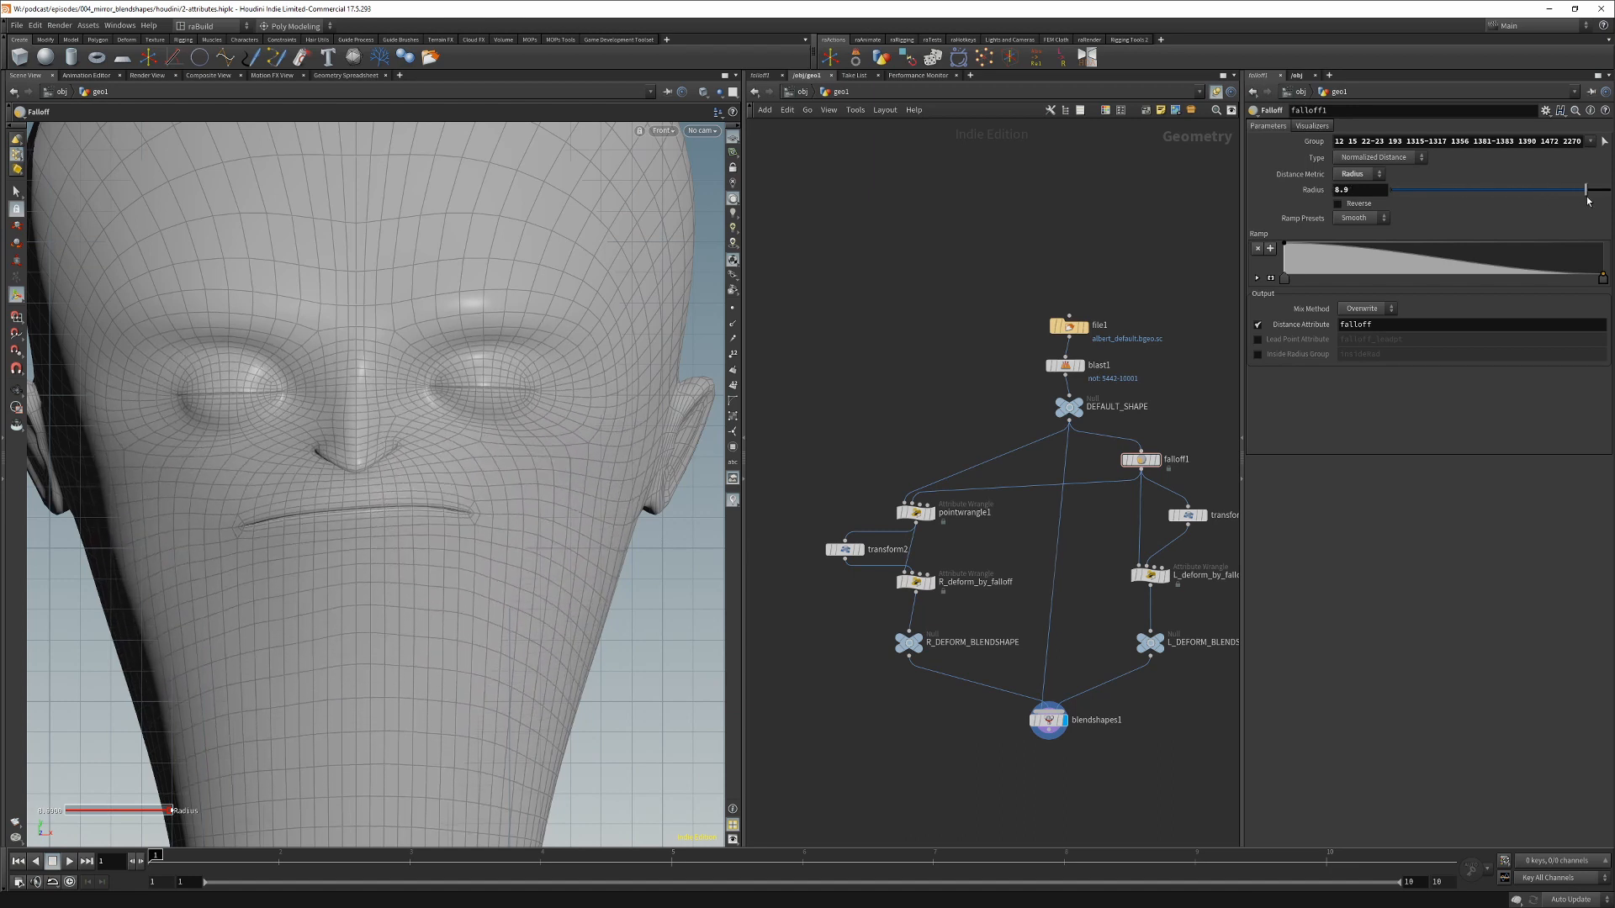
drag(1581, 189, 1563, 189)
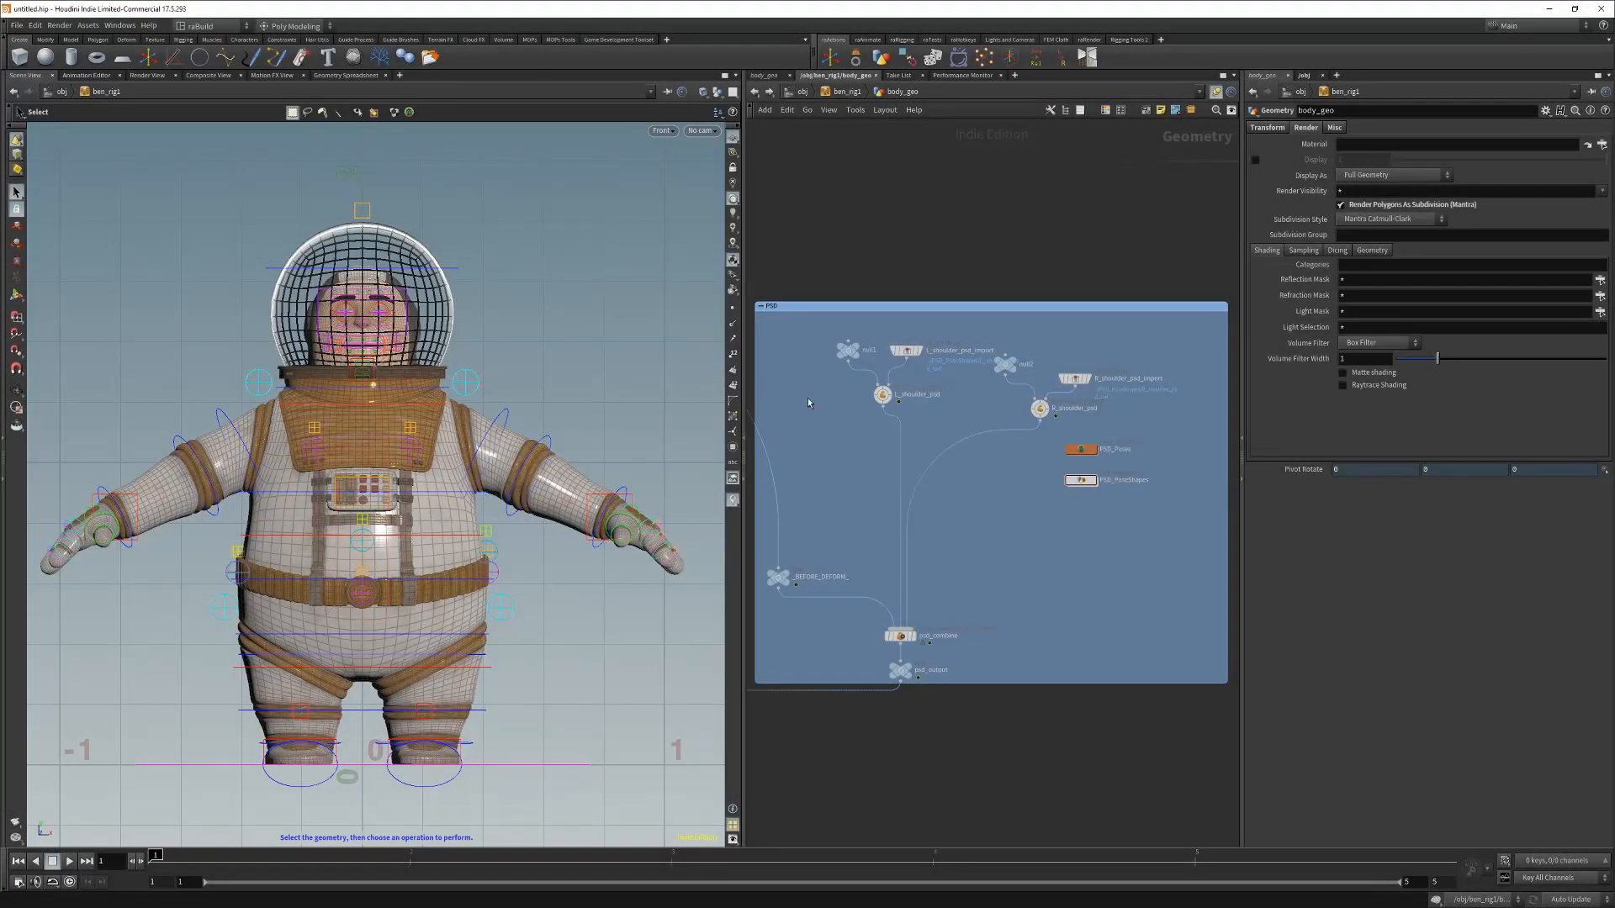
mouse_move(525, 405)
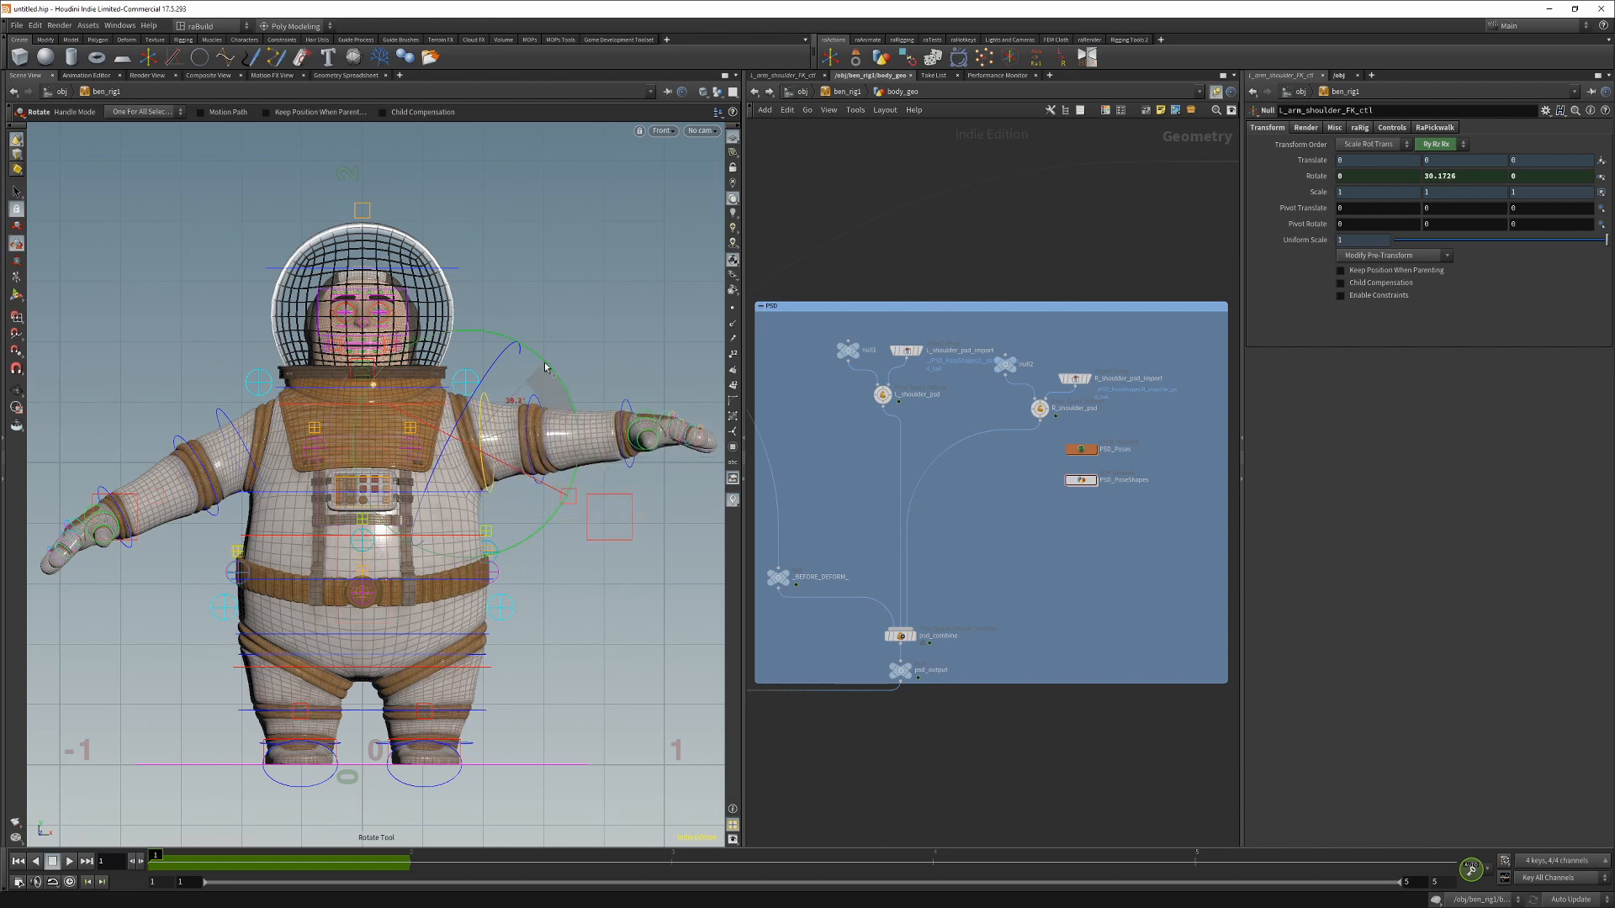
- Rotate l_arm_shoulder_FK_ctl up, slightly higher, then back down to about 3.66
drag(546, 366, 561, 387)
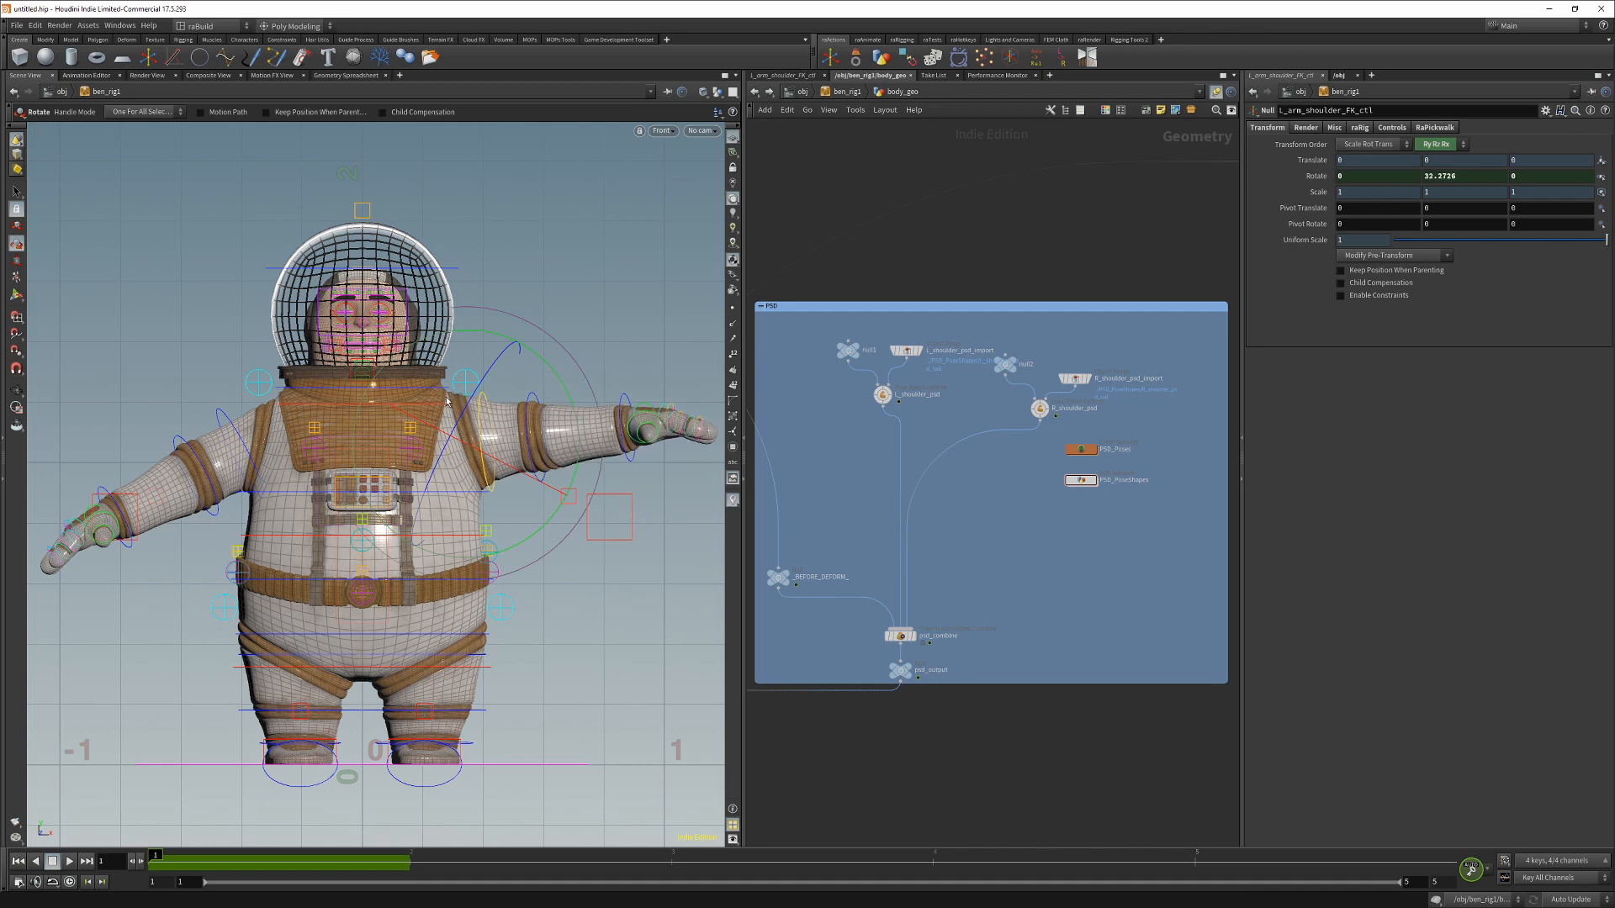
drag(520, 344, 554, 379)
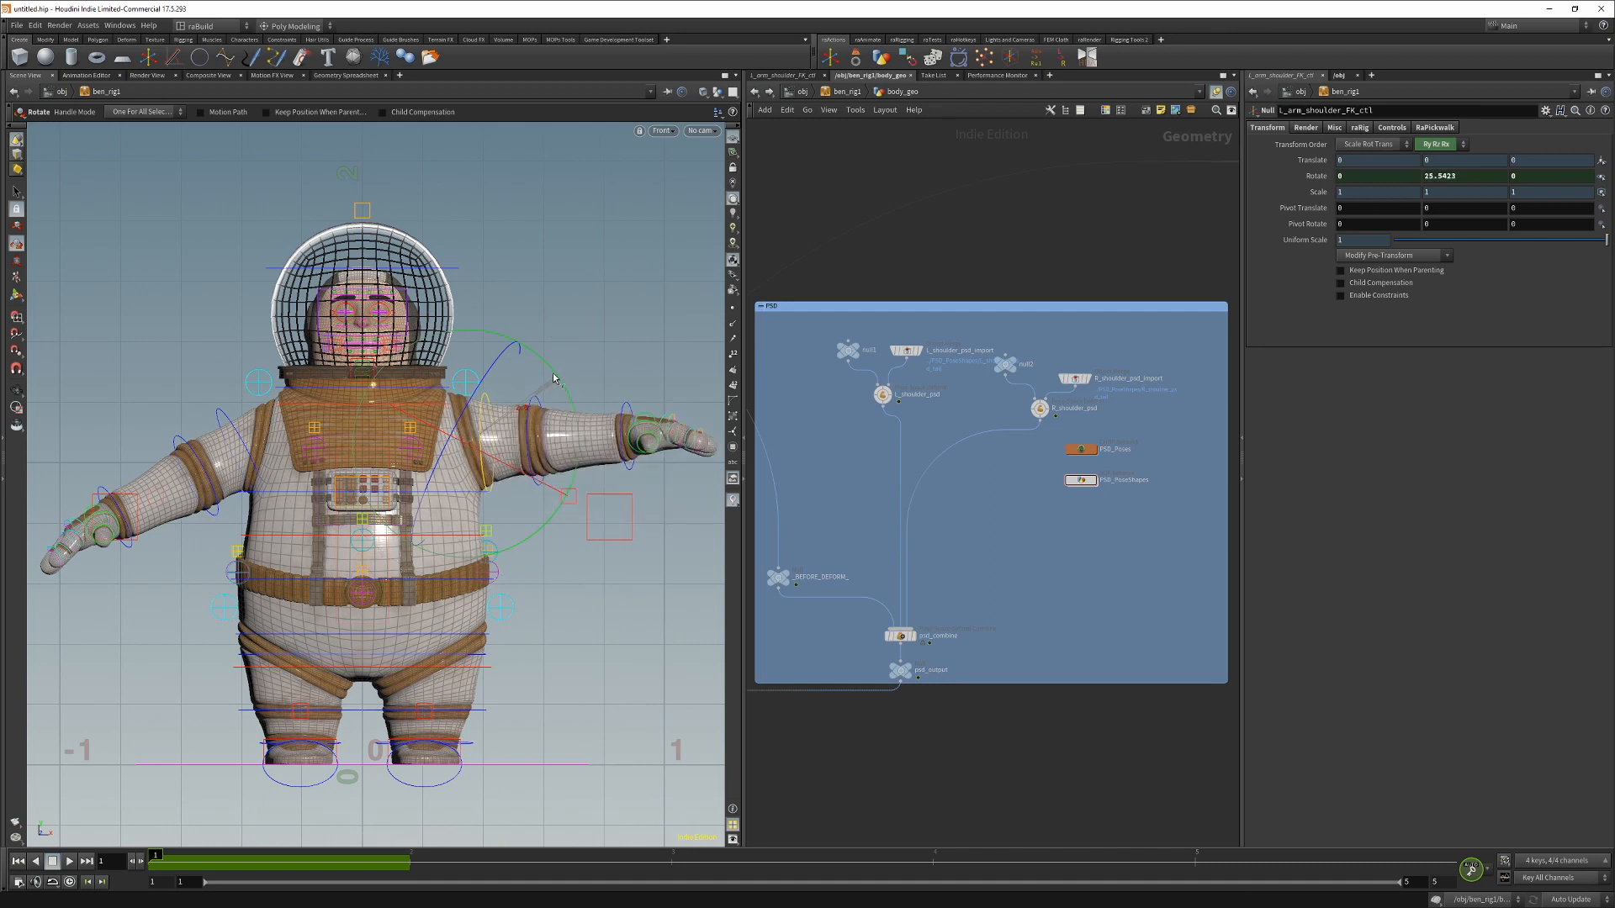
drag(556, 376, 559, 437)
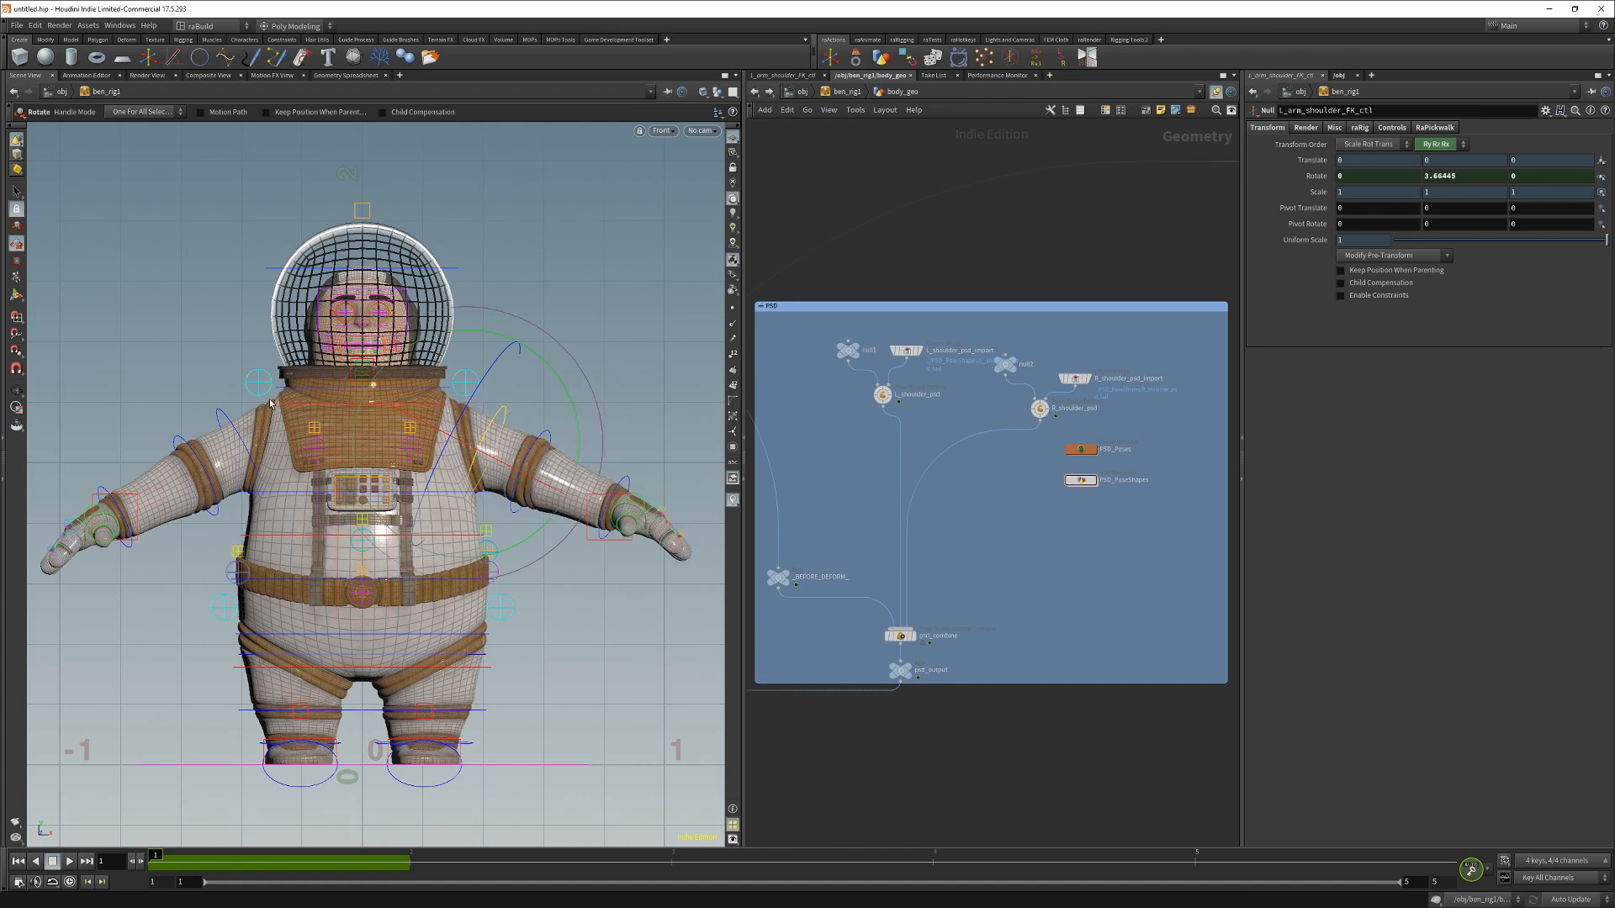
mouse_move(868, 508)
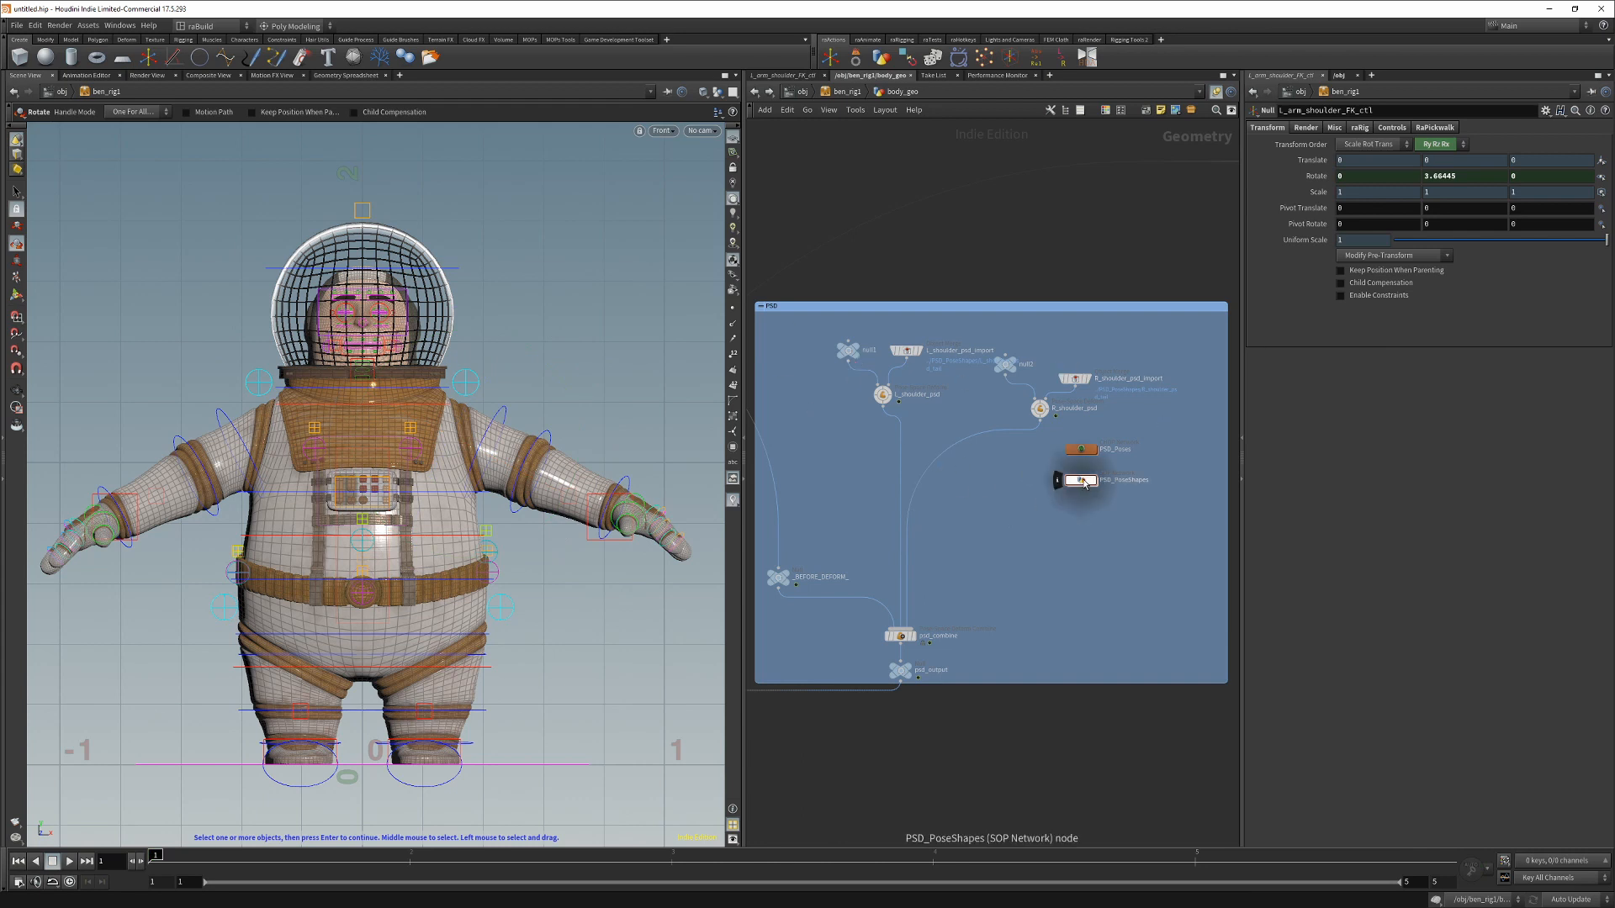
- Dive into PSD_PoseShapes and inspect the object_merge_L_shoulder_edit source in R_shoulder_up
double_click(1080, 478)
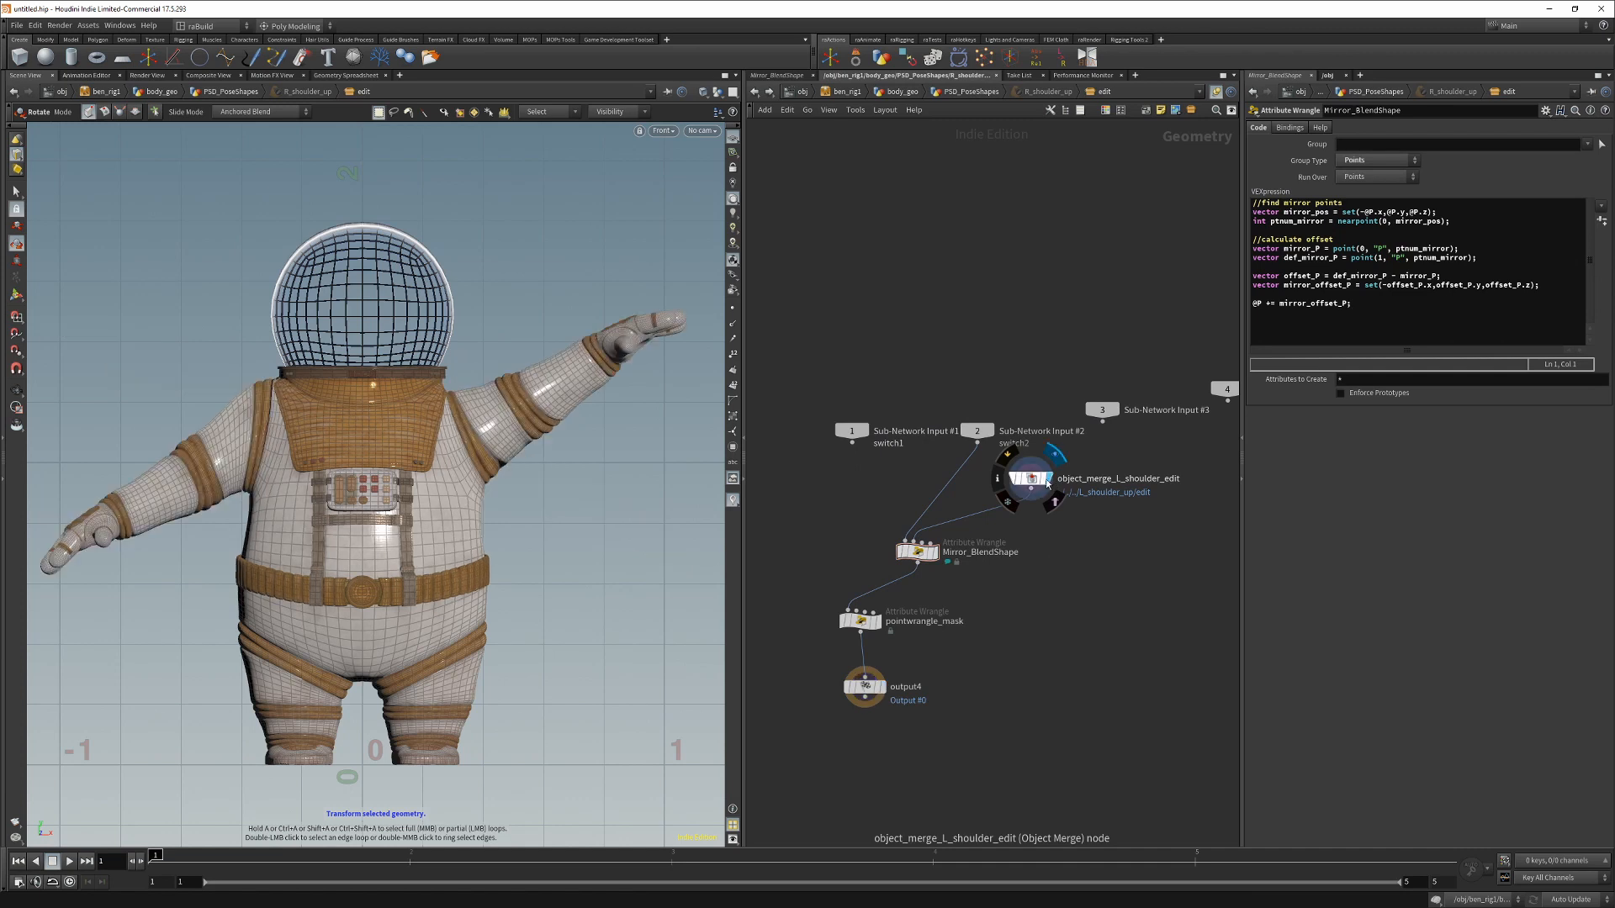
click(1028, 478)
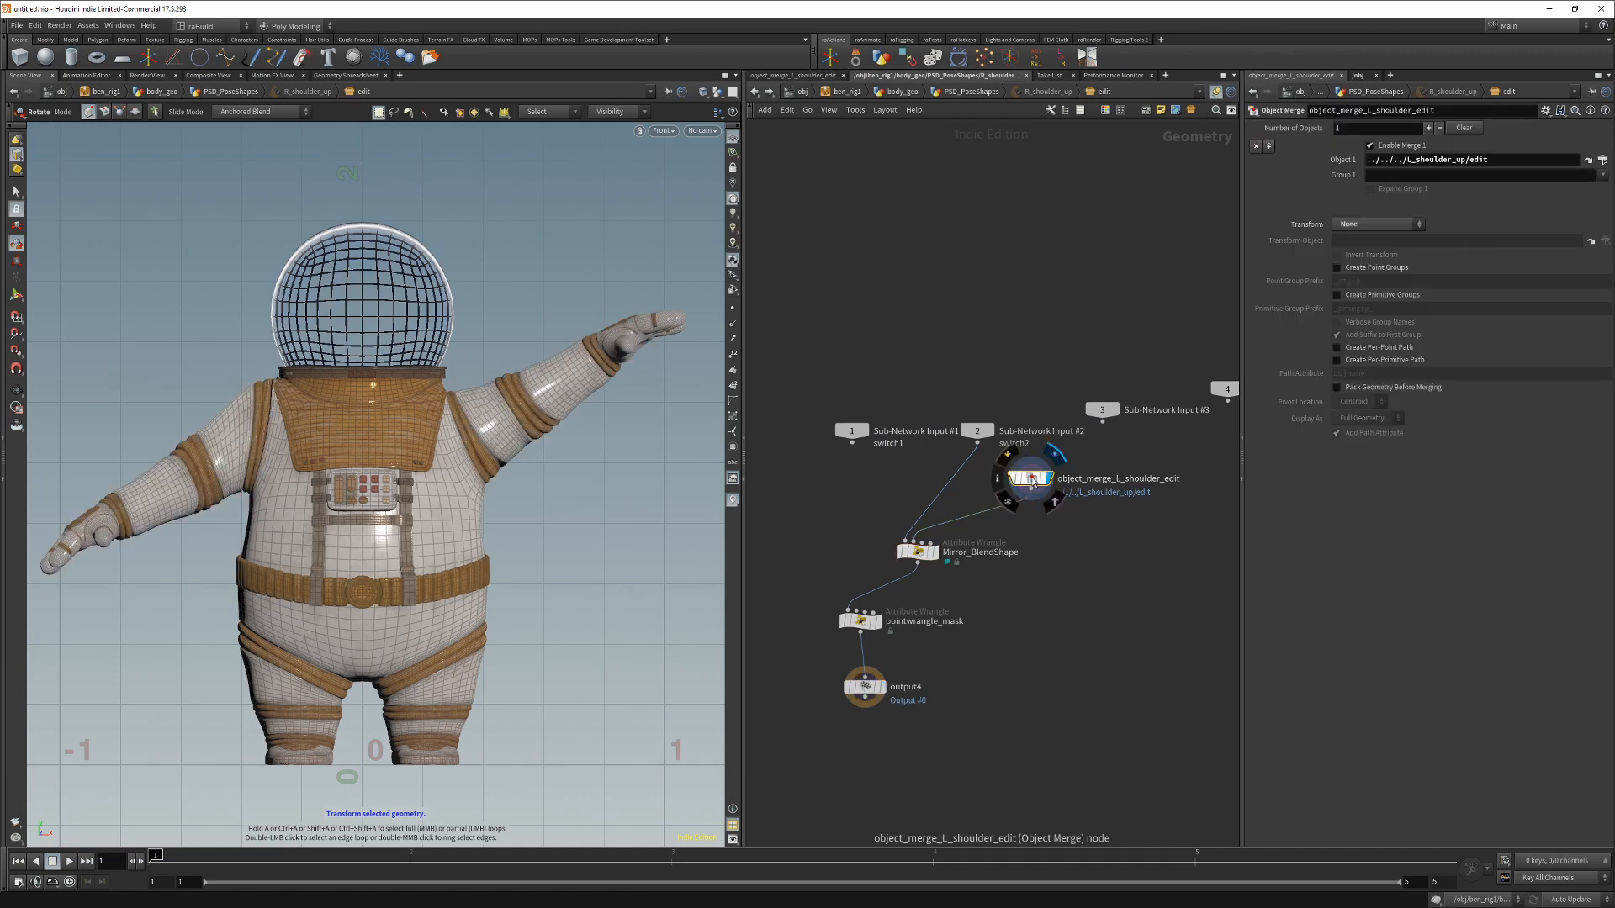
click(916, 554)
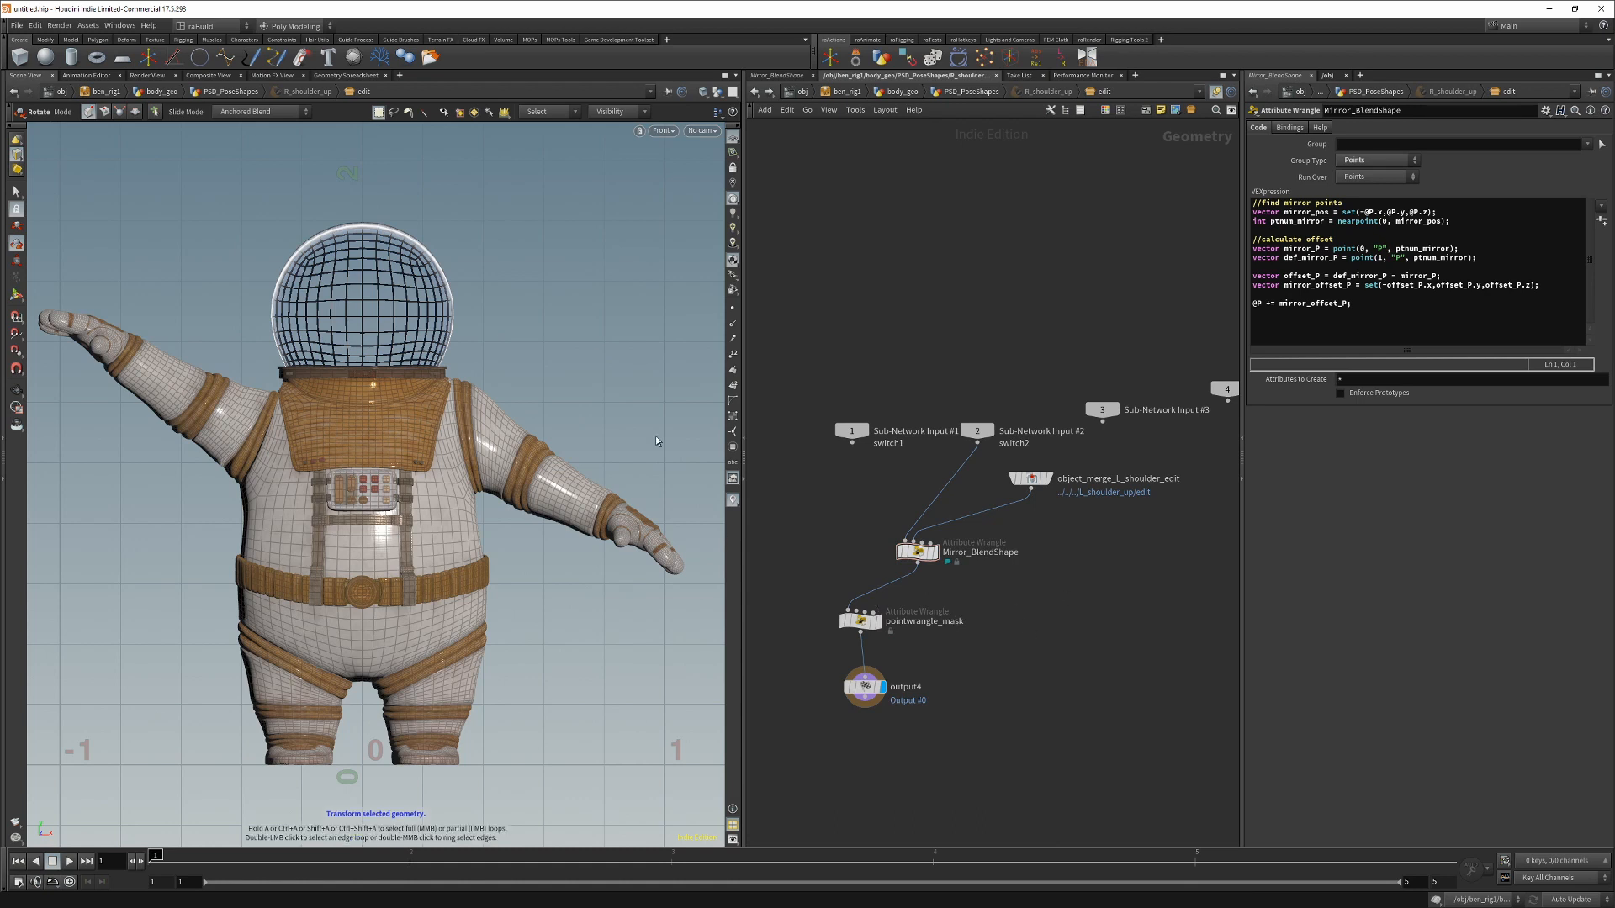
mouse_move(479, 410)
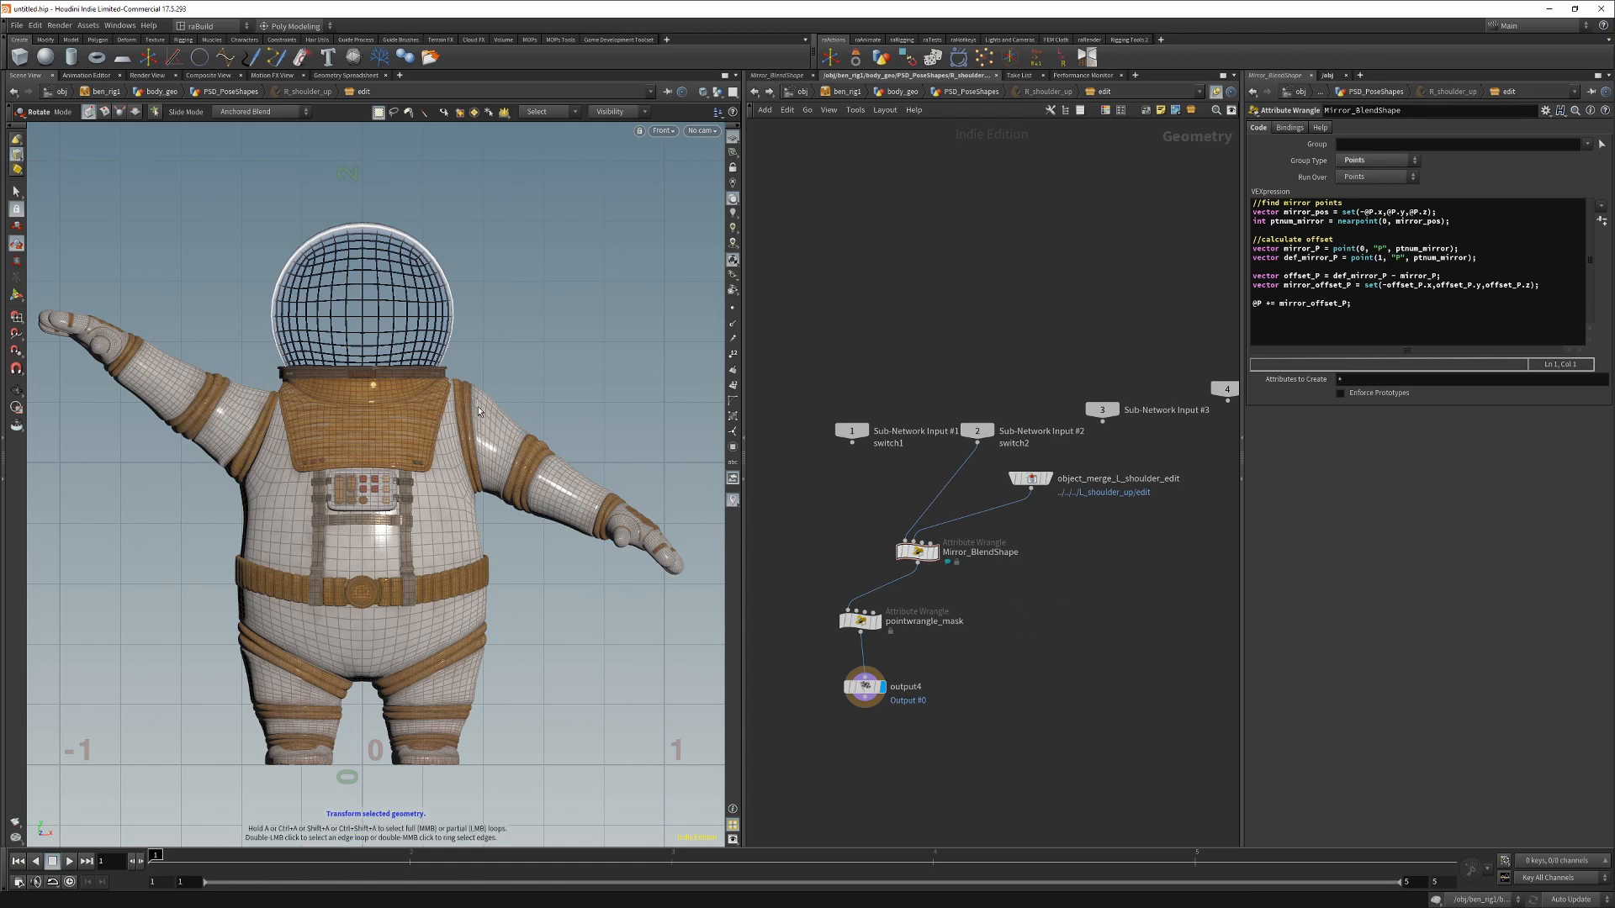